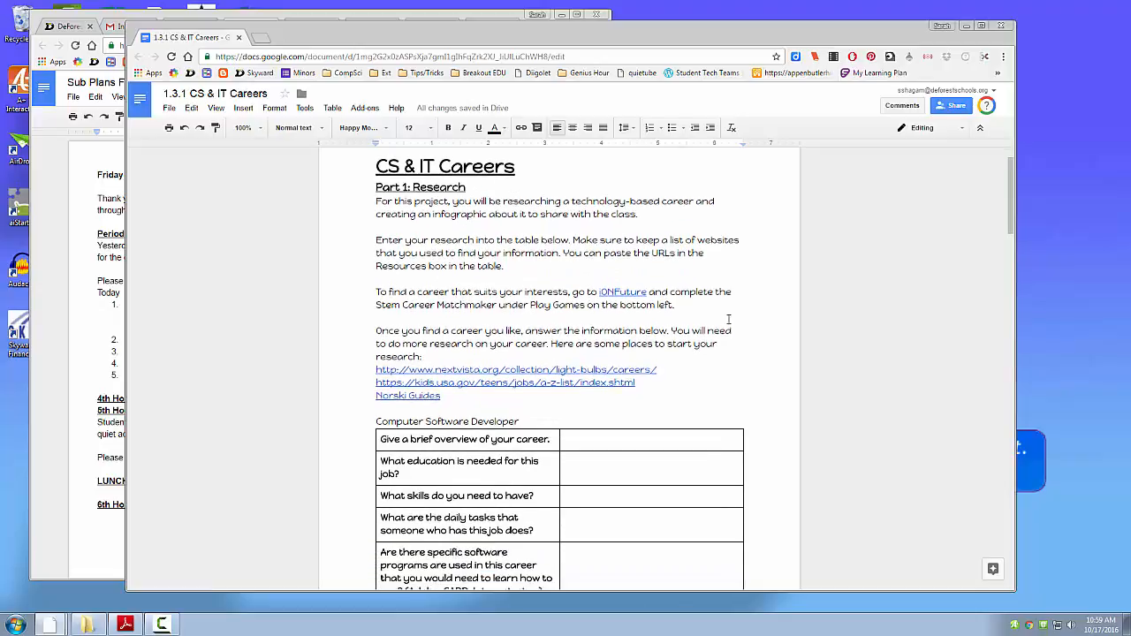
mouse_move(565, 292)
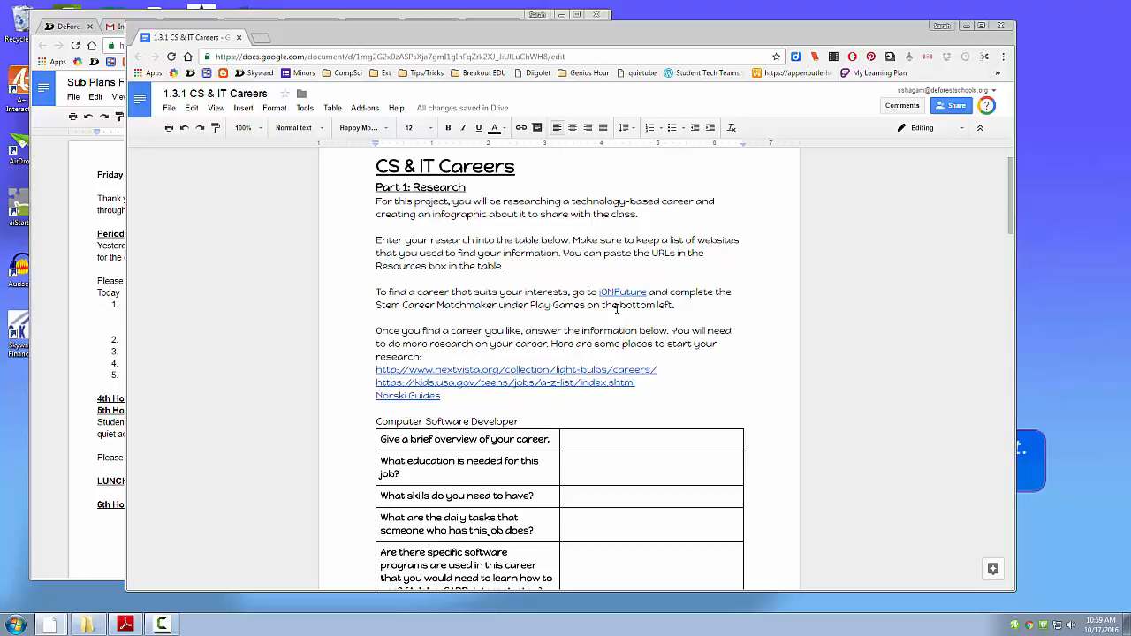
Reveal the web address behind the iONFuture link in the research instructions.
click(622, 292)
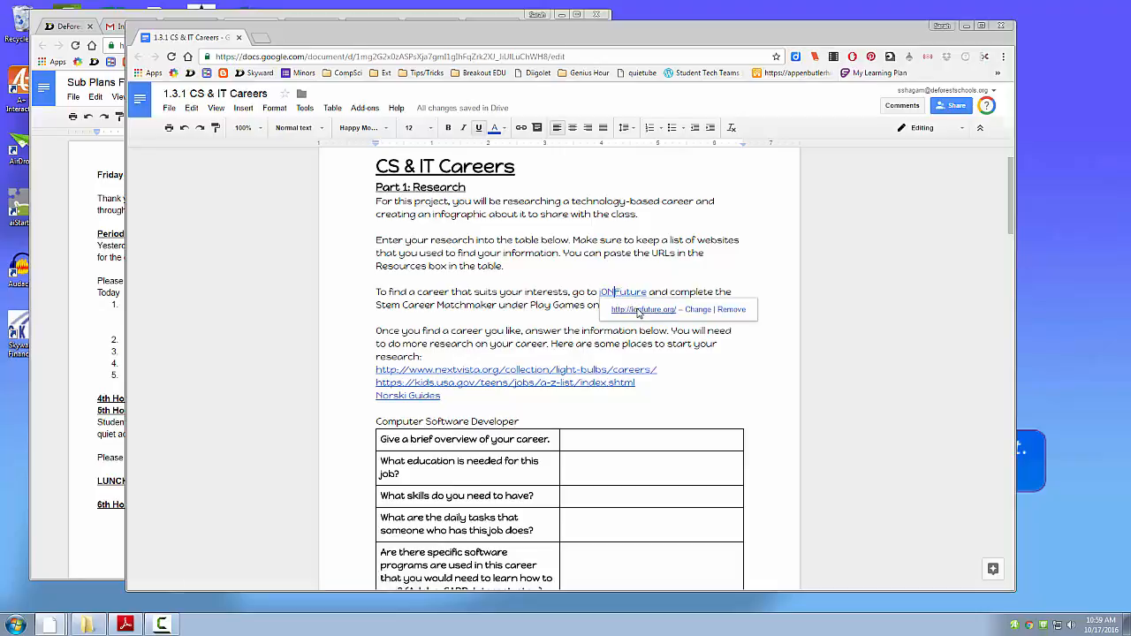
Enter iON Future as a guest and start the STEM Career Matchmaker, advancing to its second instructions page.
click(622, 292)
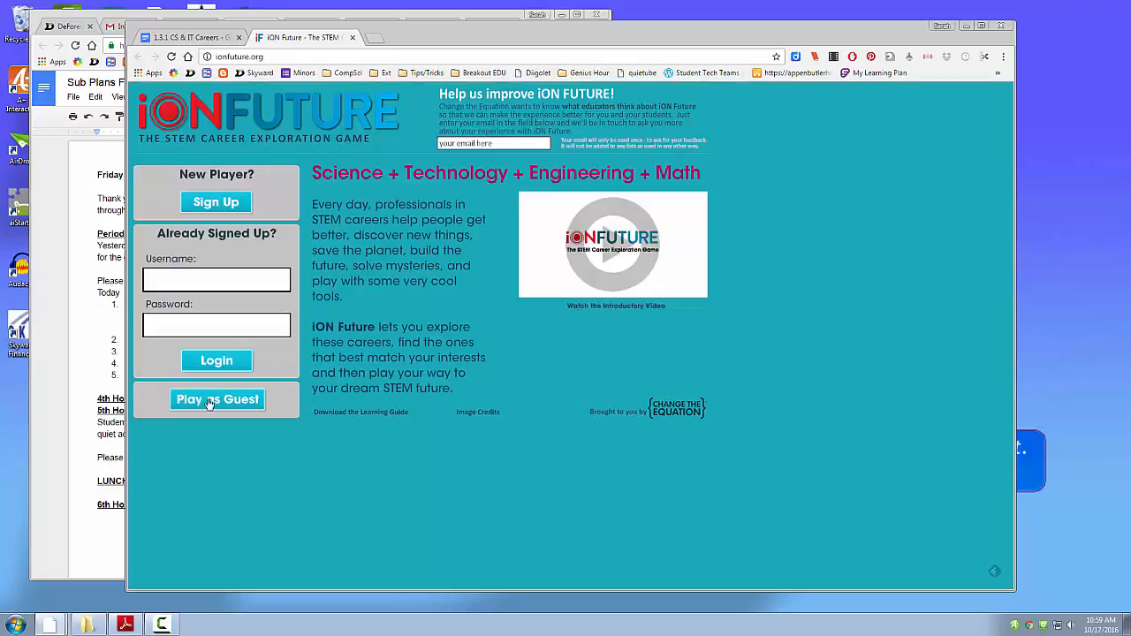
click(216, 399)
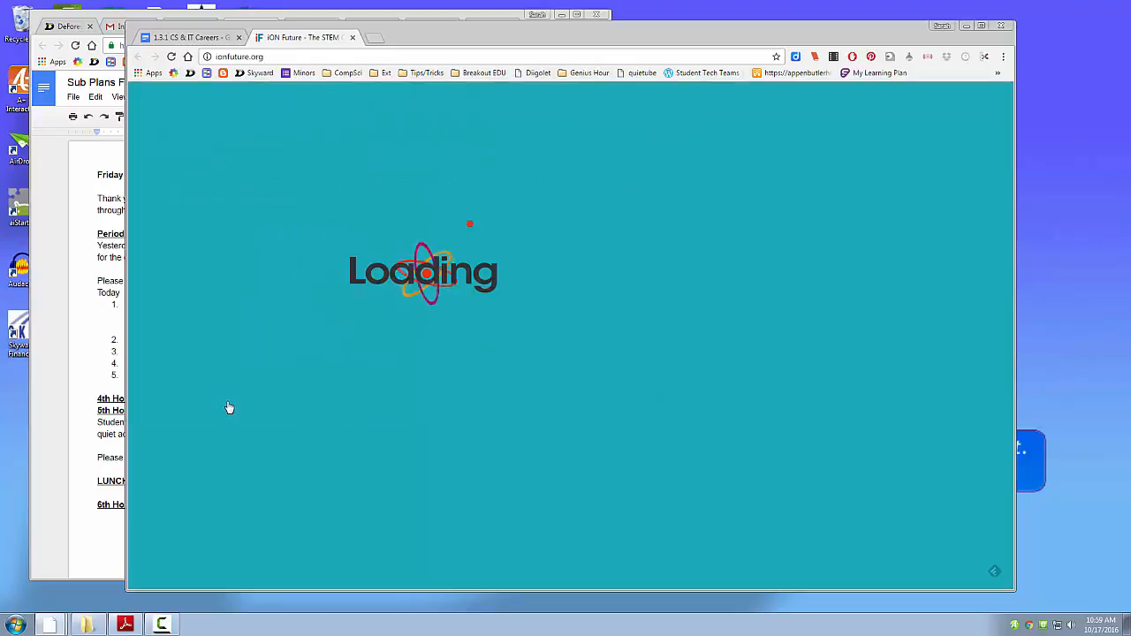
mouse_move(237, 408)
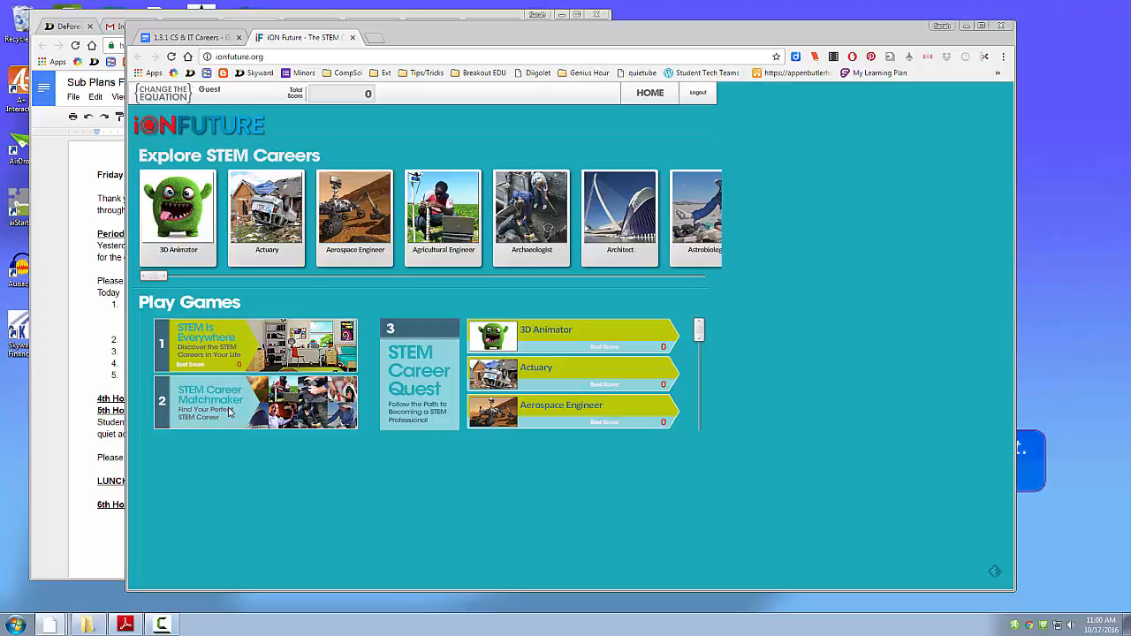
click(255, 403)
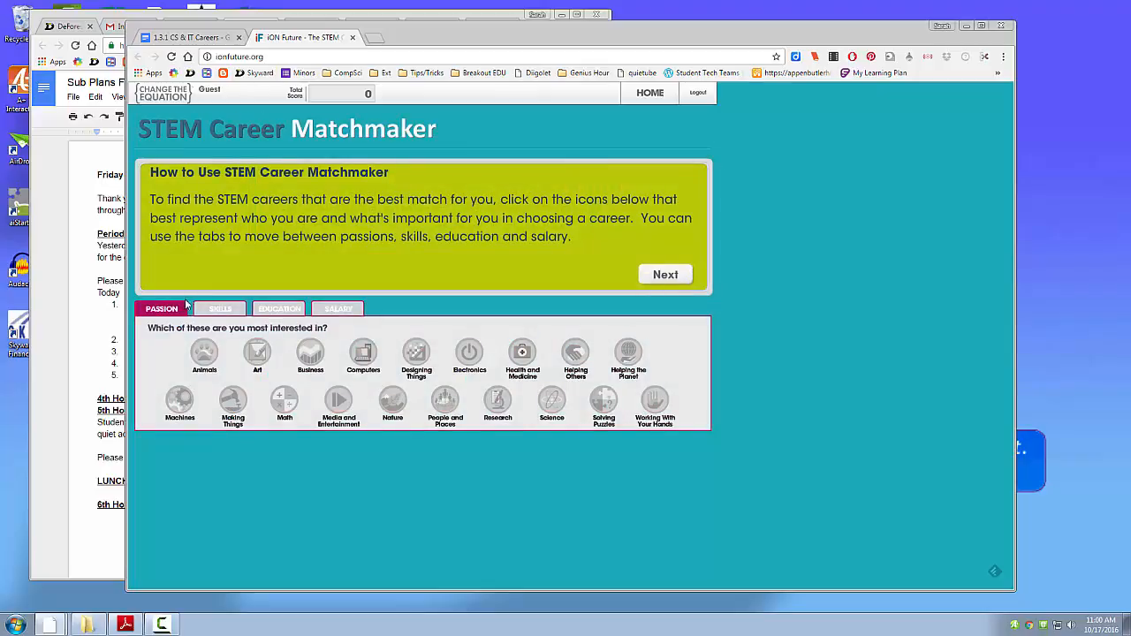
mouse_move(421, 302)
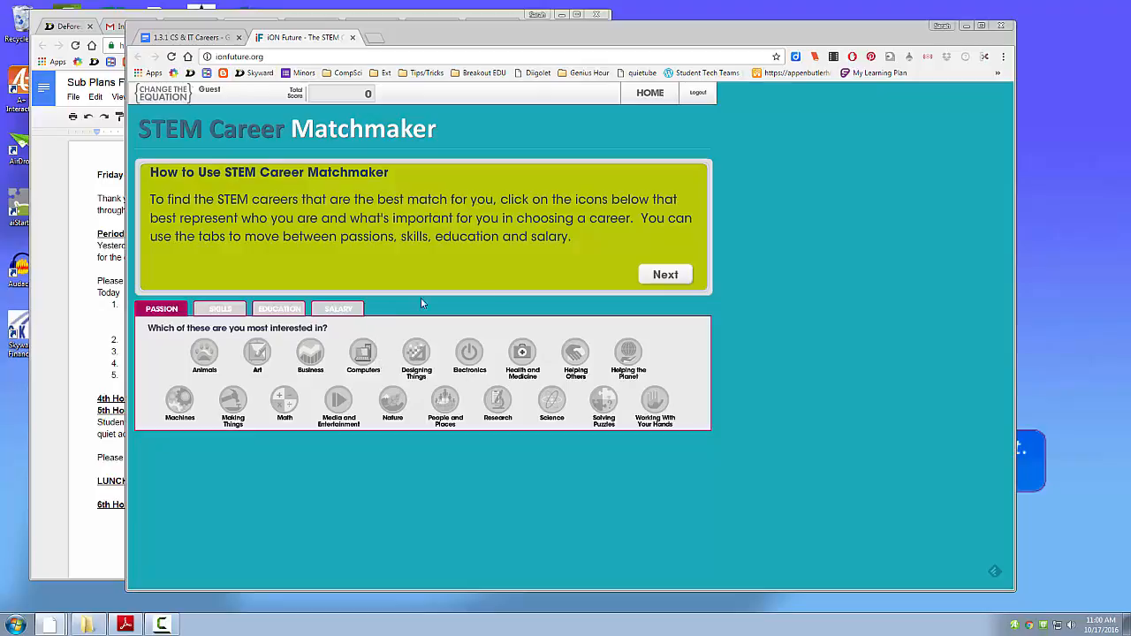
mouse_move(653, 274)
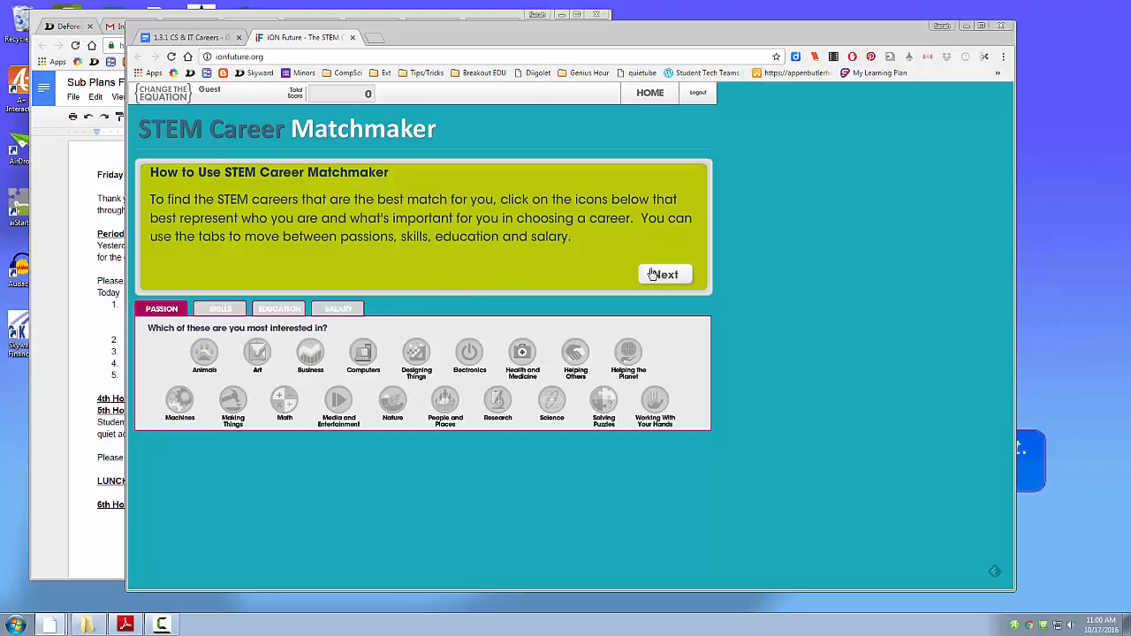
click(664, 274)
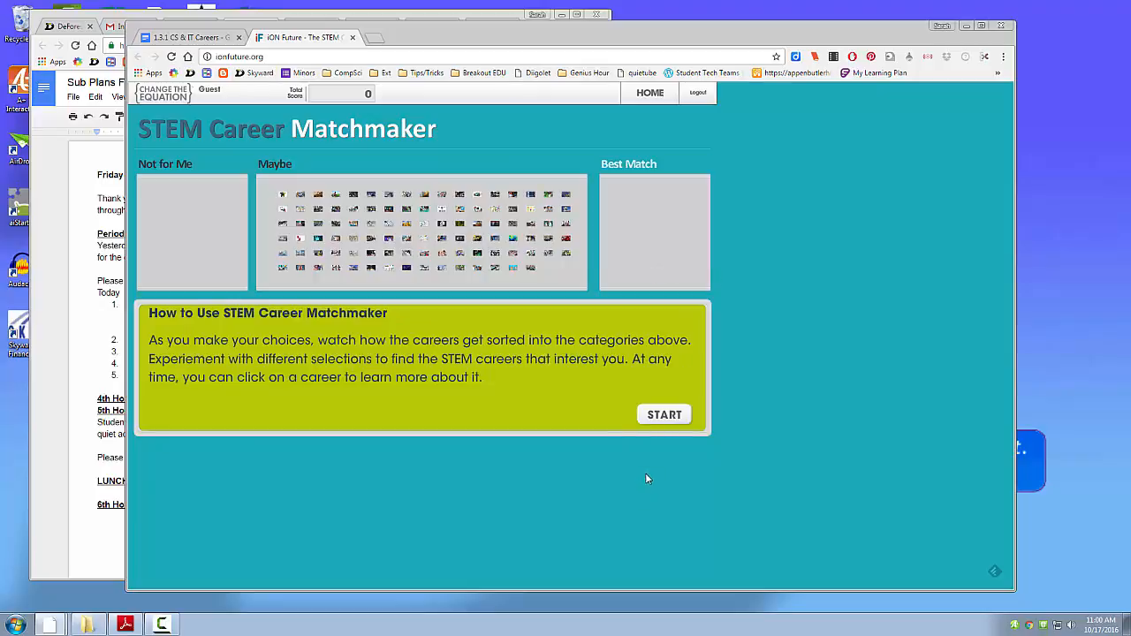
mouse_move(665, 416)
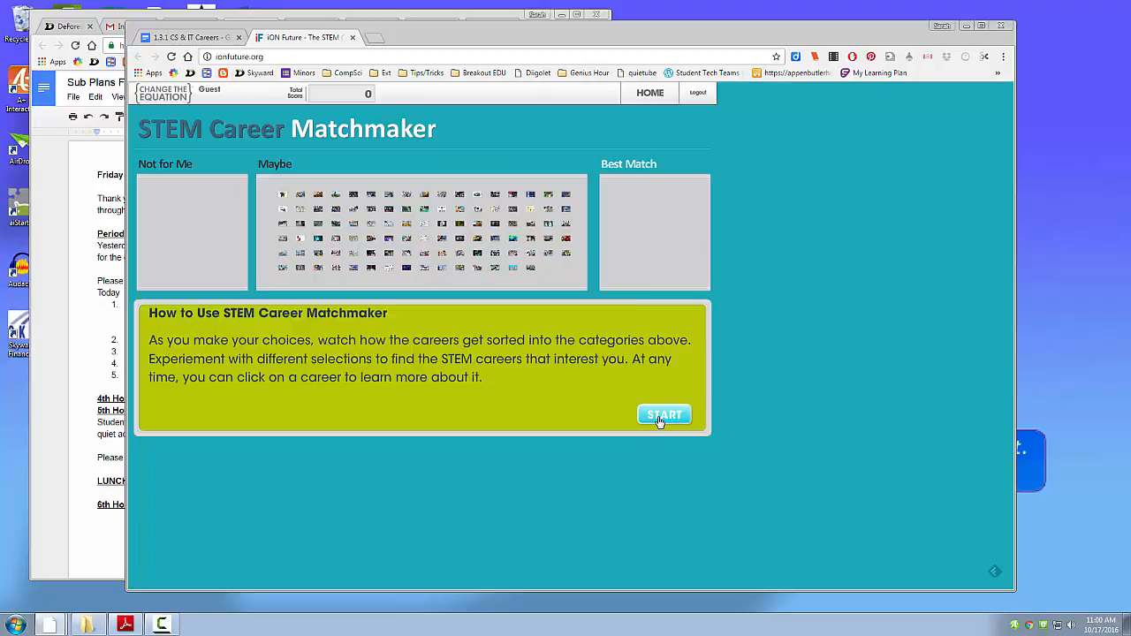
mouse_move(677, 396)
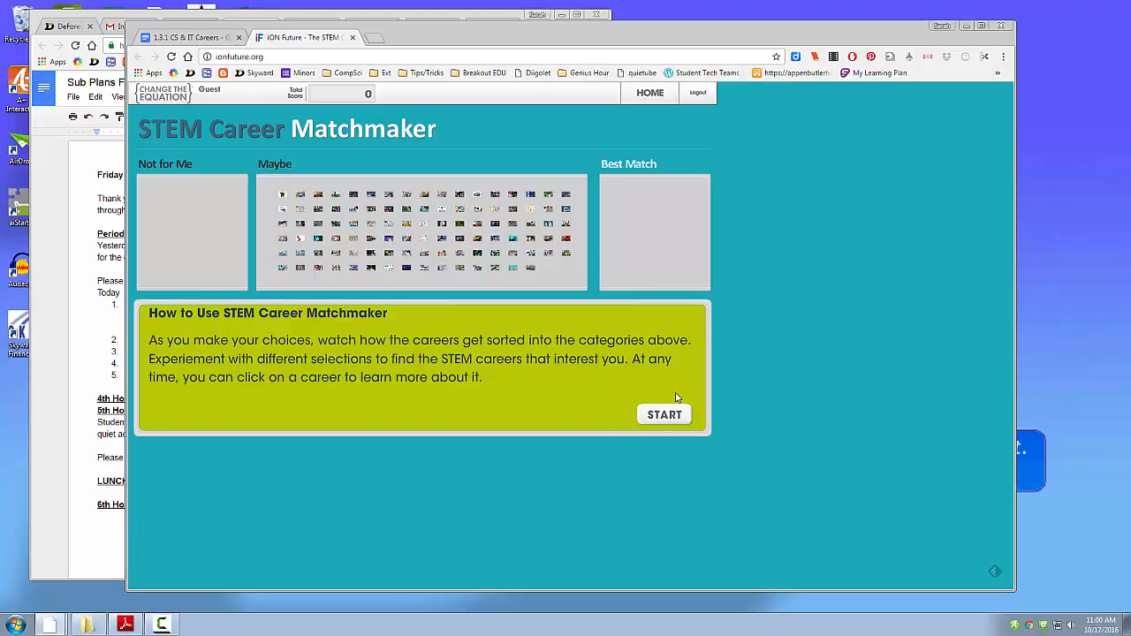
mouse_move(792, 373)
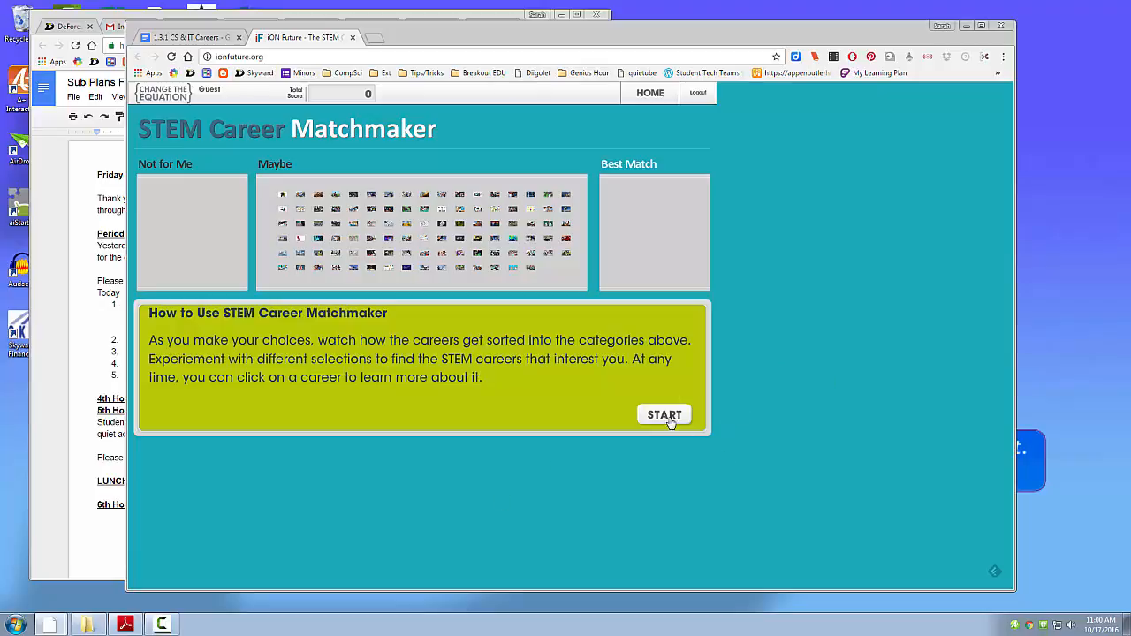
Mark Animals, Computers, Math, Designing Things and Solving Puzzles as interests, then move to skills.
click(665, 413)
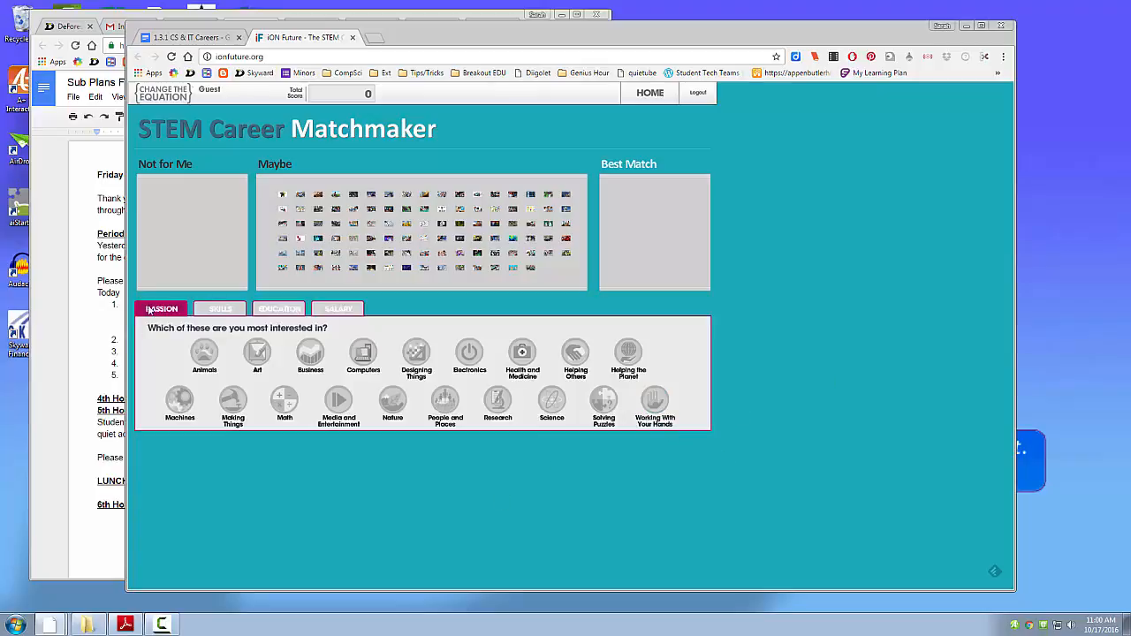
click(205, 354)
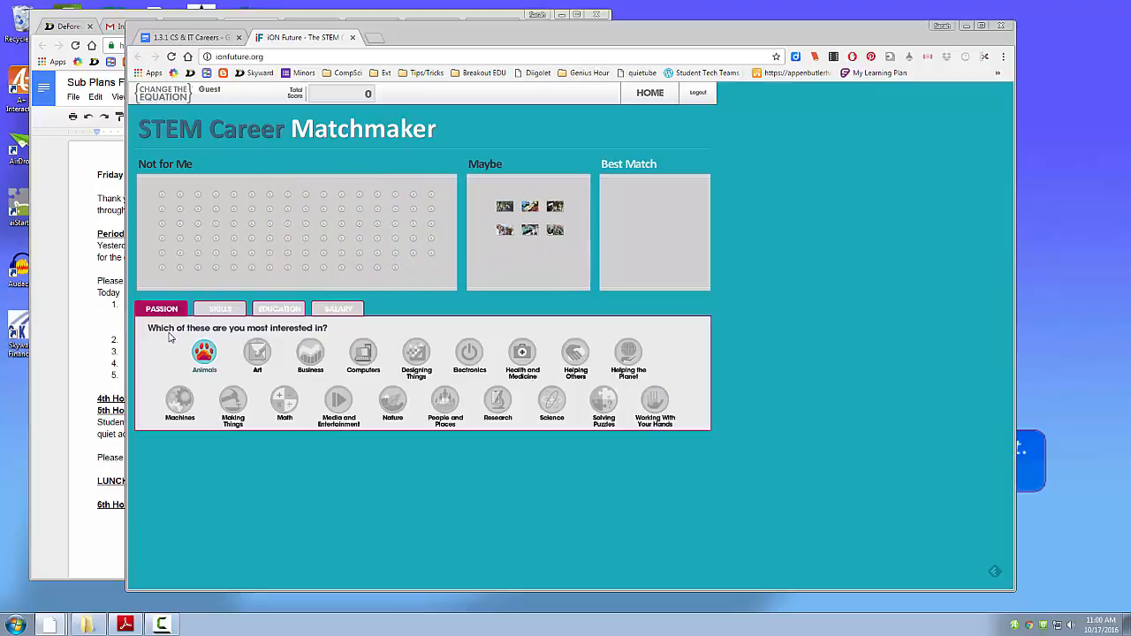
click(364, 353)
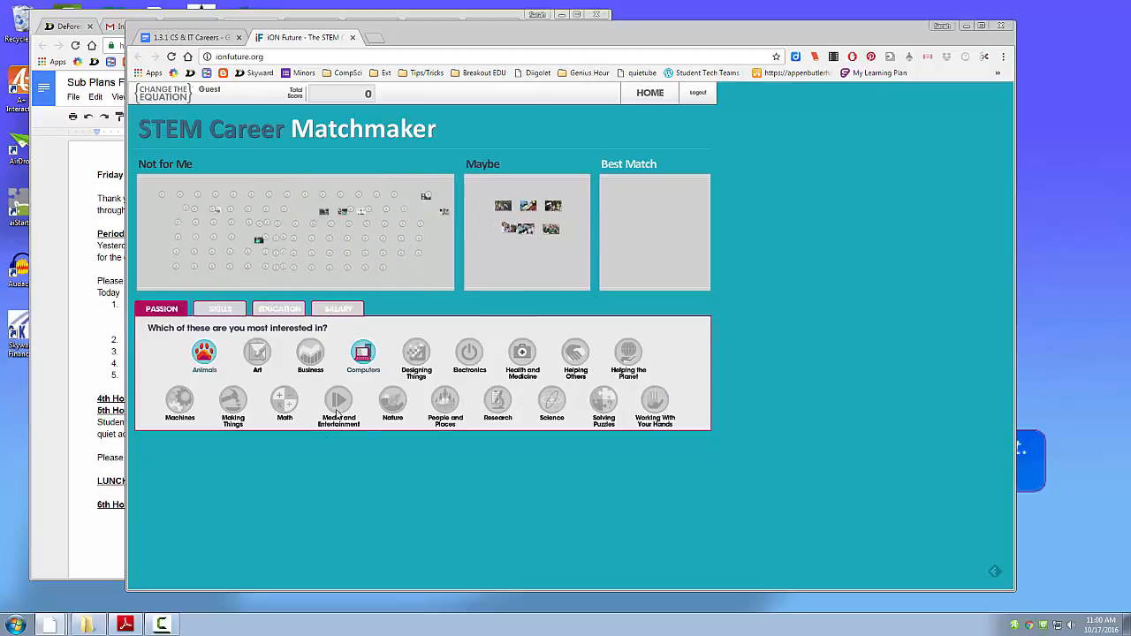
click(285, 403)
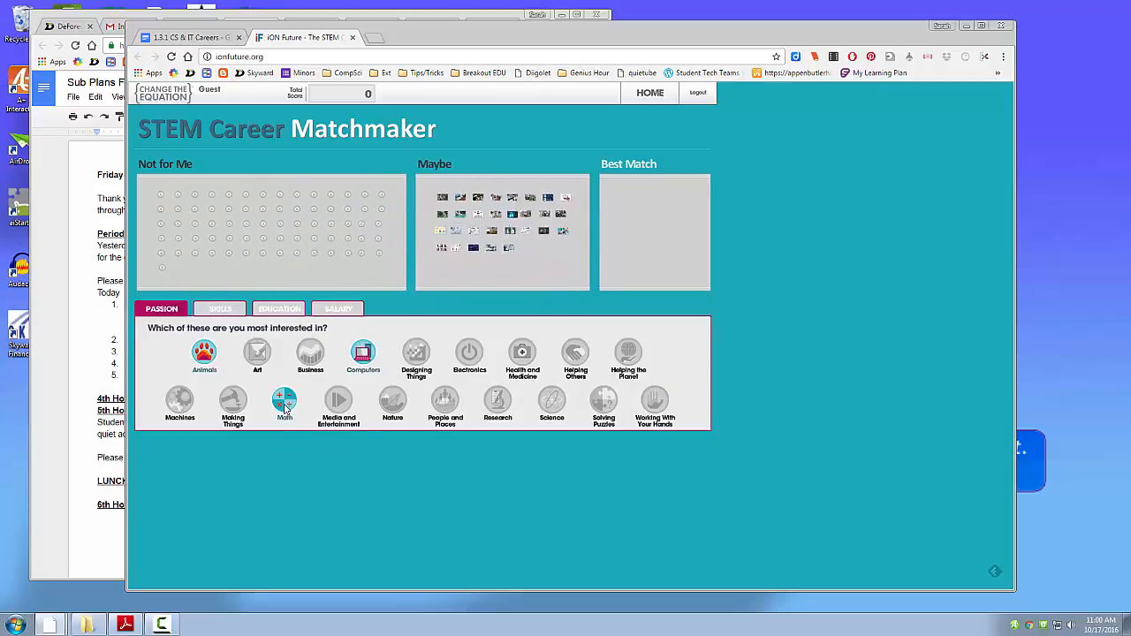
click(576, 354)
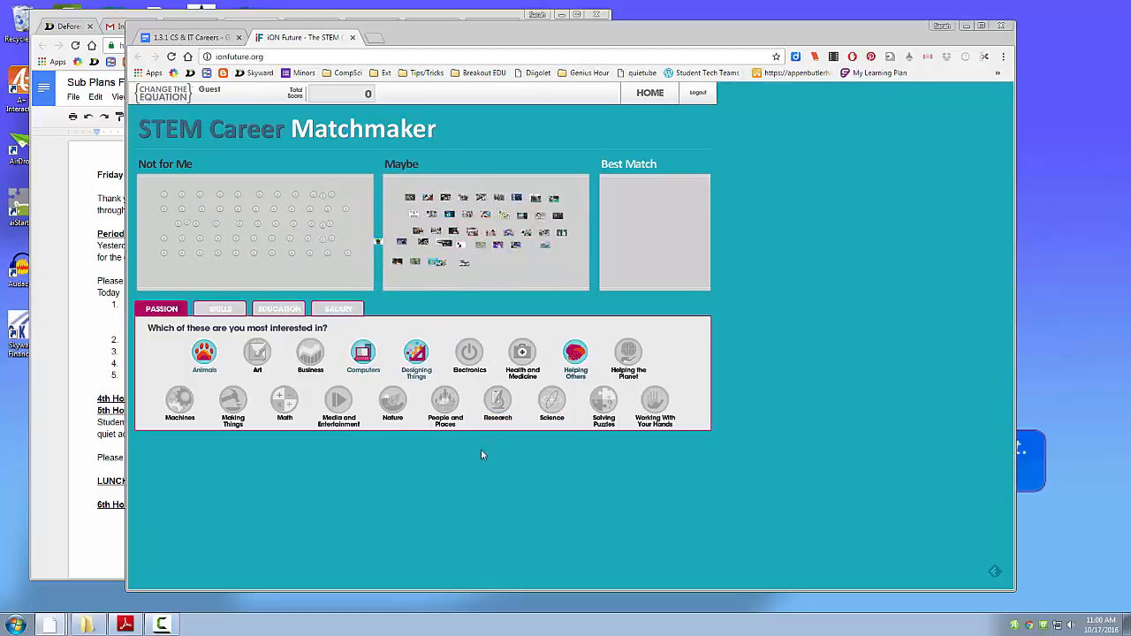
click(604, 400)
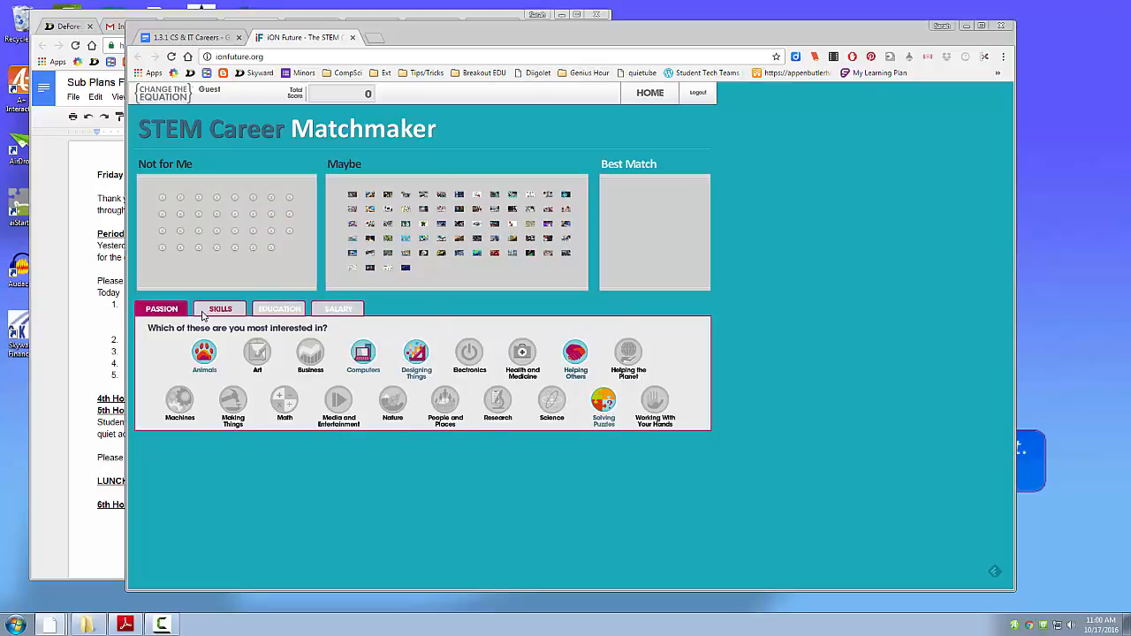
click(220, 307)
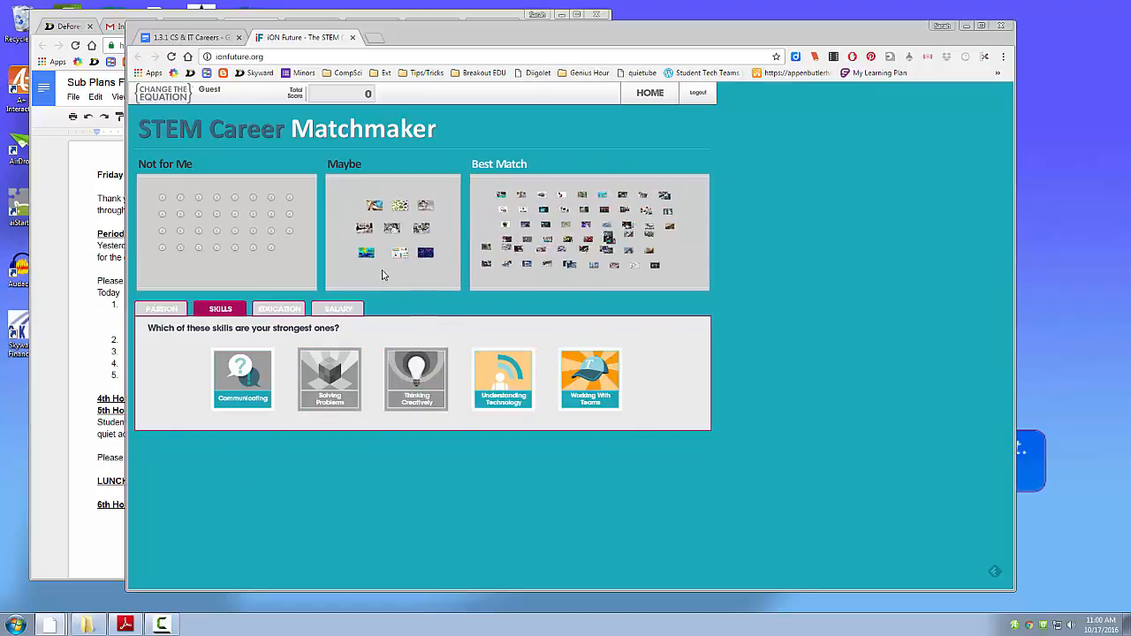
Cycle through the degree options on the education question, ending with Bachelor's Degree as highest degree.
click(280, 307)
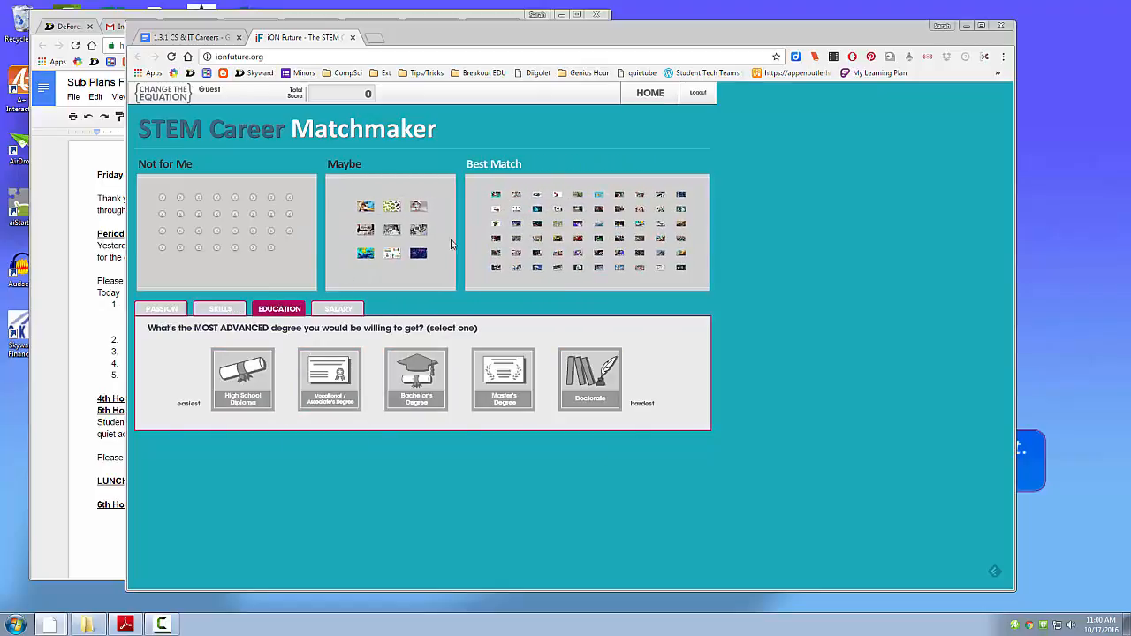
click(242, 378)
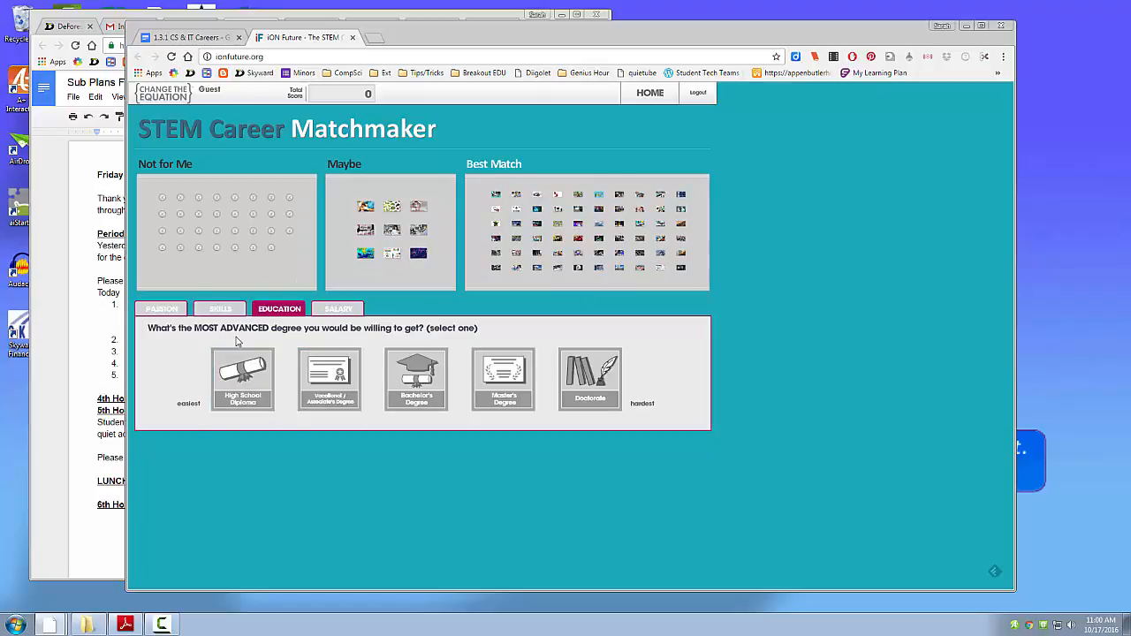
mouse_move(346, 332)
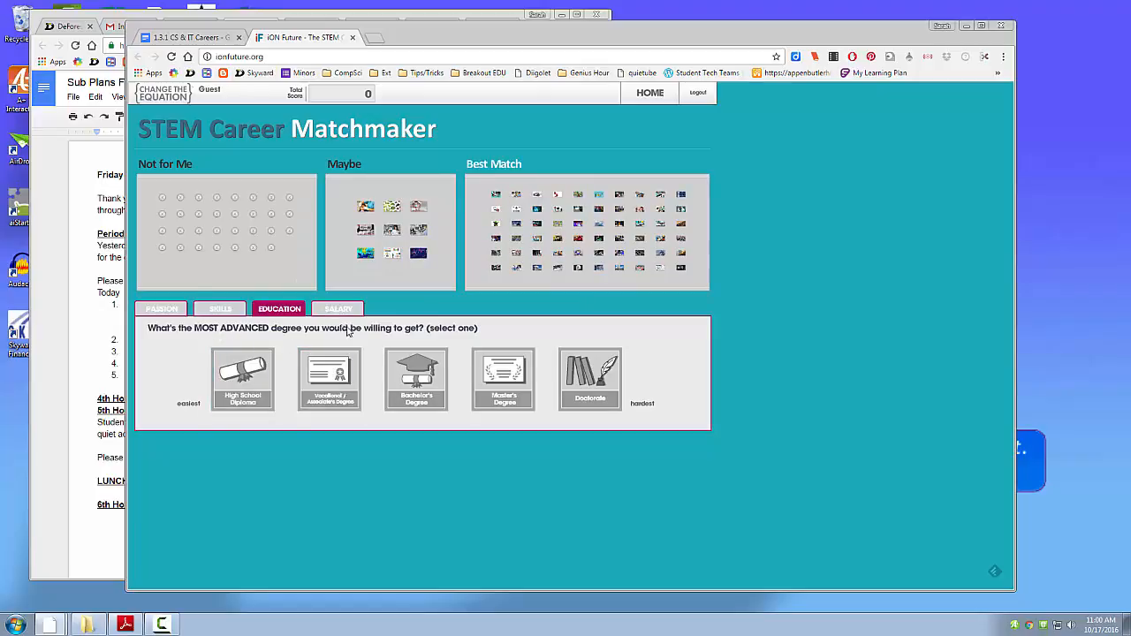
click(242, 379)
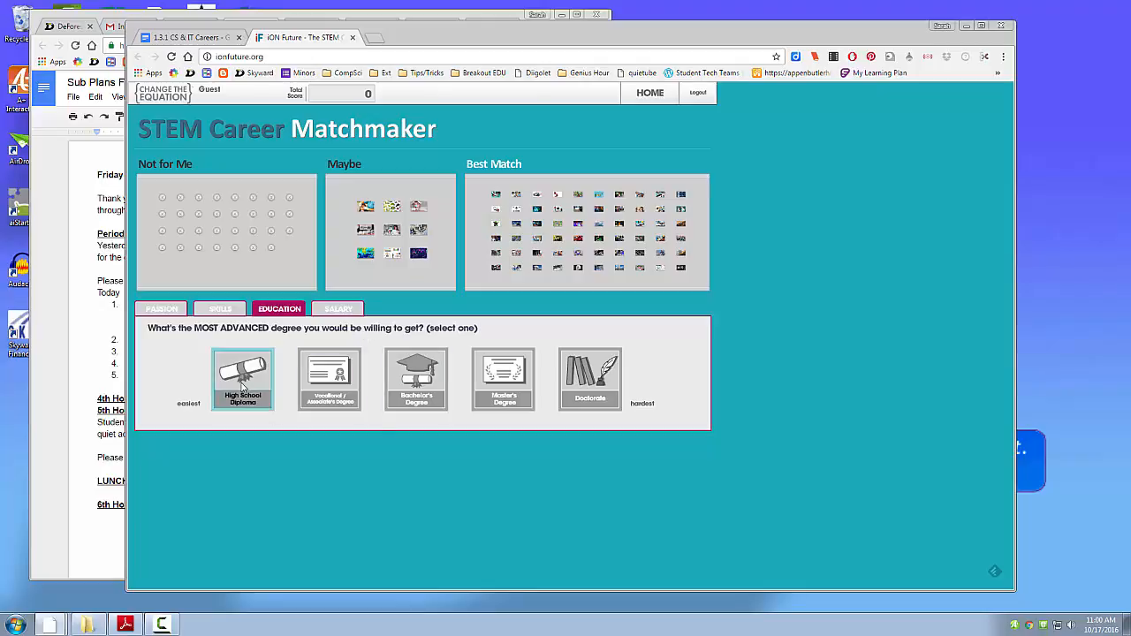
click(242, 378)
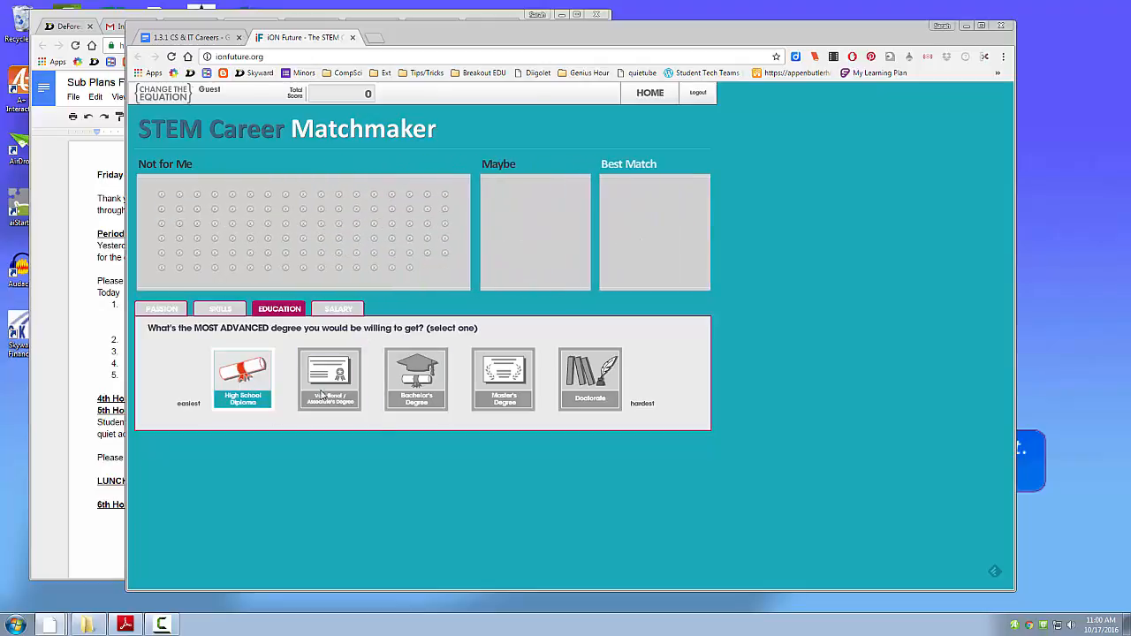
click(329, 379)
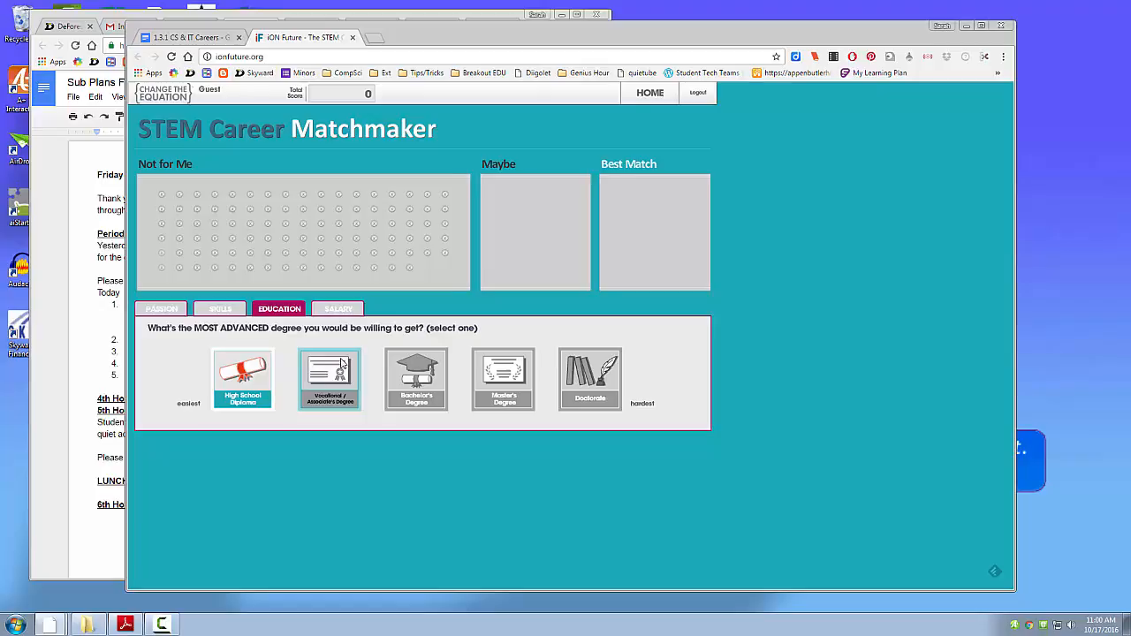
click(329, 379)
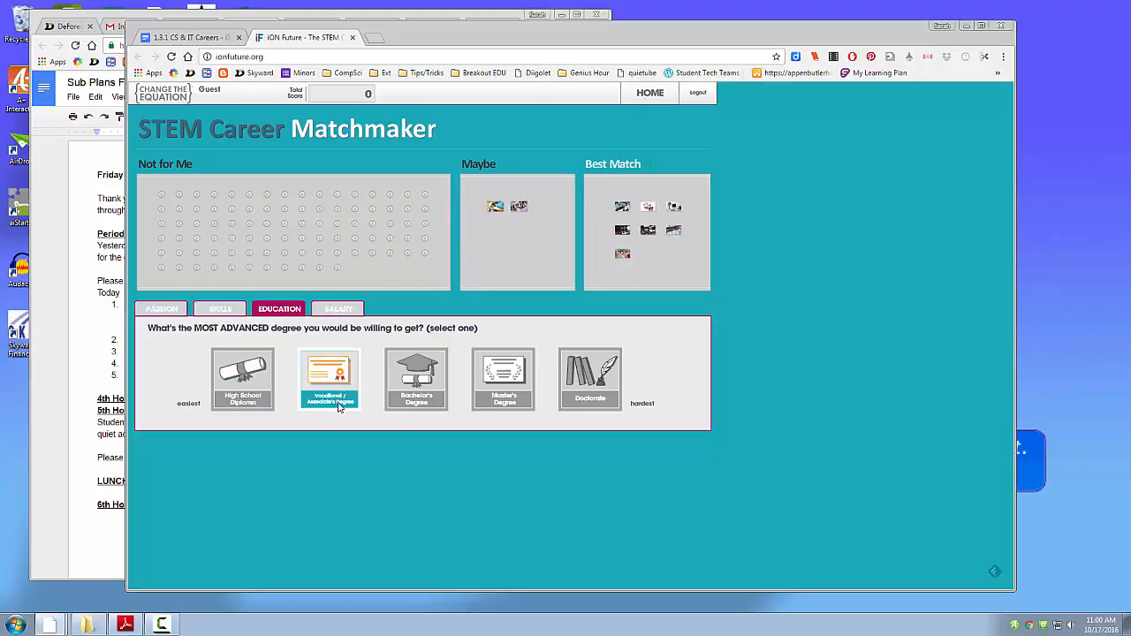
click(417, 378)
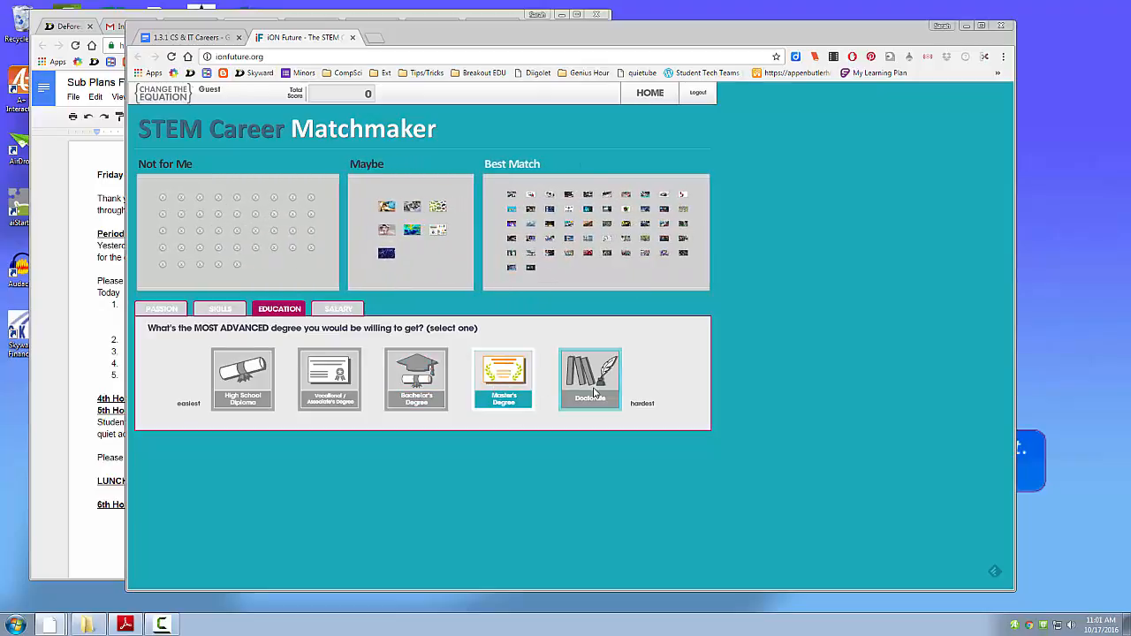
click(504, 378)
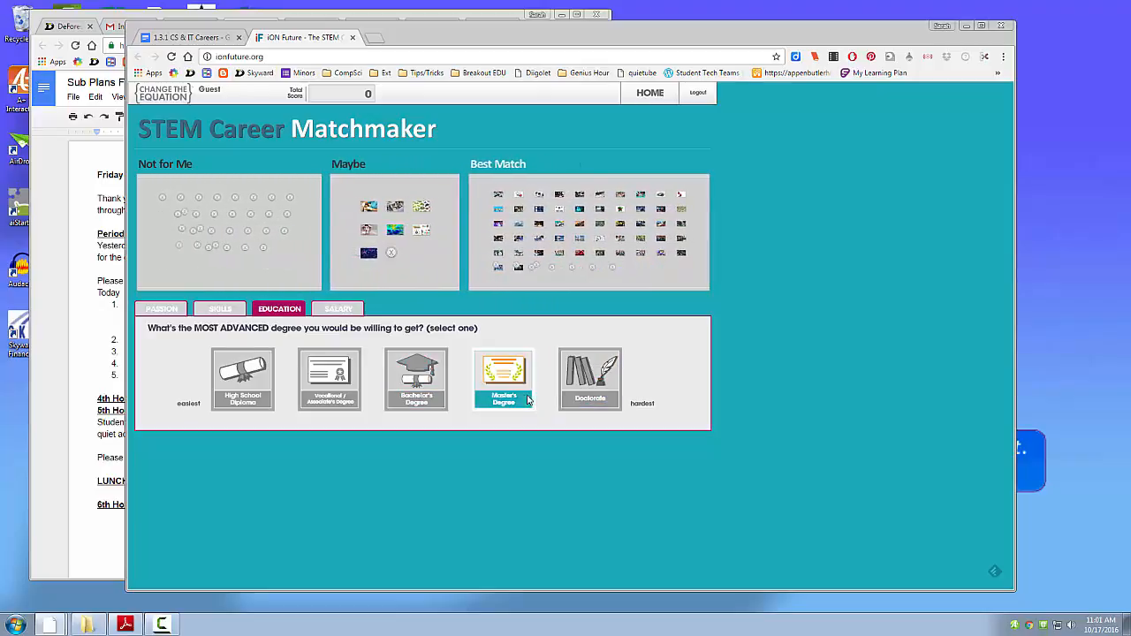
click(417, 378)
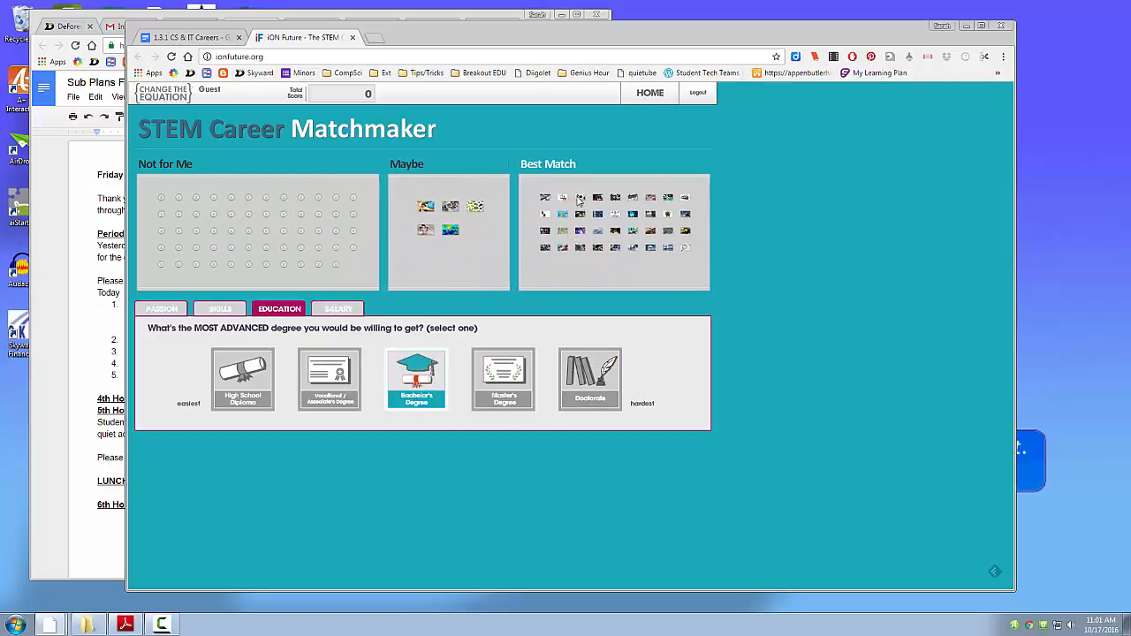
mouse_move(544, 229)
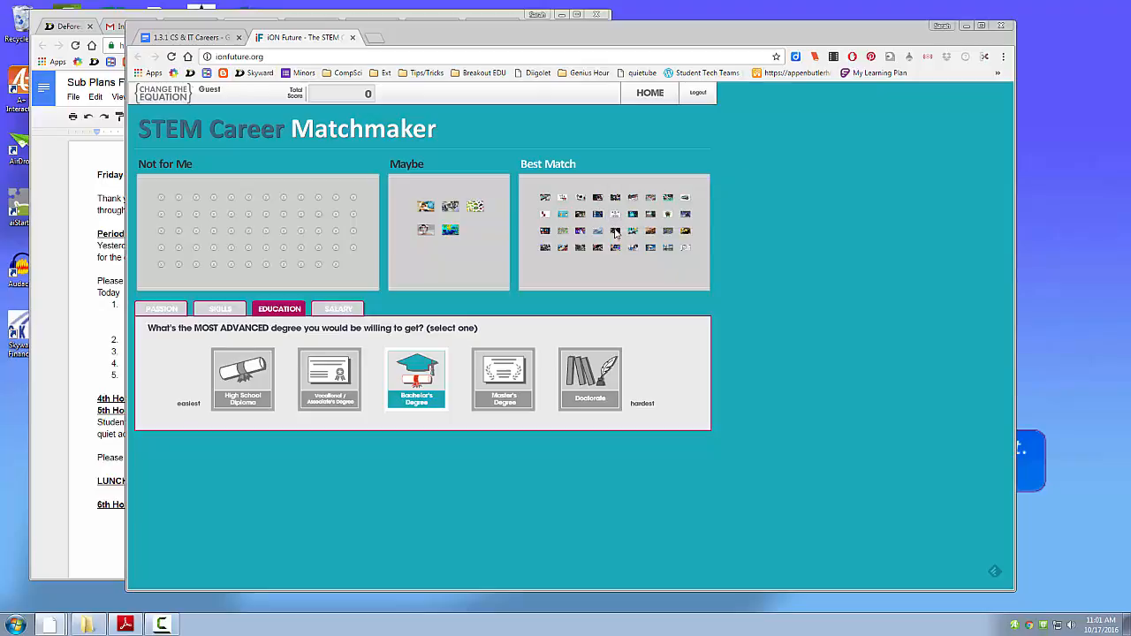
mouse_move(632, 214)
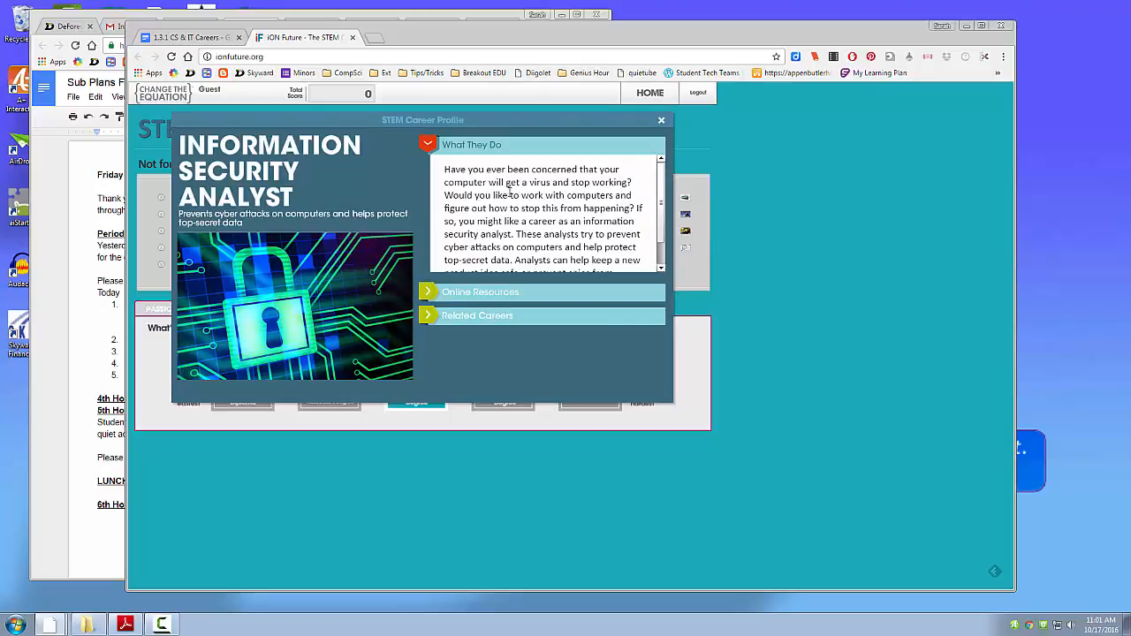
mouse_move(546, 214)
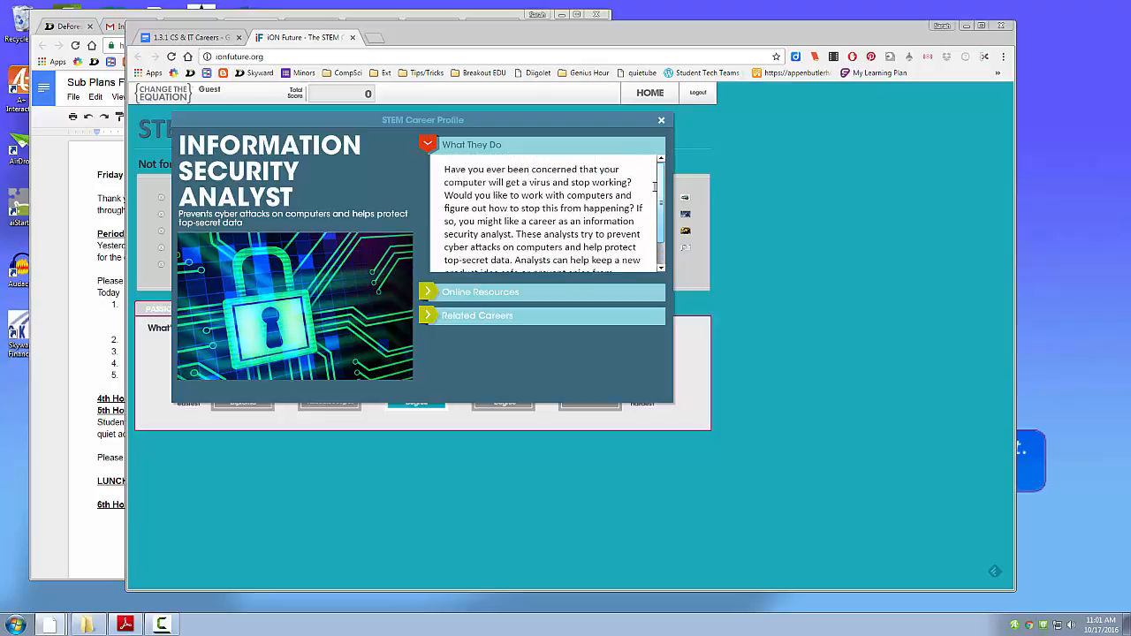
Close the Information Security Analyst card, set Master's Degree, and open the Video Game Designer profile.
click(661, 120)
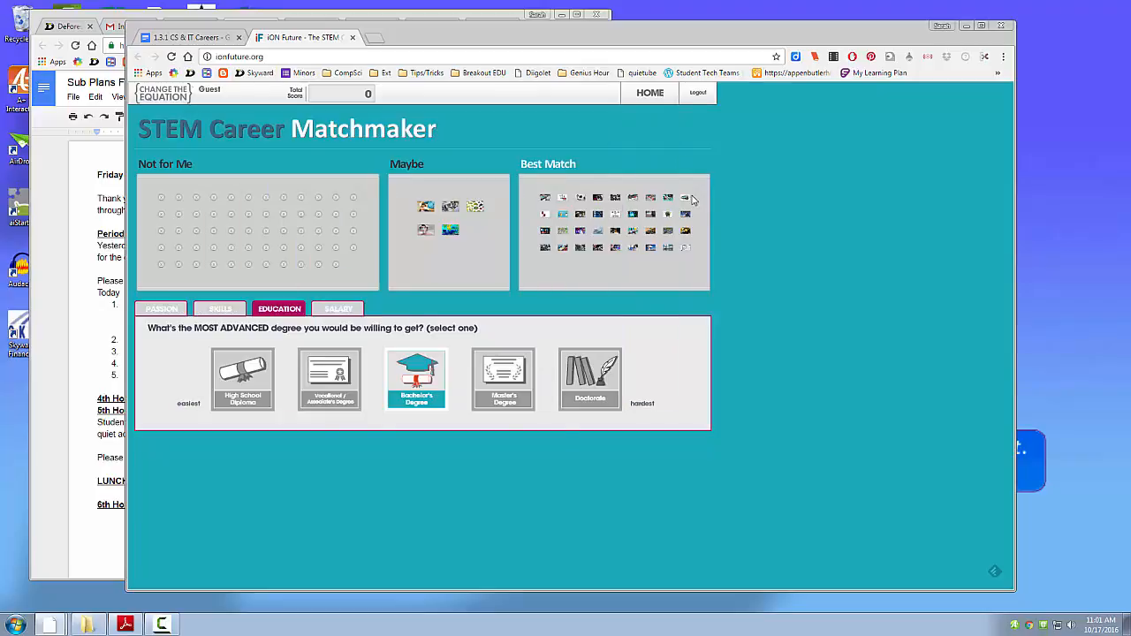
mouse_move(657, 254)
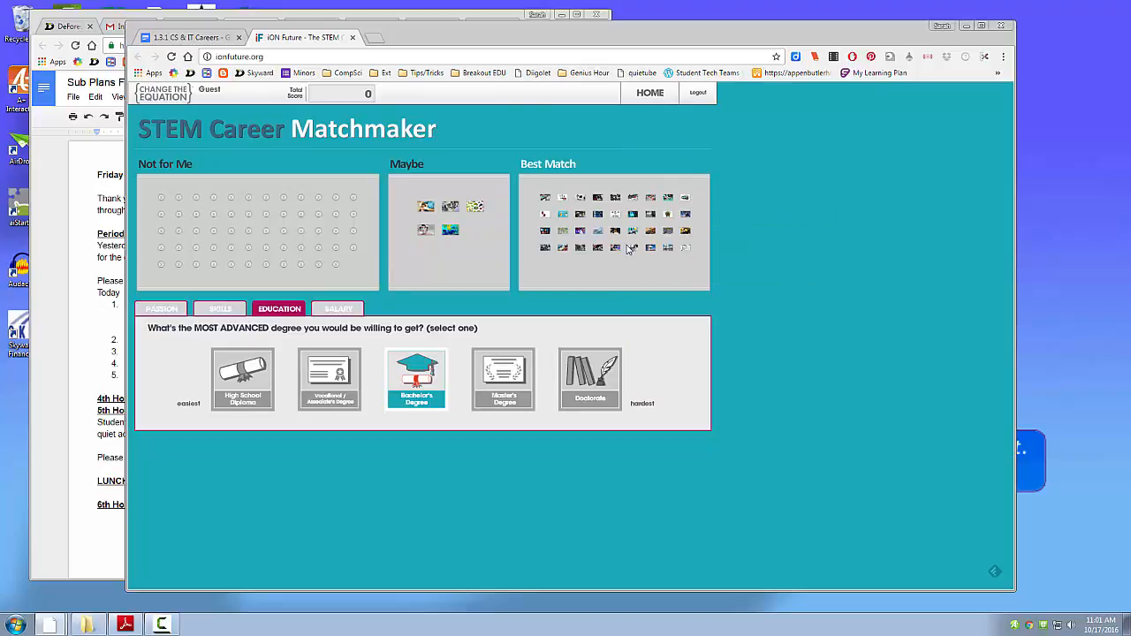
mouse_move(562, 248)
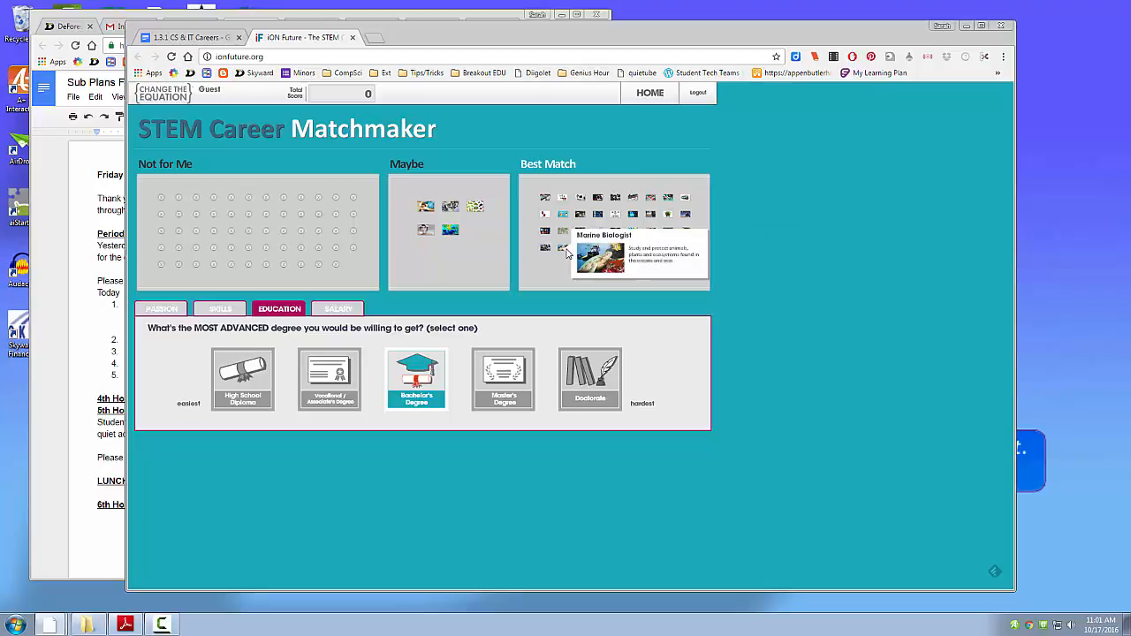
mouse_move(546, 240)
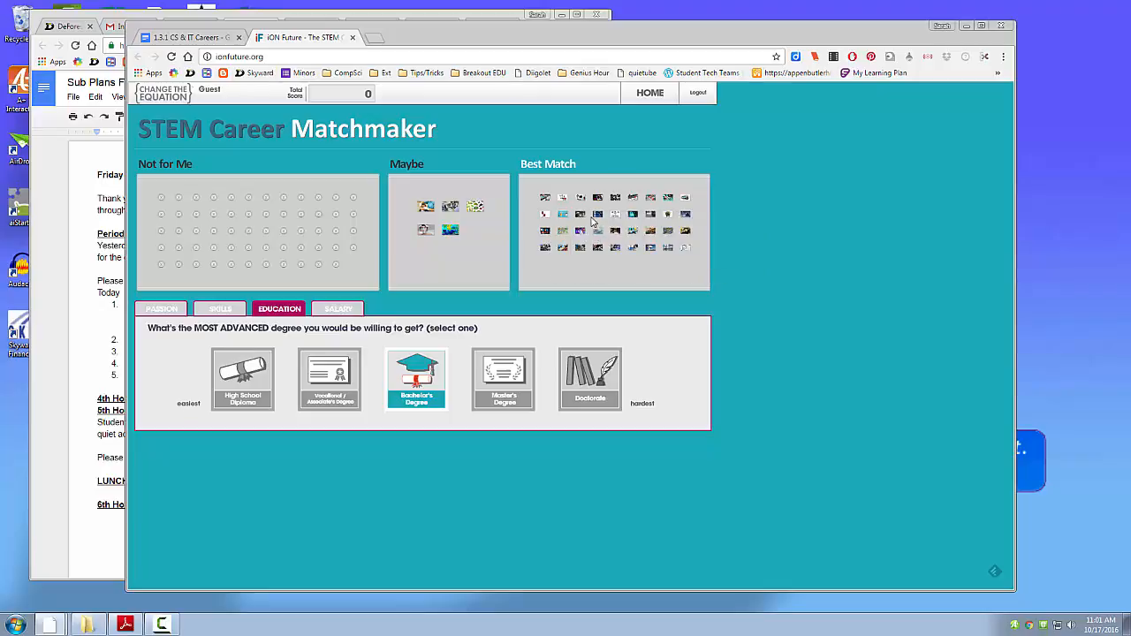
click(503, 378)
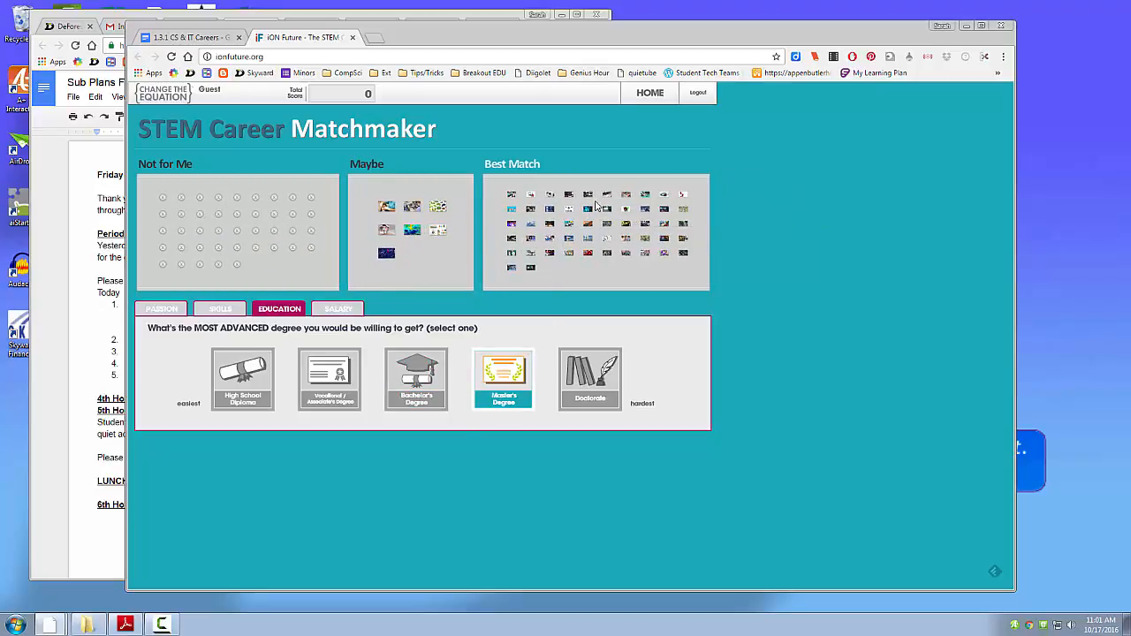
mouse_move(512, 208)
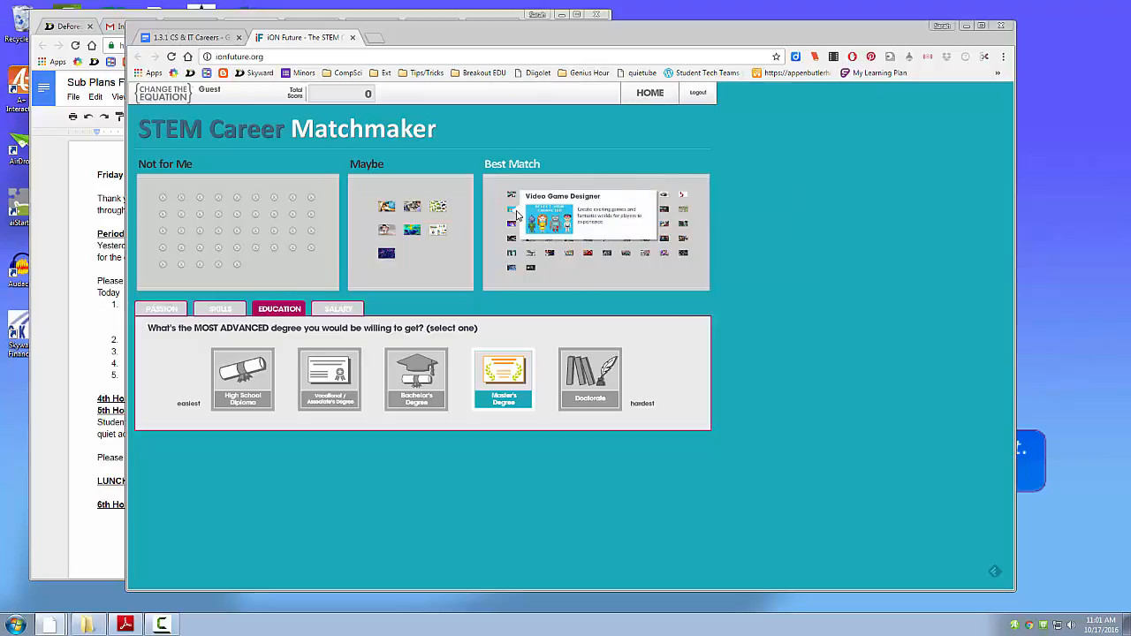
click(562, 197)
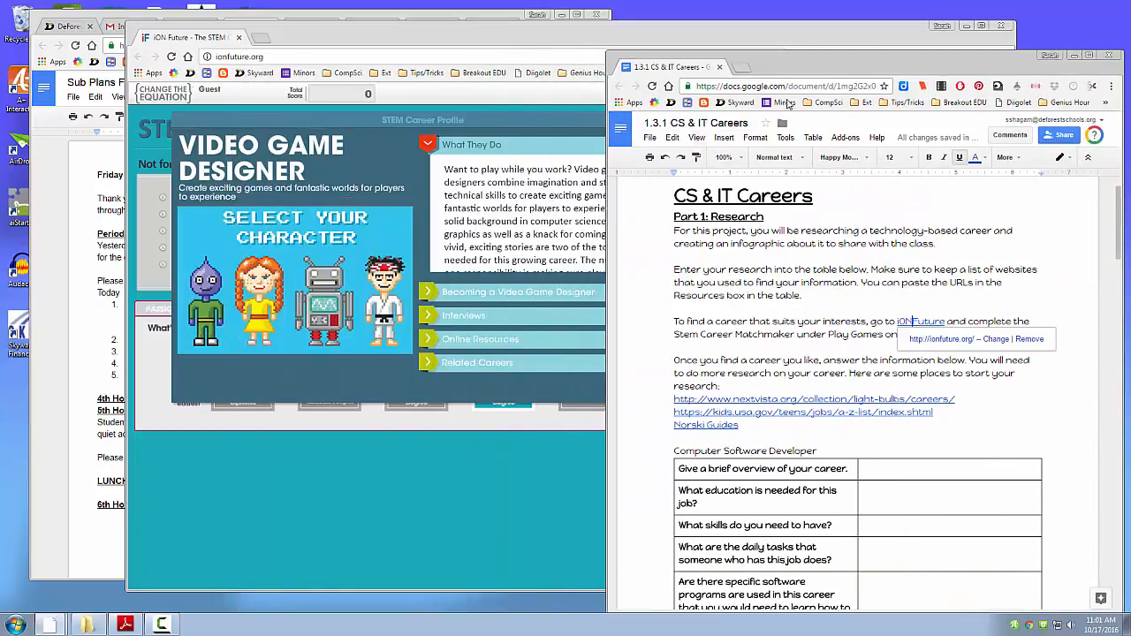
Label the research table 'Video Game Designer', correcting the mistyped ending.
scroll(down, 3)
text(Video Game Desinger)
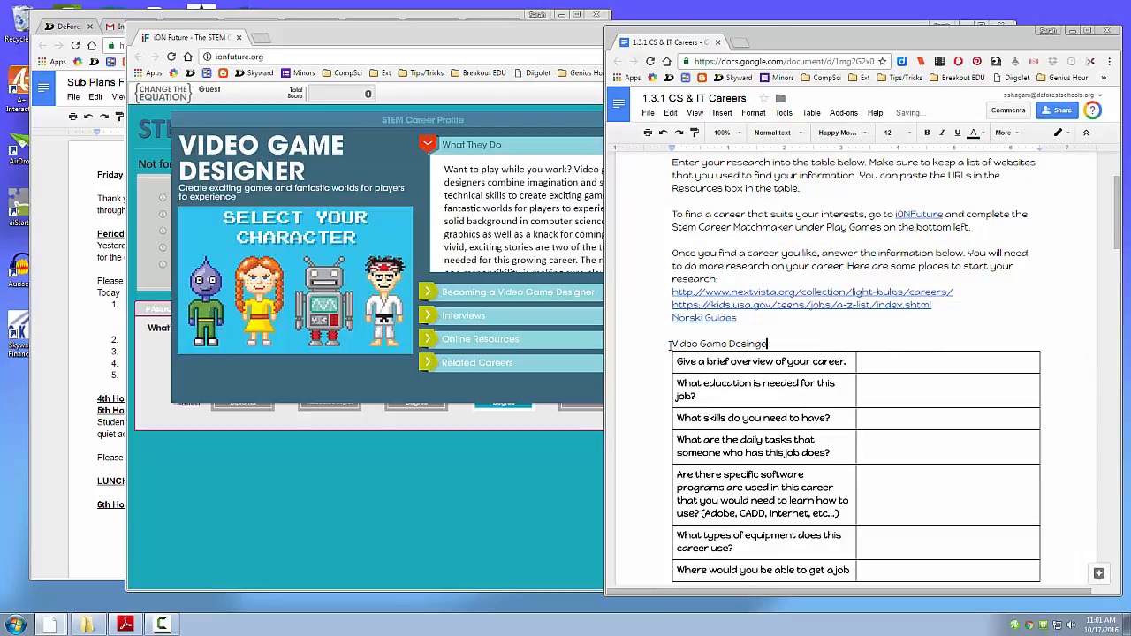
key(Backspace)
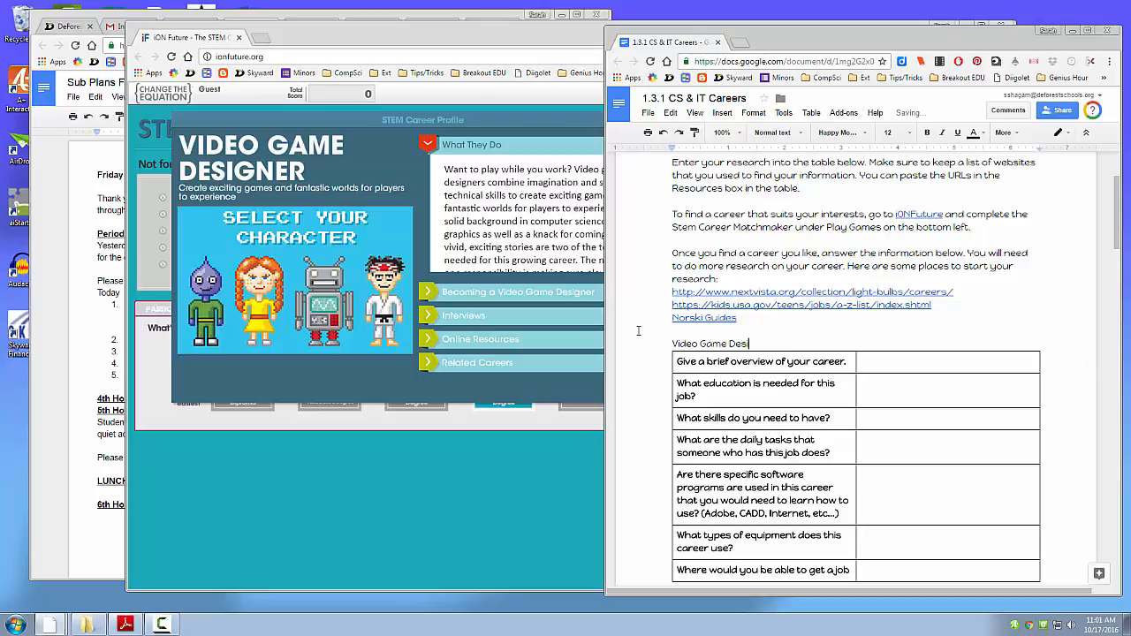
text(igner)
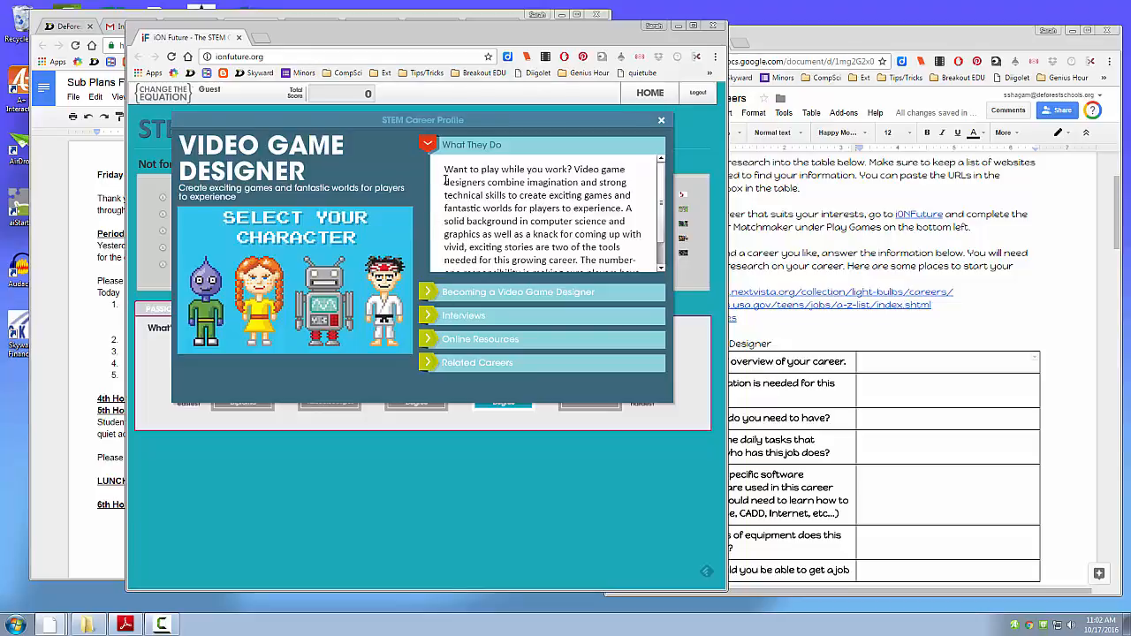
mouse_move(334, 198)
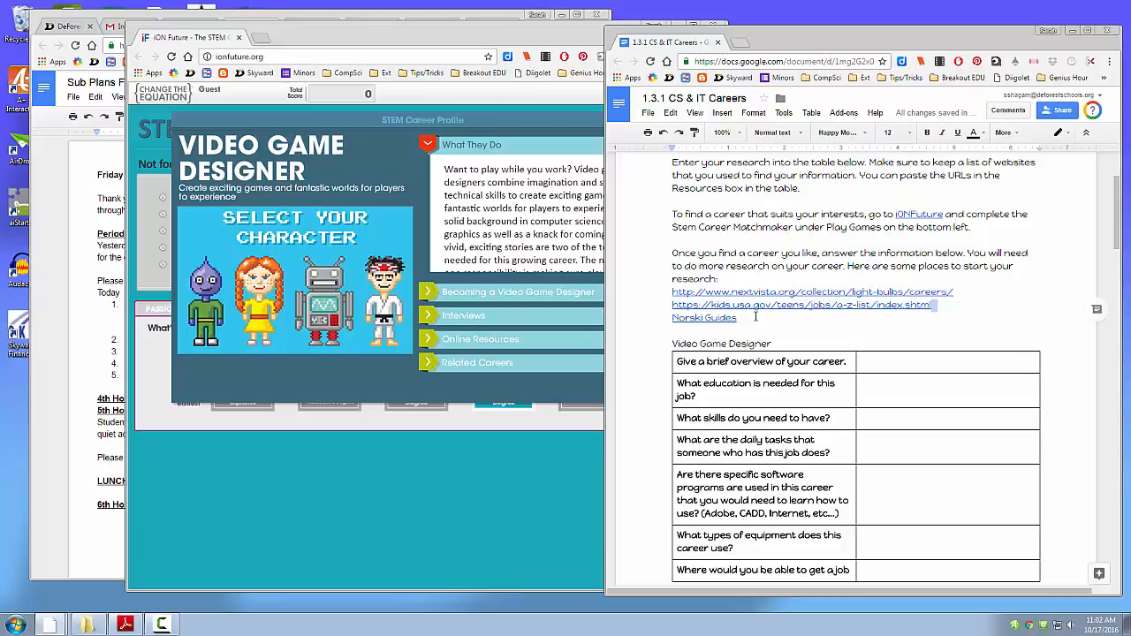
Open the Kids.gov A–Z list of jobs from the resources and scroll through it.
click(799, 304)
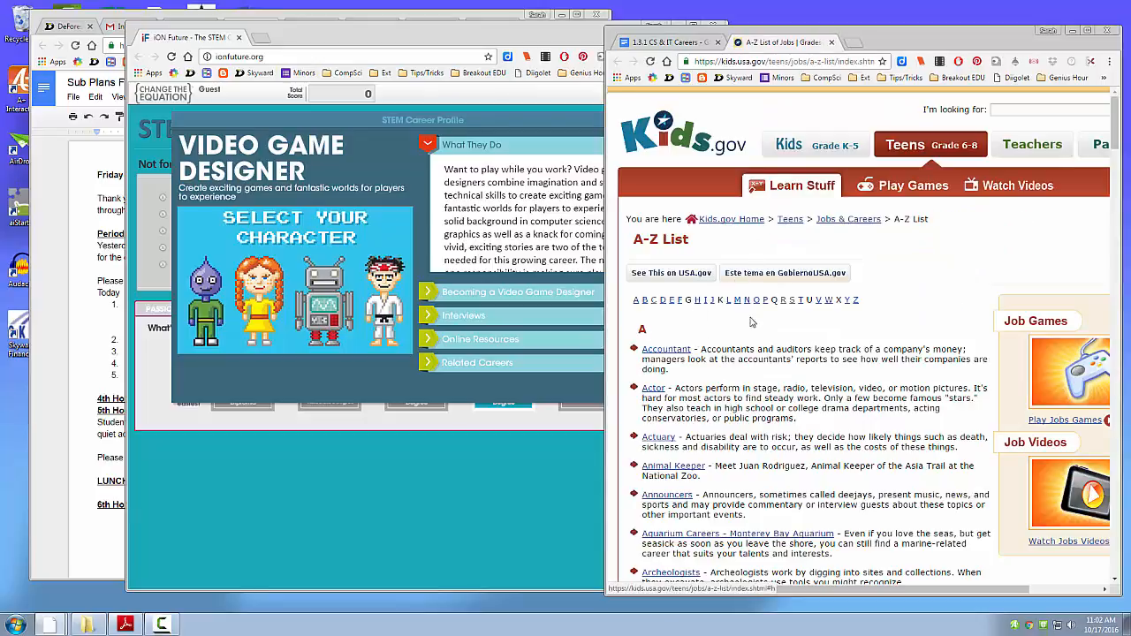
scroll(down, 3)
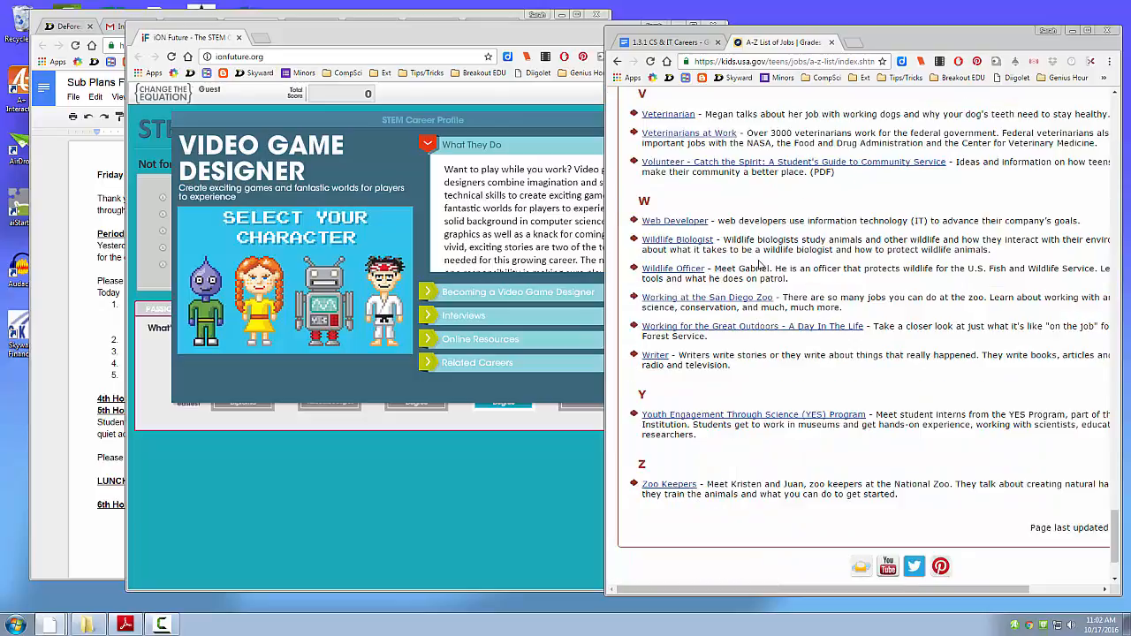
mouse_move(1050, 410)
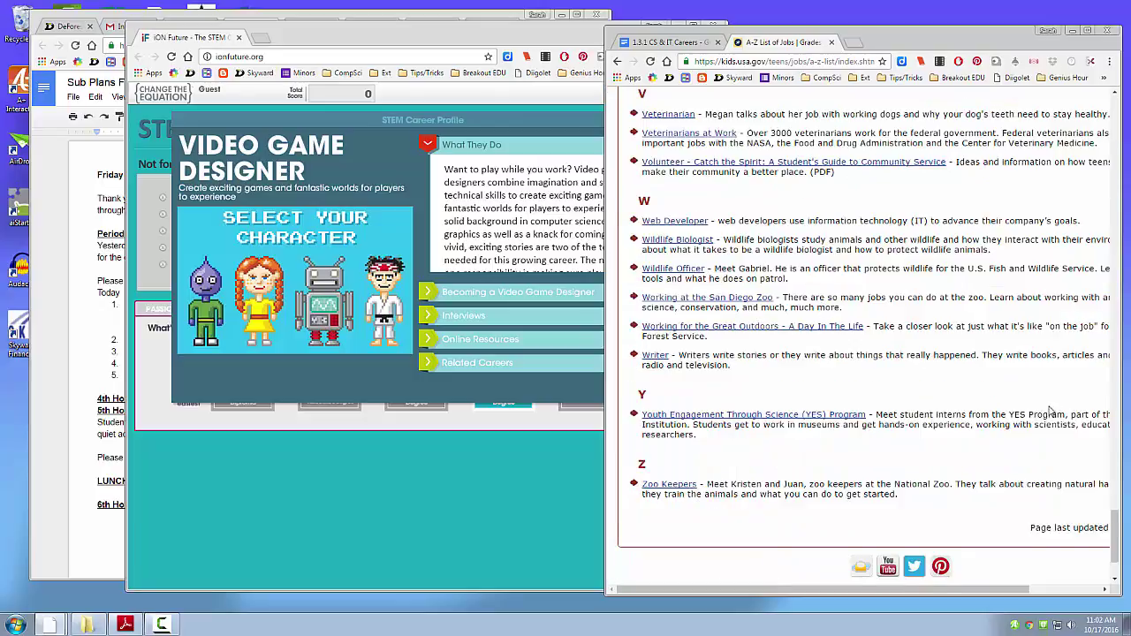
scroll(up, 3)
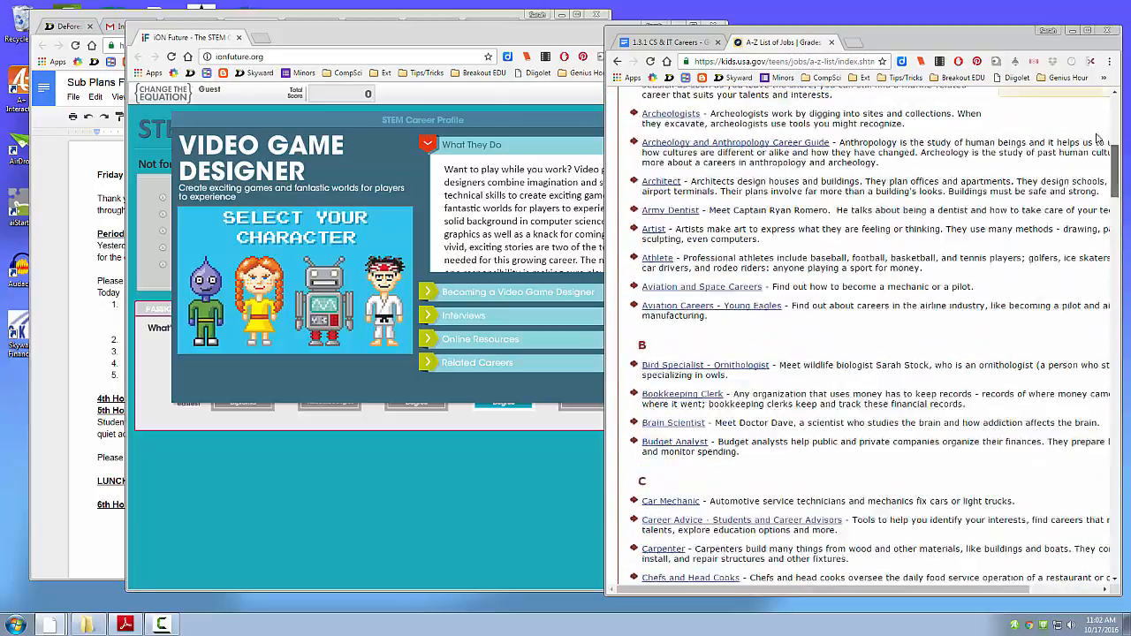
scroll(up, 3)
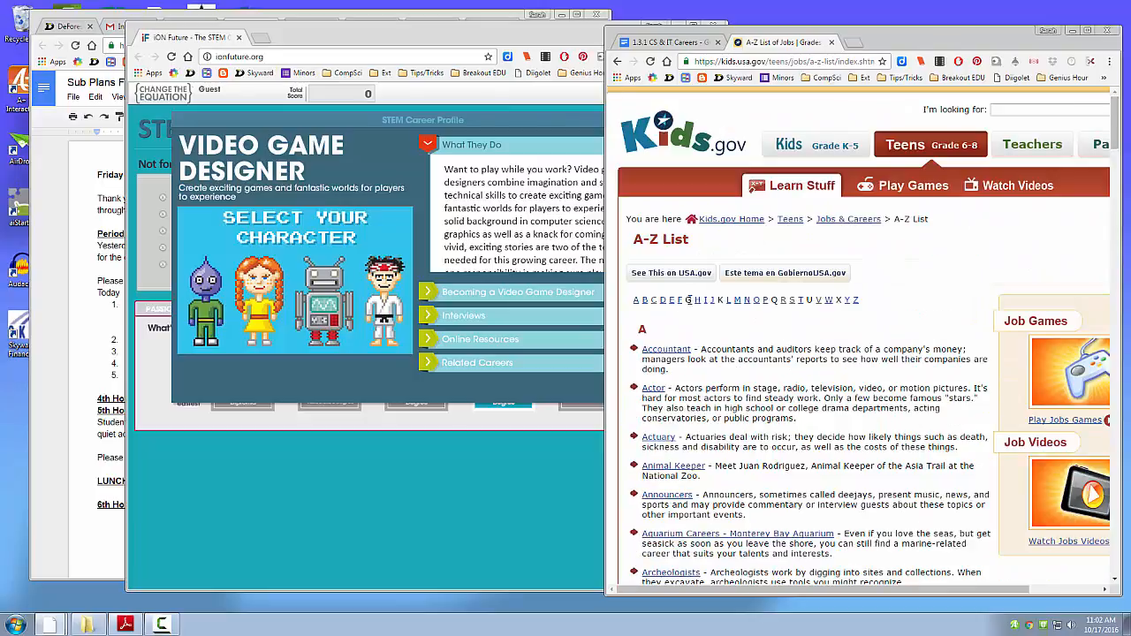
mouse_move(799, 301)
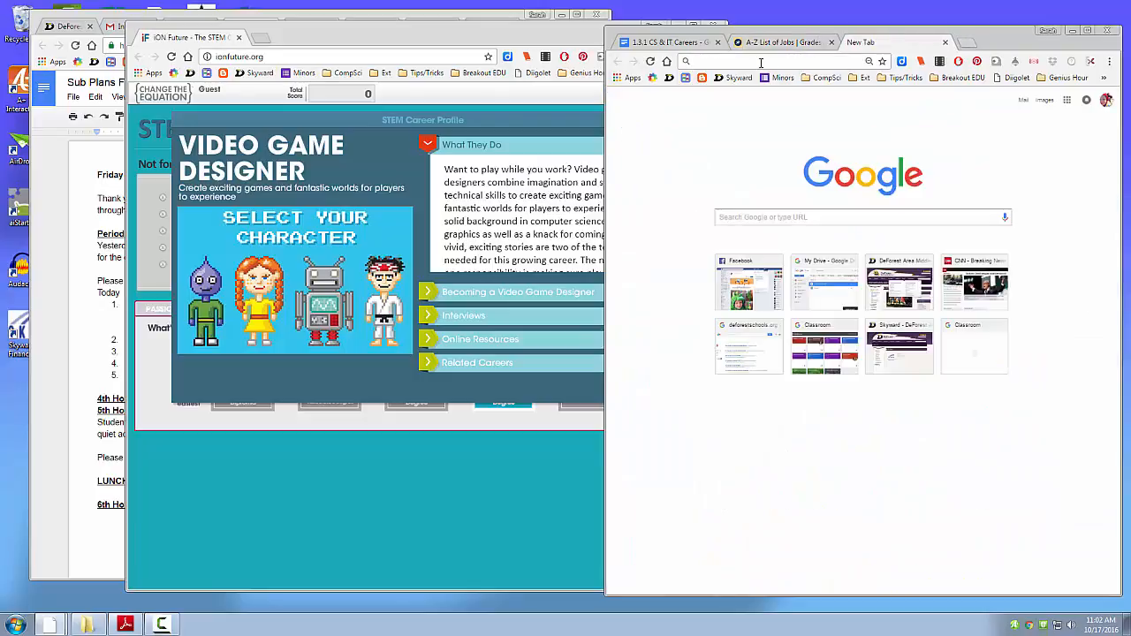
text(video game designer job information)
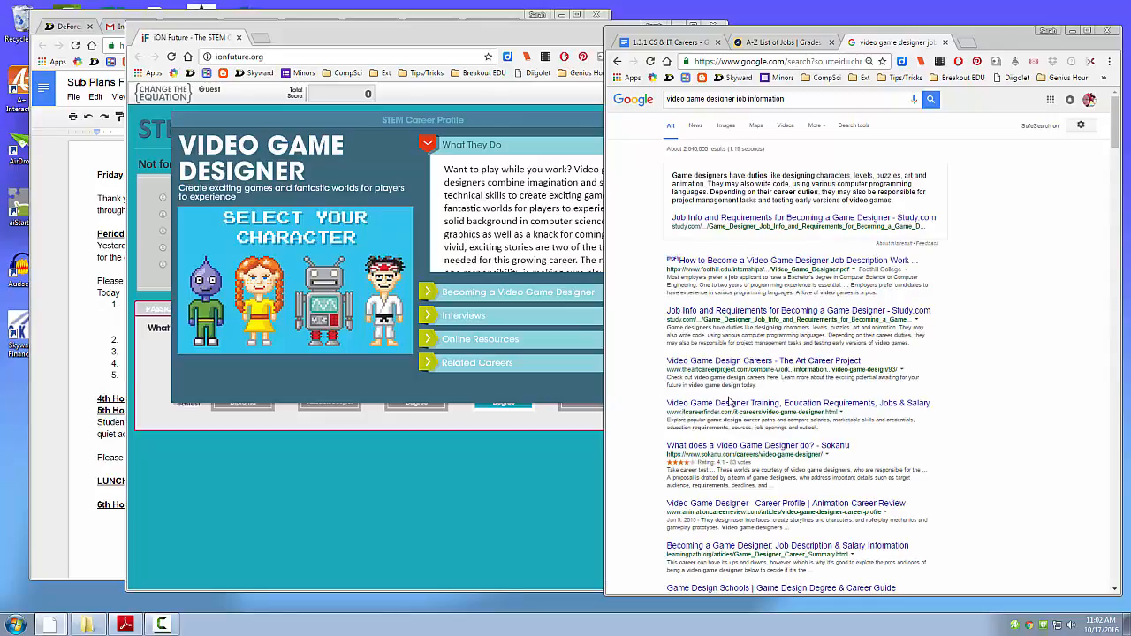
scroll(down, 3)
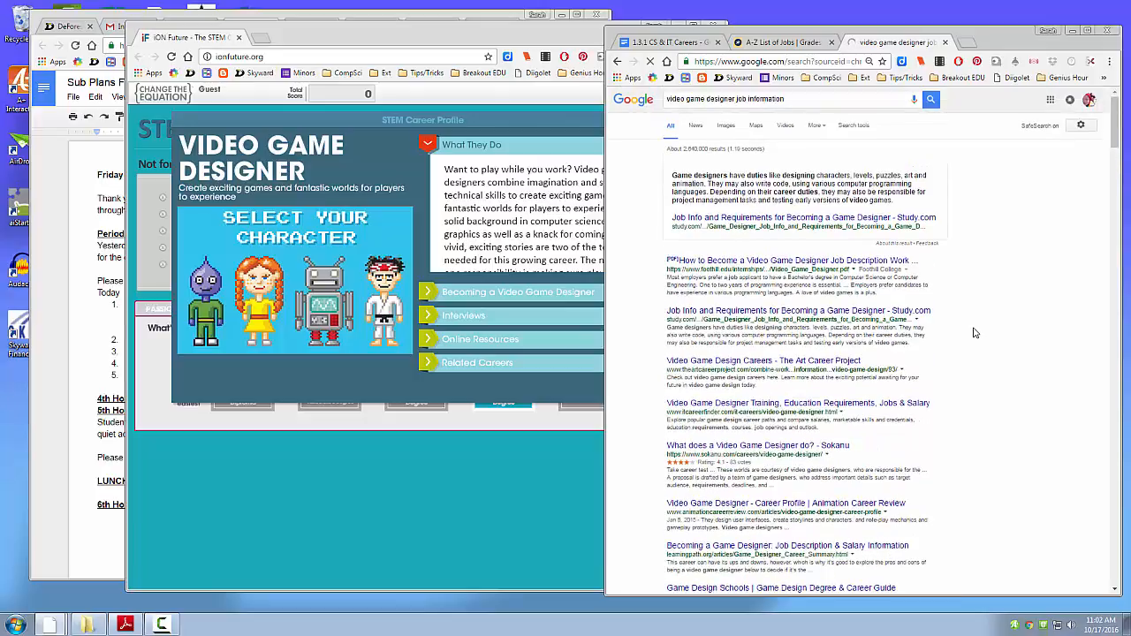
scroll(down, 3)
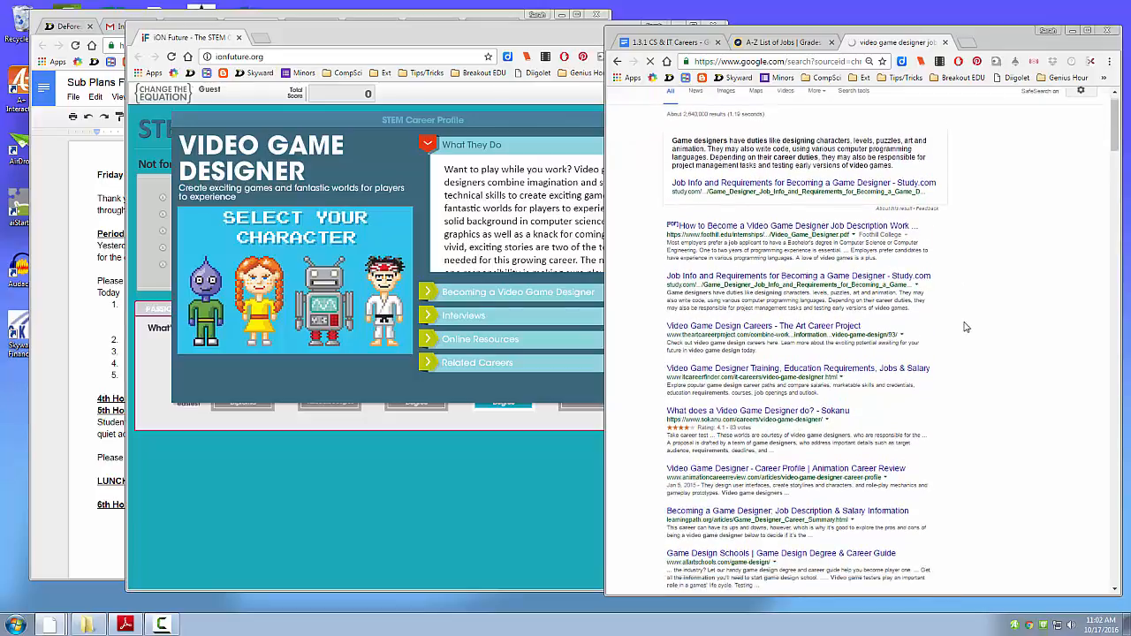
scroll(down, 3)
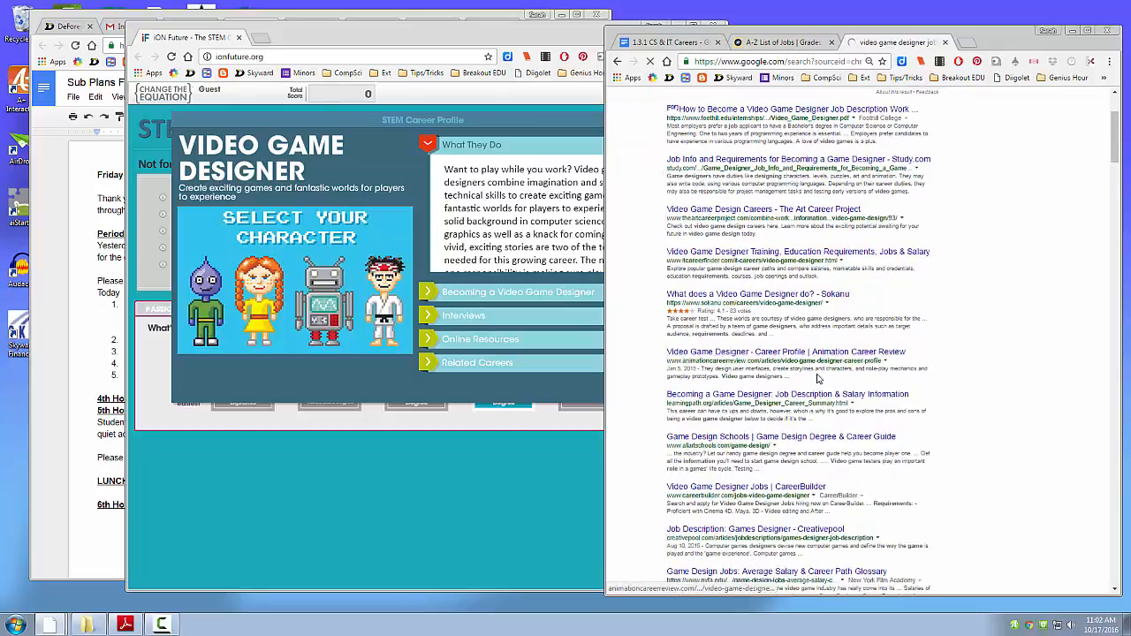
scroll(down, 3)
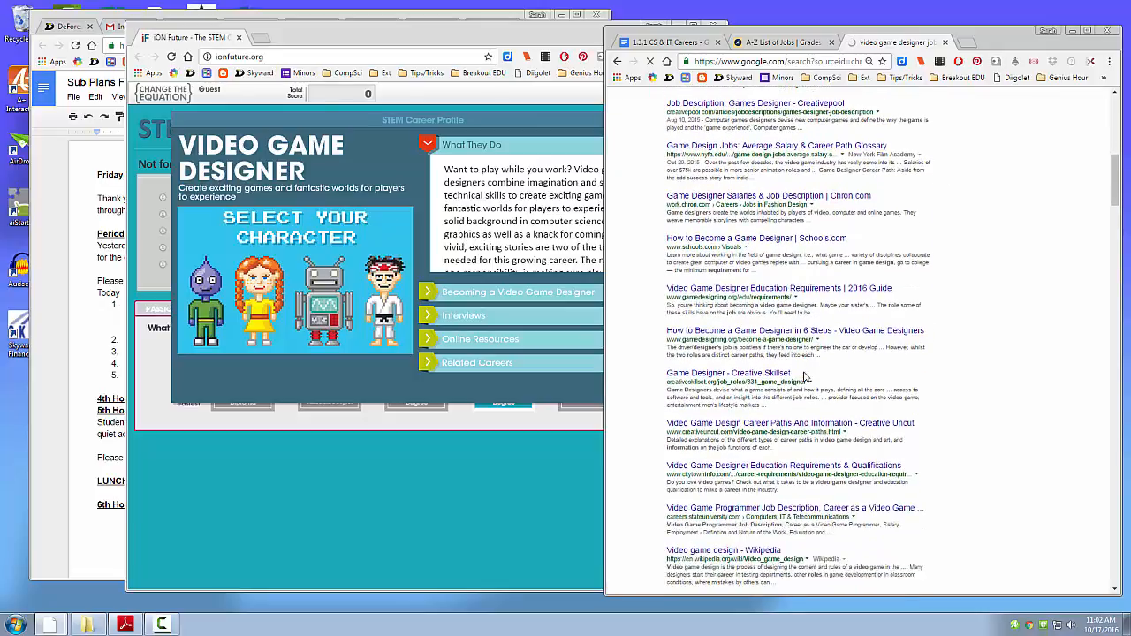
scroll(up, 3)
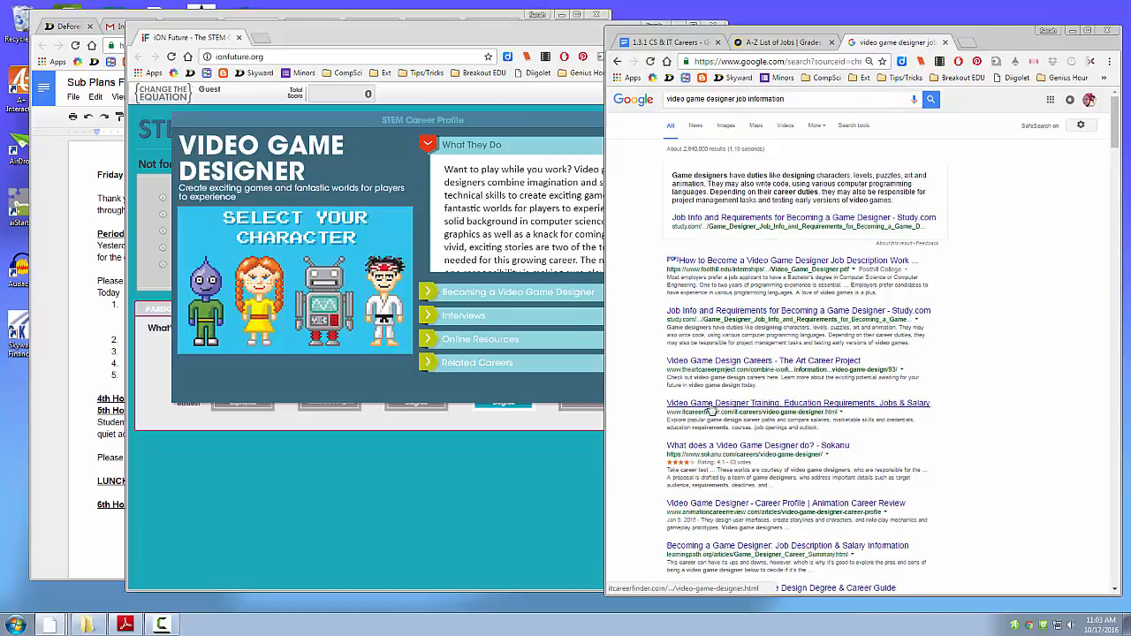
Open IT Career Finder's Video Game Designer page and read its skills, responsibilities and education sections.
click(799, 403)
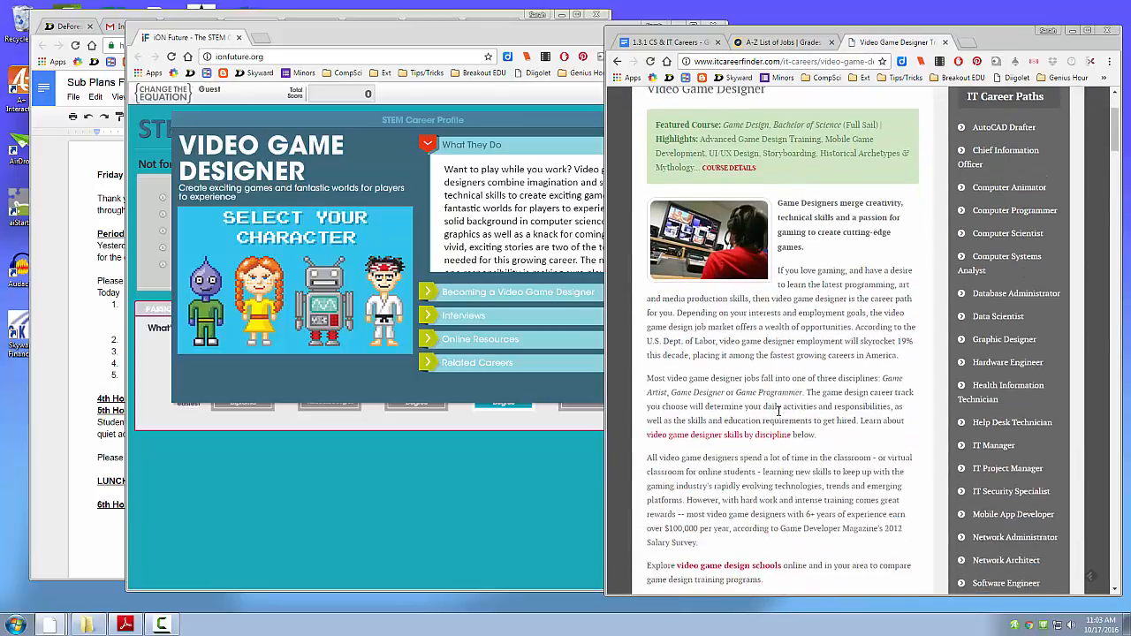
scroll(down, 3)
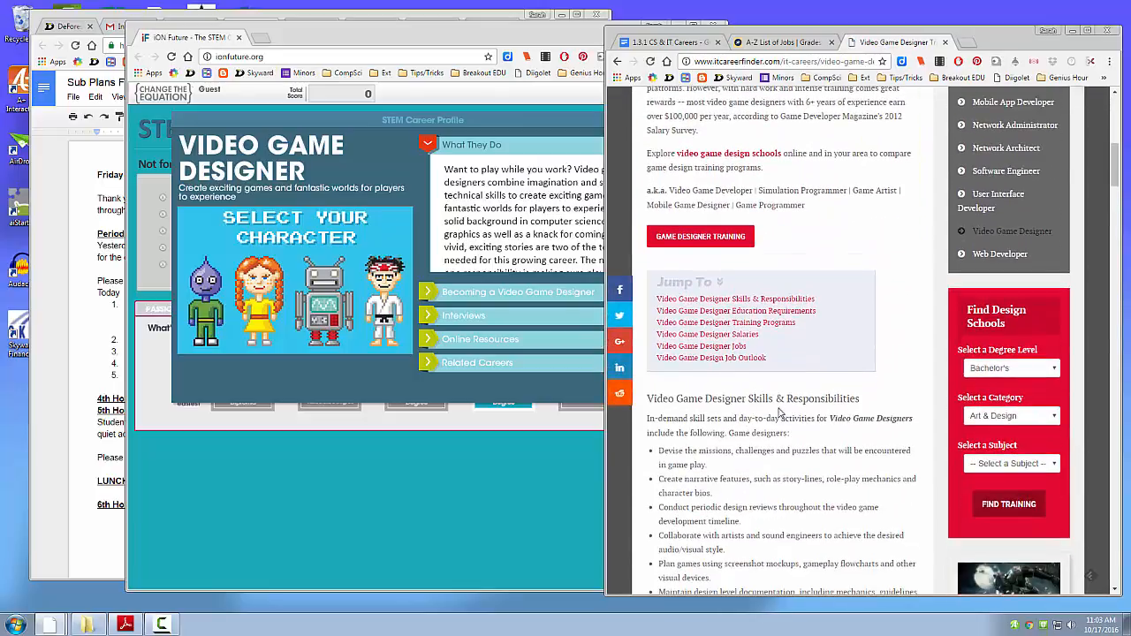
scroll(down, 3)
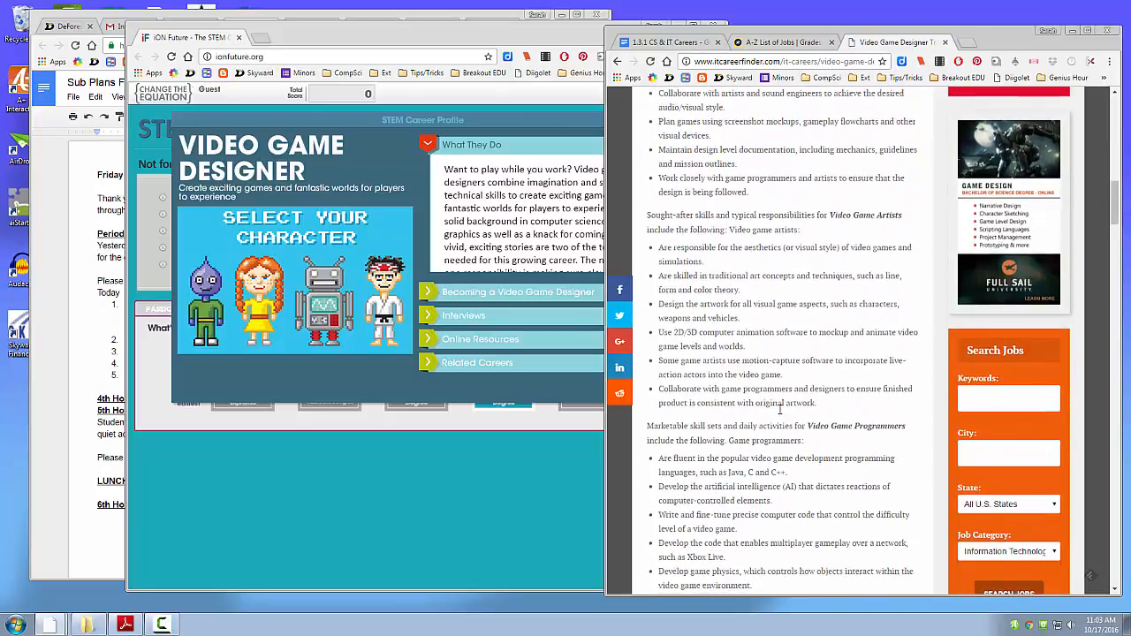
scroll(down, 3)
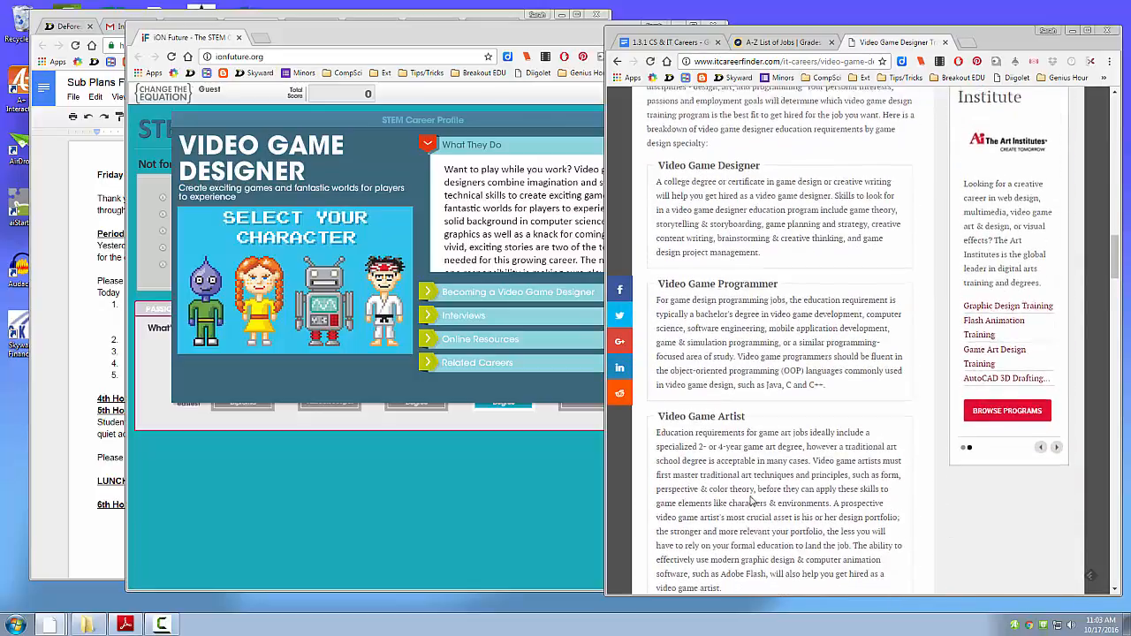
scroll(up, 3)
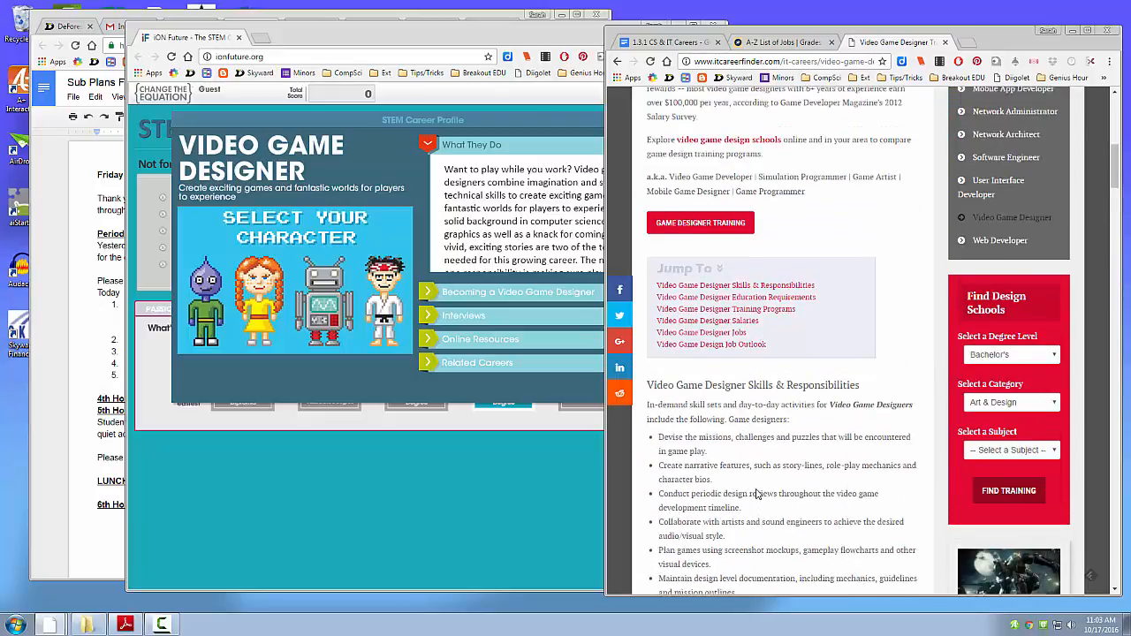
scroll(up, 3)
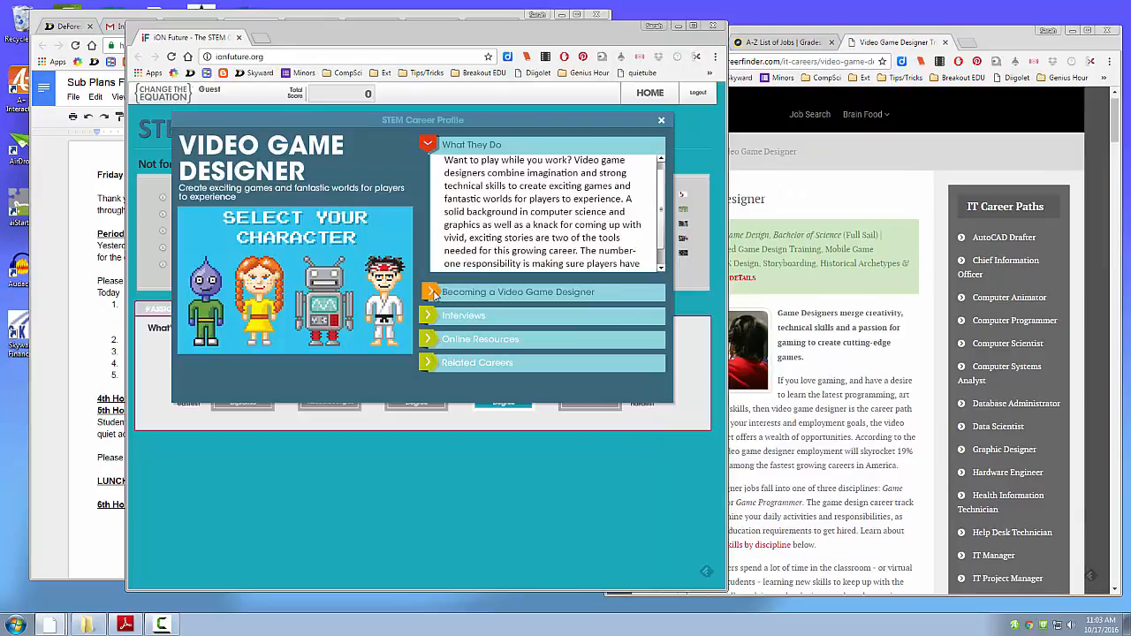
Expand the profile's Becoming a Video Game Designer section with its books and games, then return to the doc.
click(518, 291)
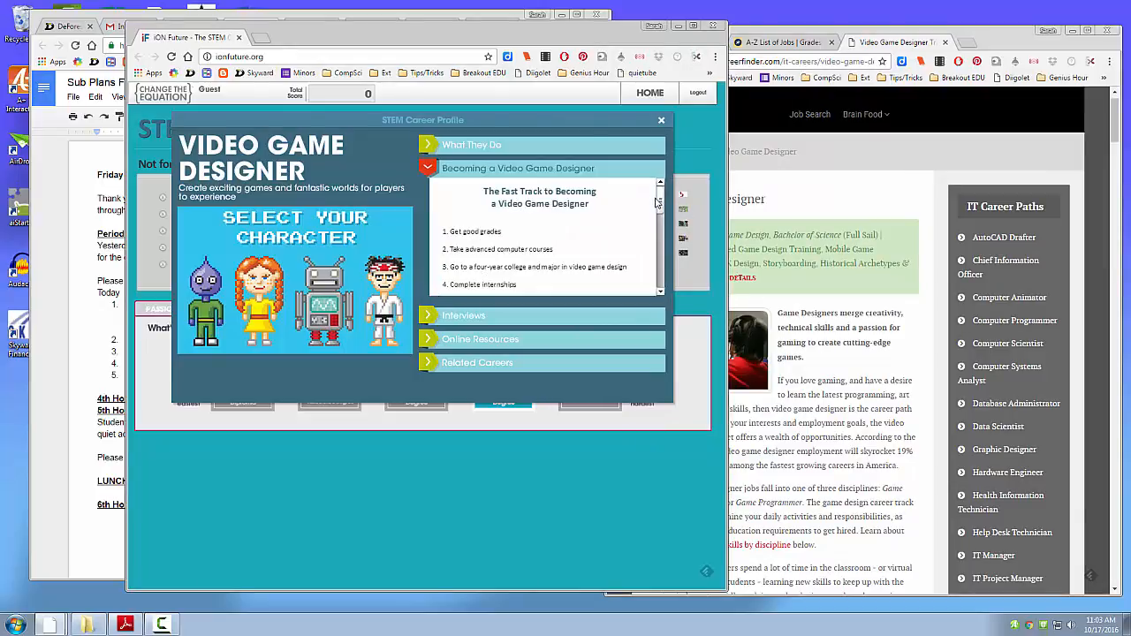
scroll(down, 3)
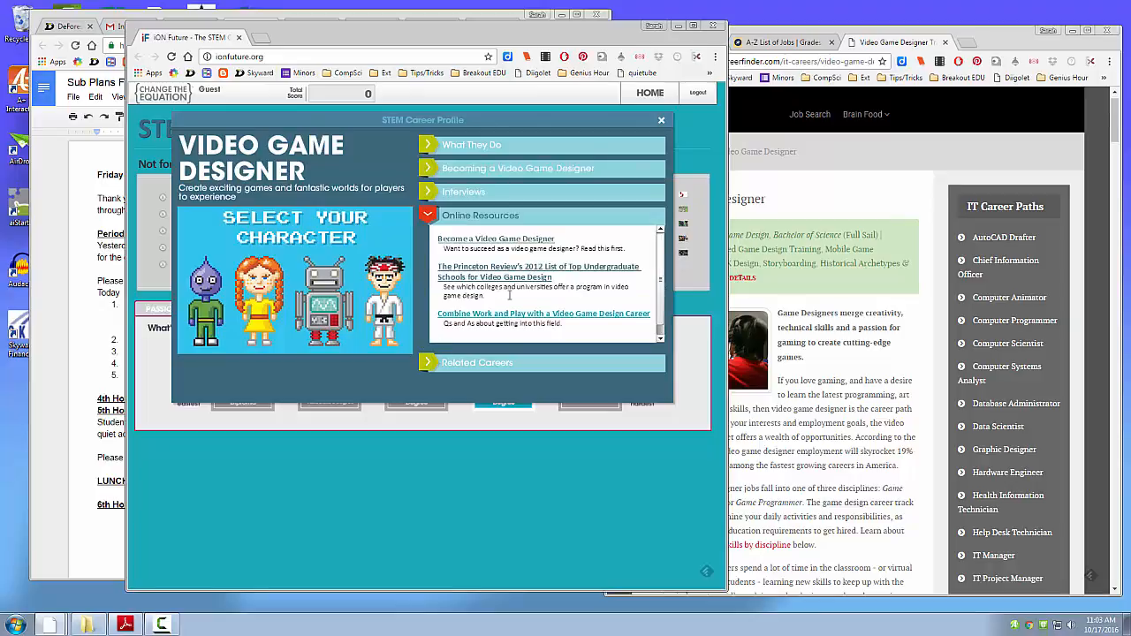
mouse_move(492, 272)
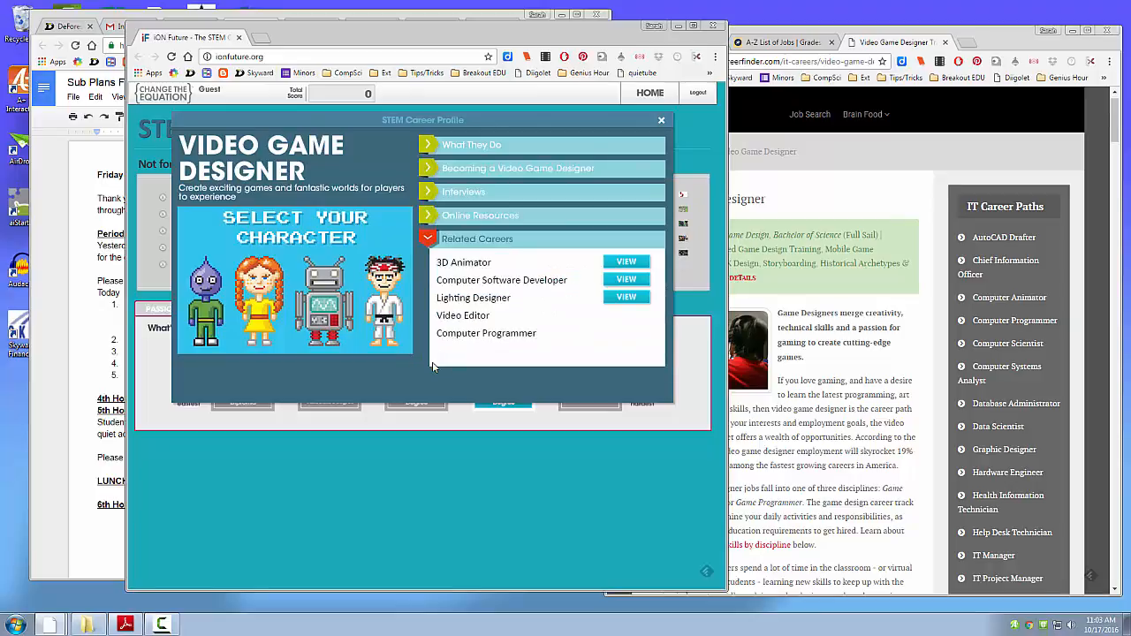
click(518, 167)
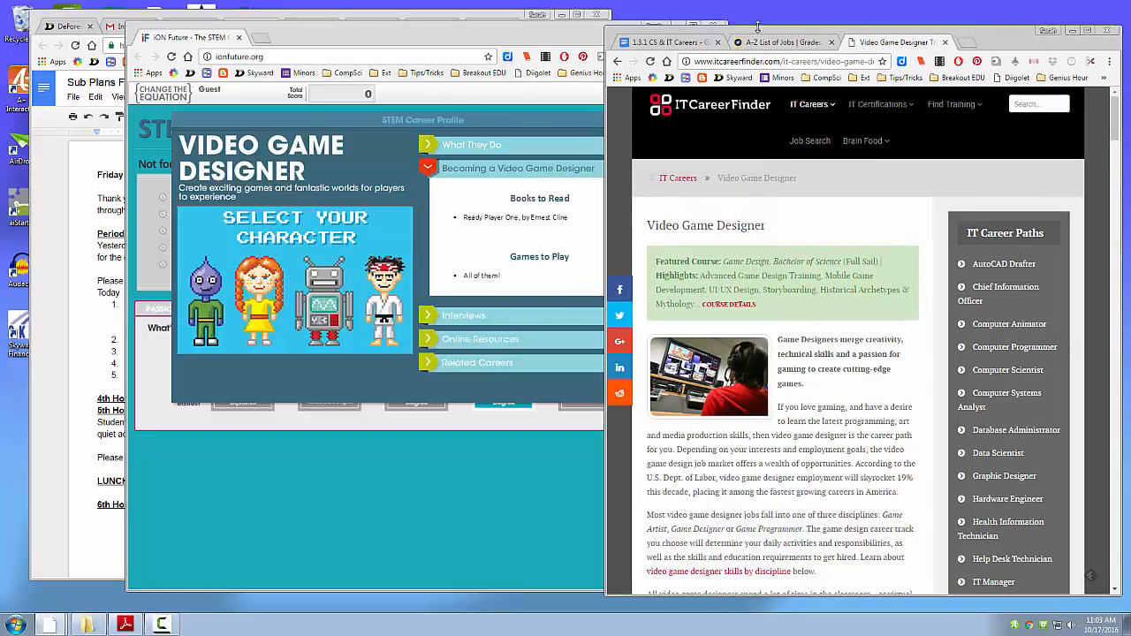
click(671, 42)
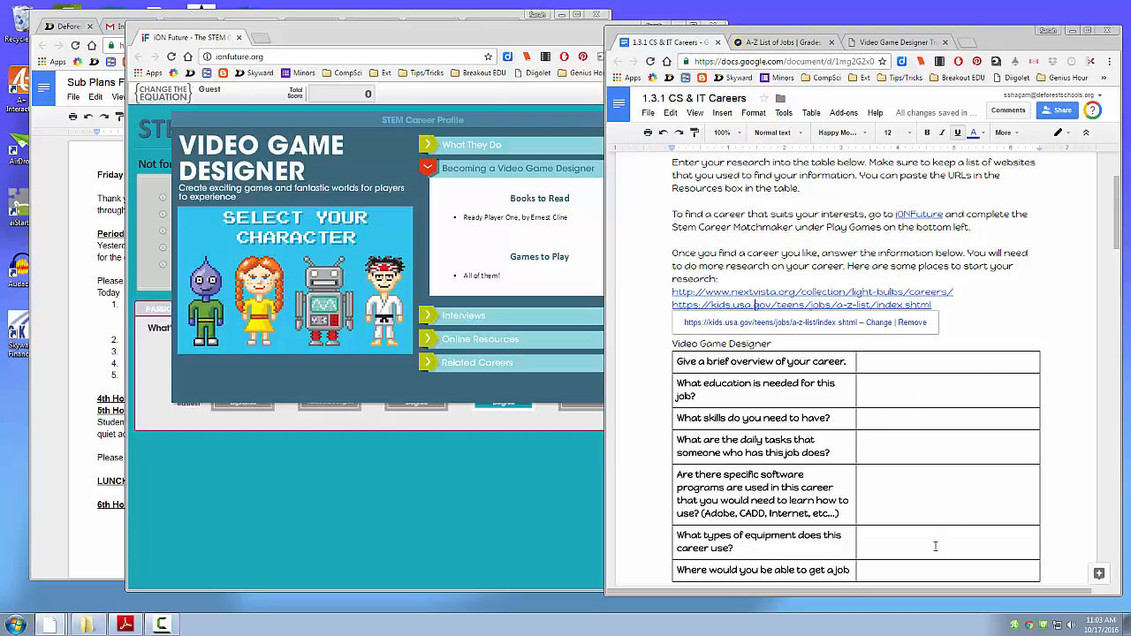
Scroll through the research questions and the Part 2 infographic task in the assignment doc.
scroll(down, 3)
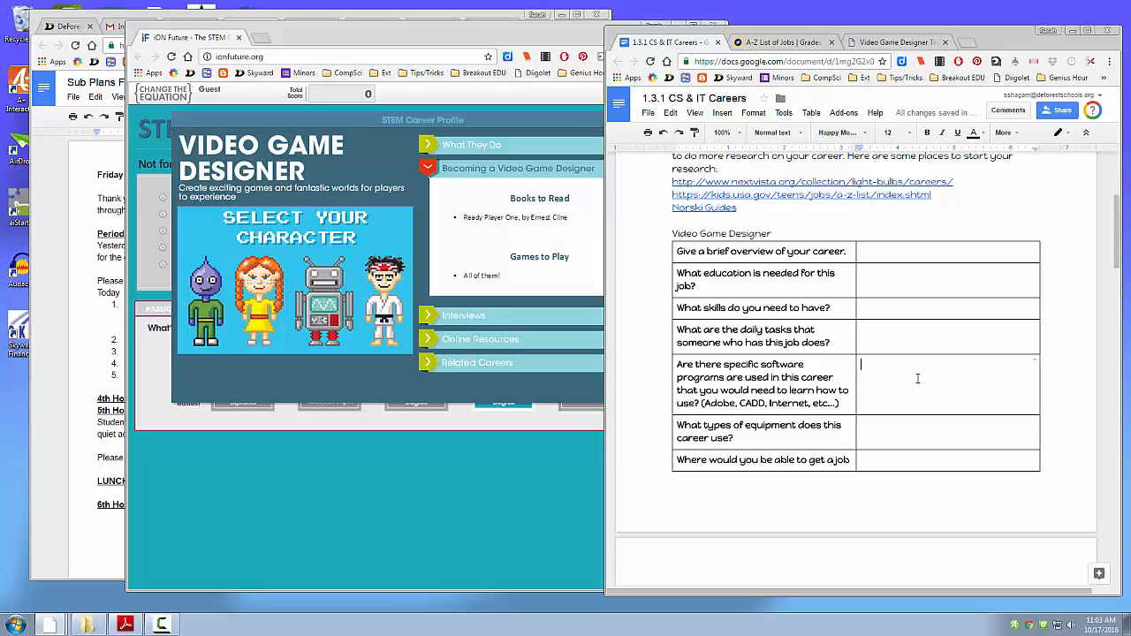
scroll(down, 3)
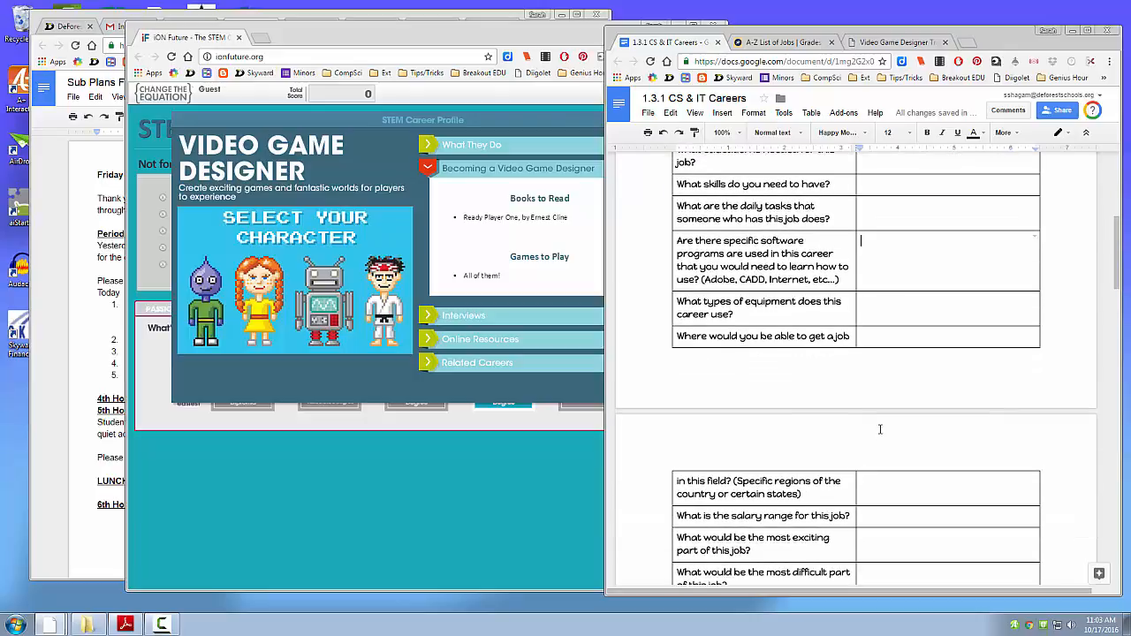
scroll(down, 3)
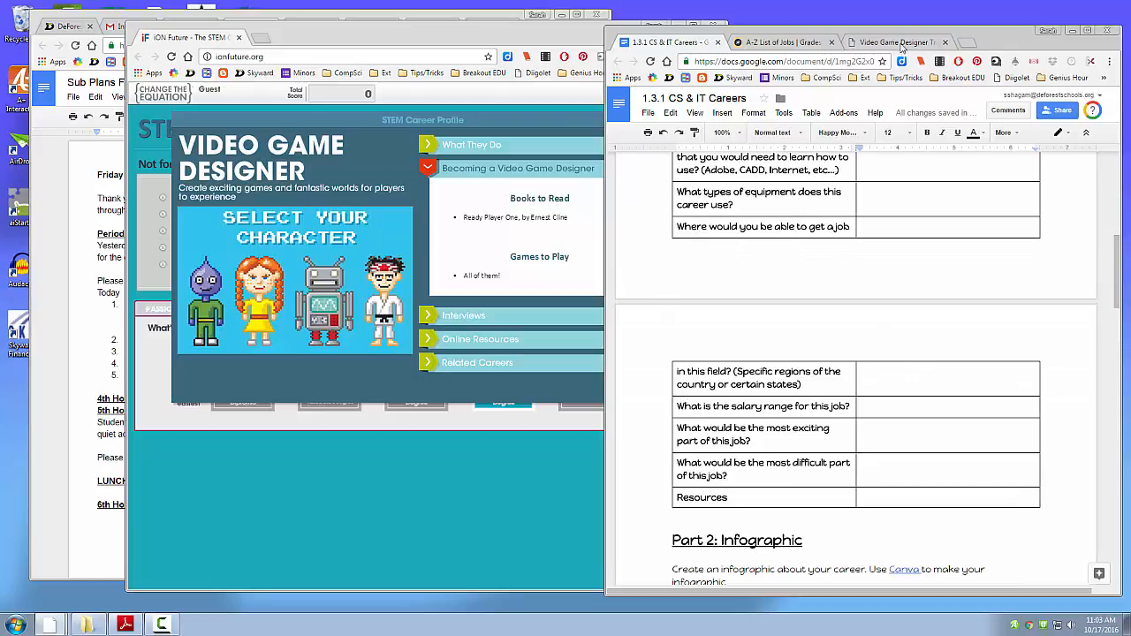
From the Kids.gov A–Z list, open the Electrical Engineer occupational handbook page.
click(781, 42)
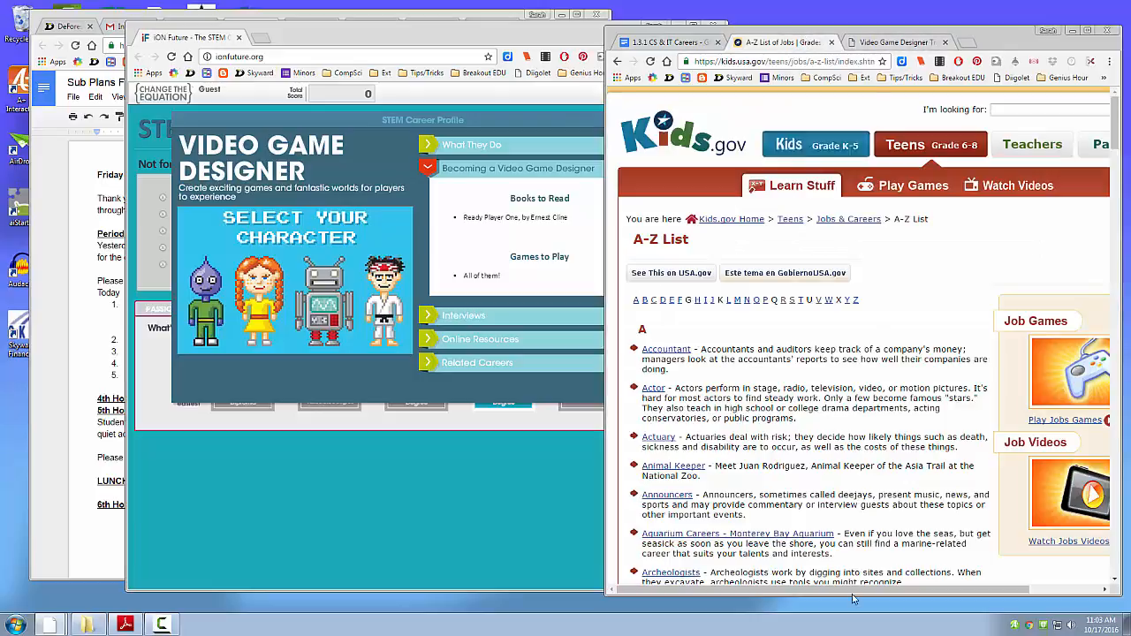
scroll(down, 3)
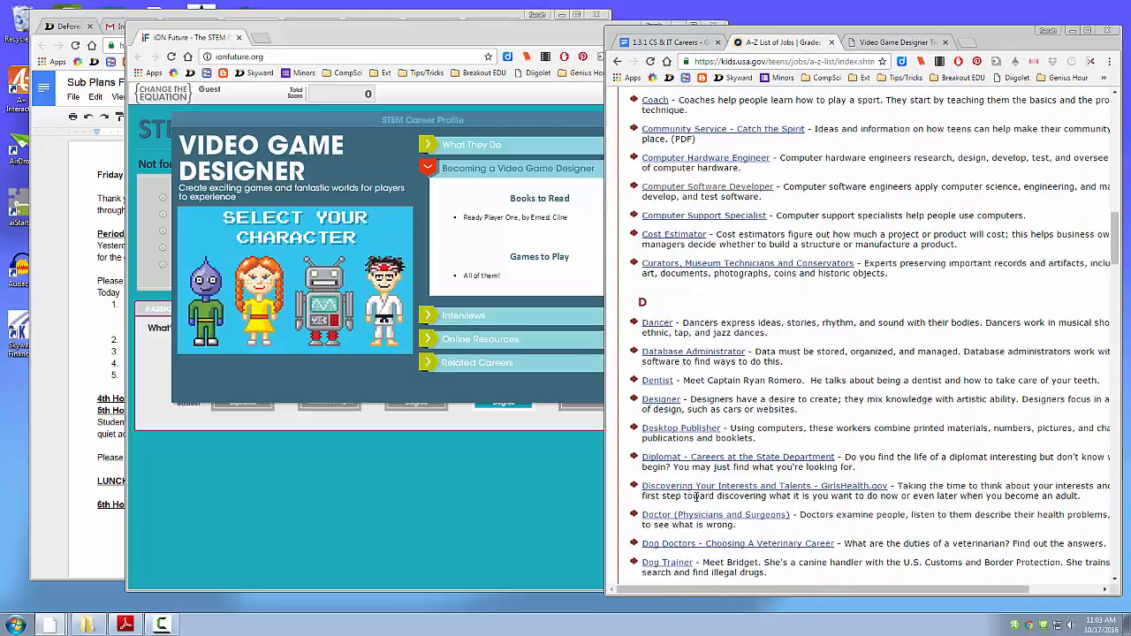
scroll(down, 3)
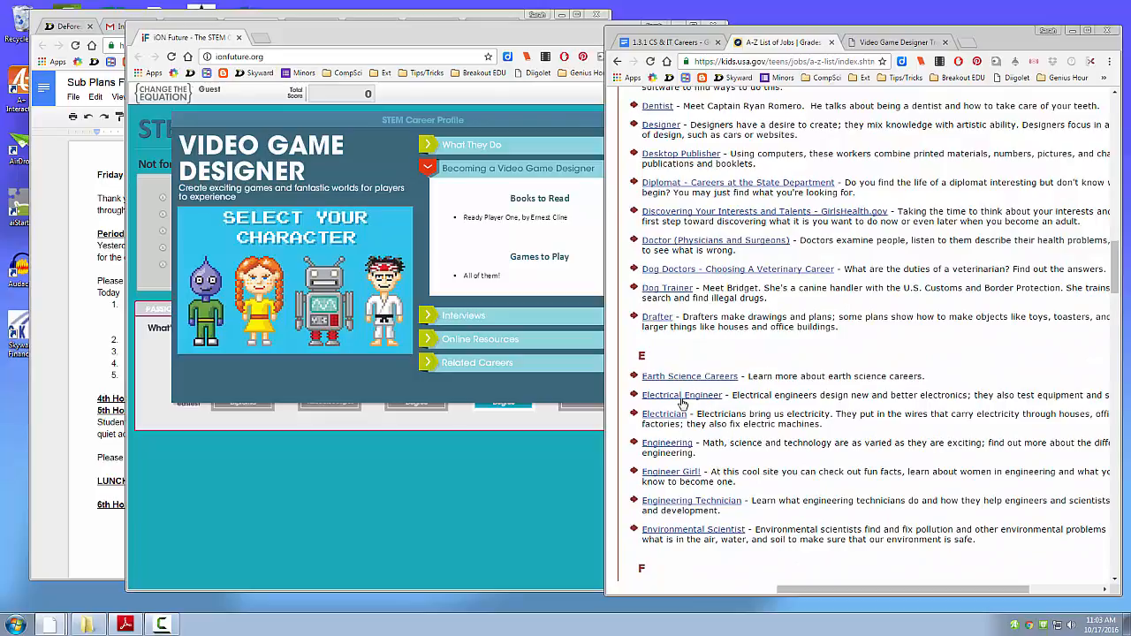
click(682, 396)
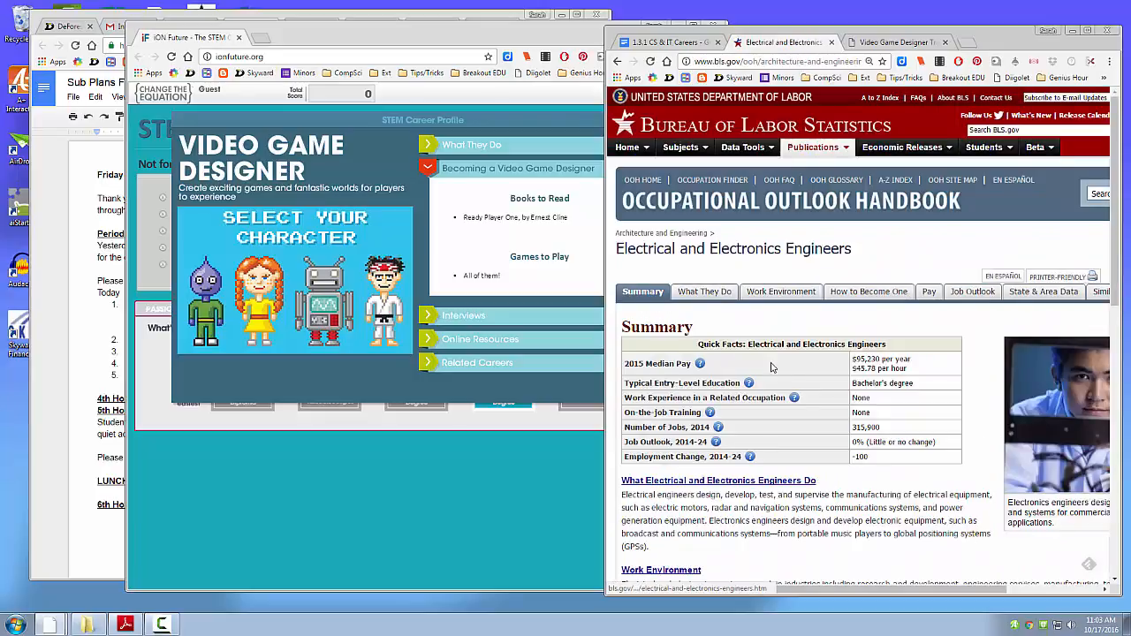
Read the BLS Electrical and Electronics Engineers summary, then return to the CS & IT Careers doc.
scroll(down, 3)
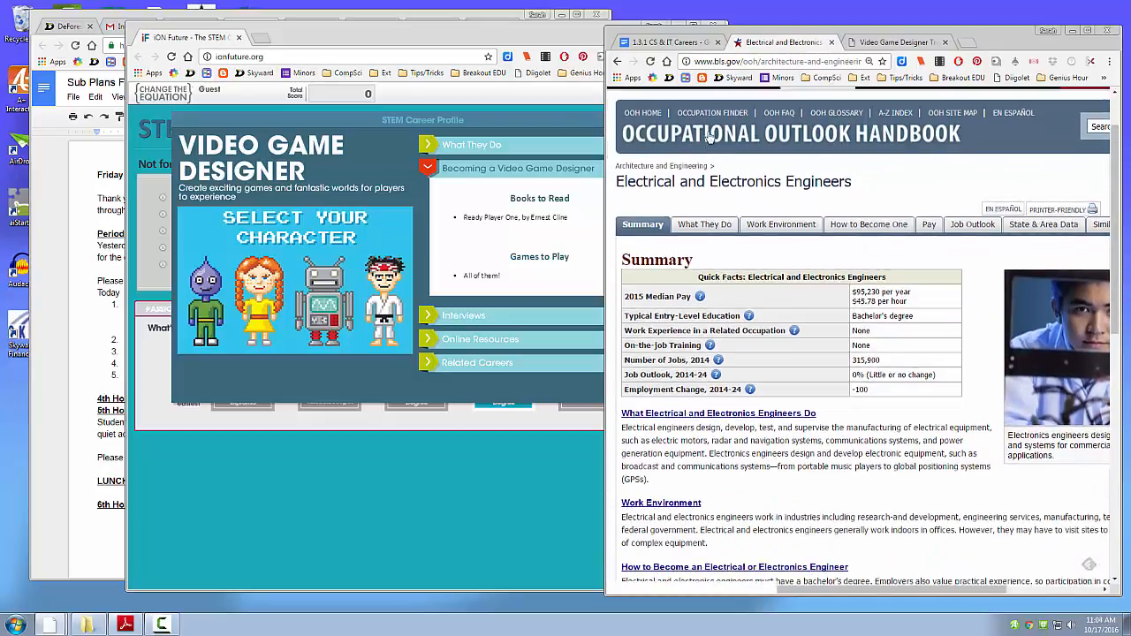
scroll(up, 3)
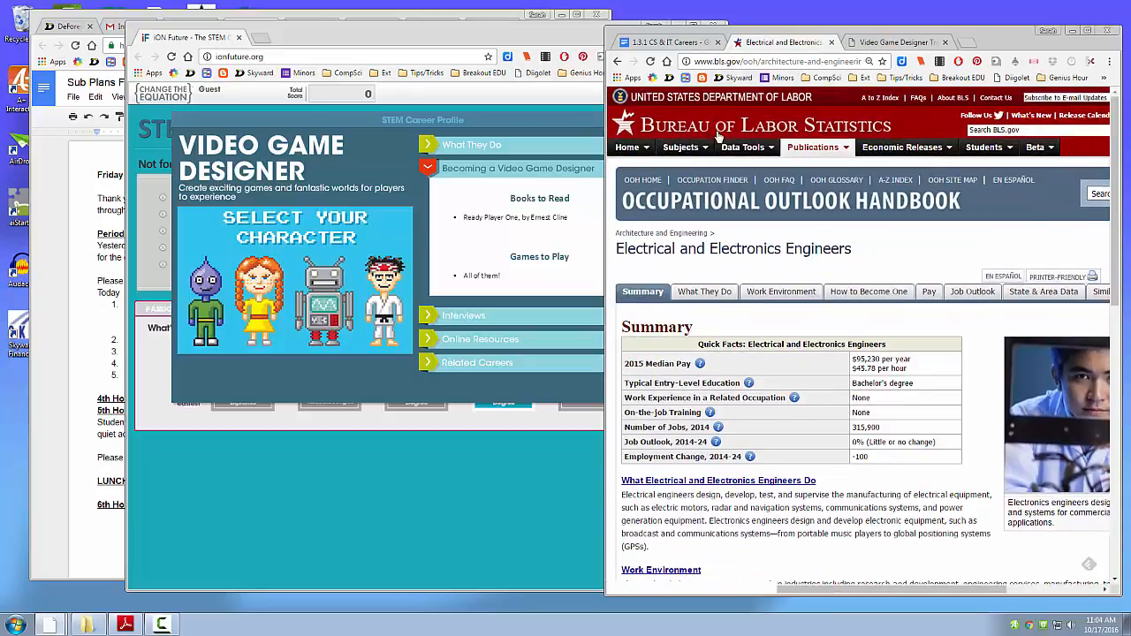
scroll(down, 3)
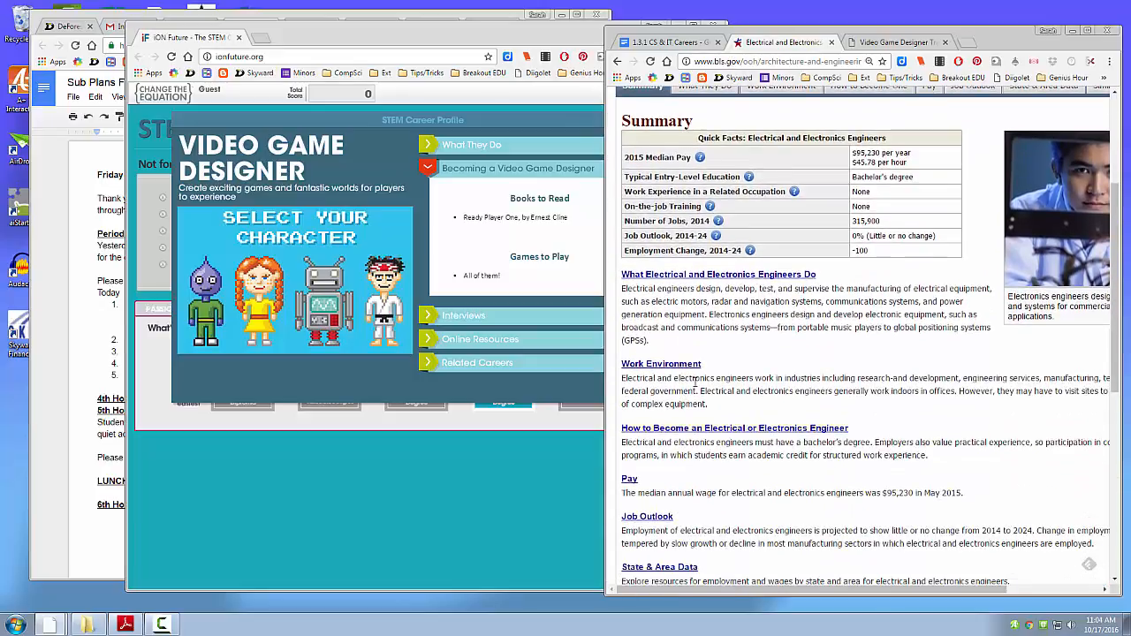
scroll(down, 3)
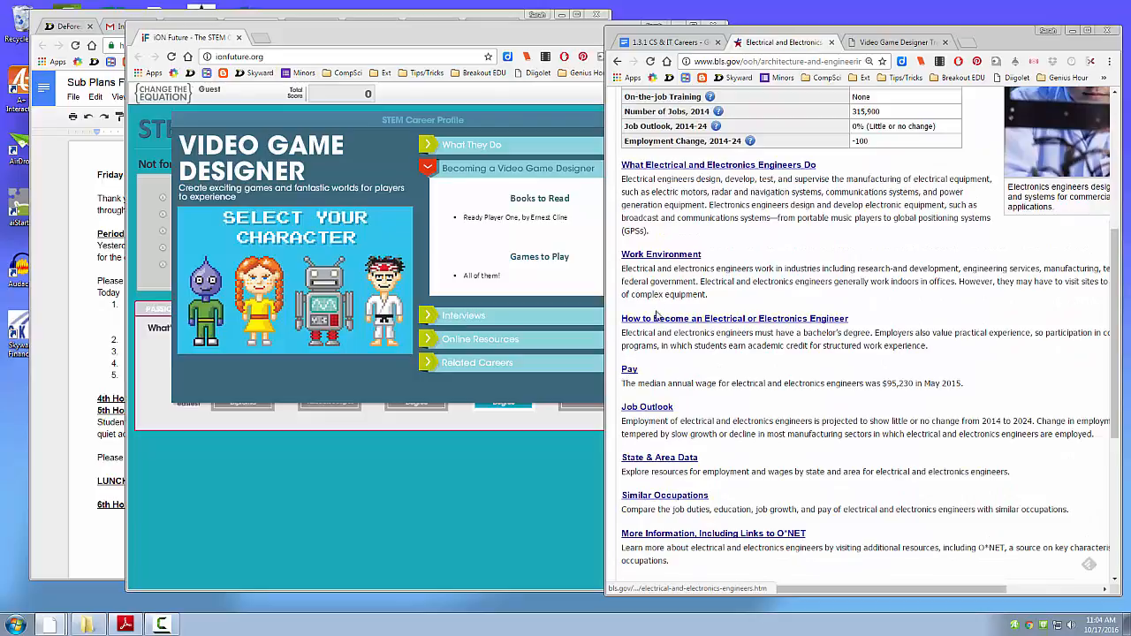
mouse_move(661, 260)
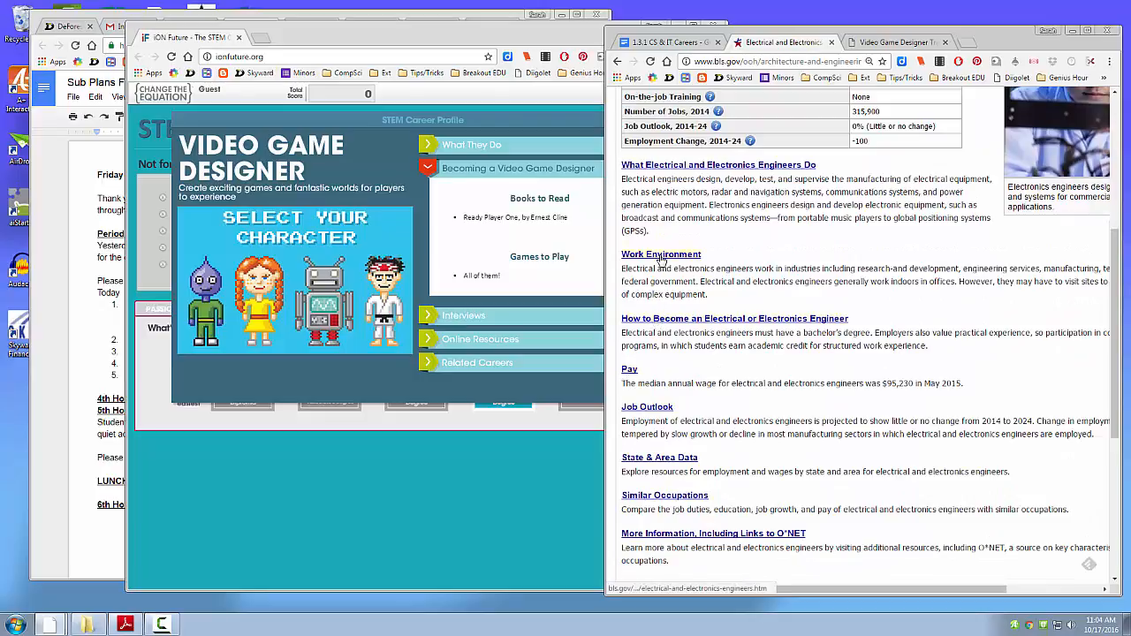
click(661, 254)
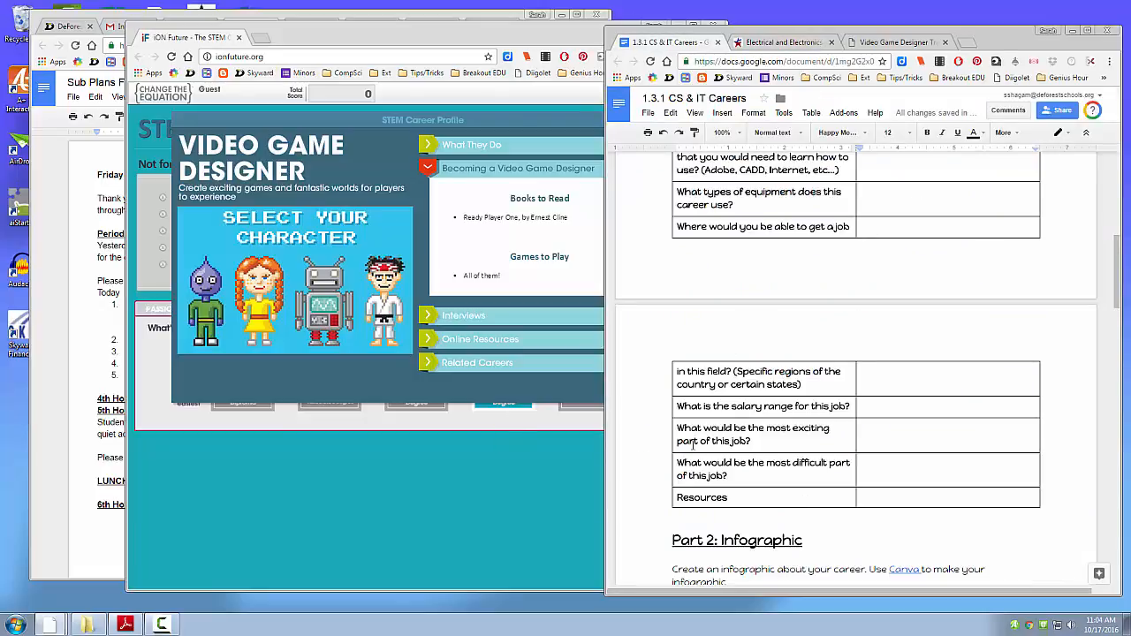
Scroll the rubric down to the Part 2: Infographic instructions.
scroll(down, 3)
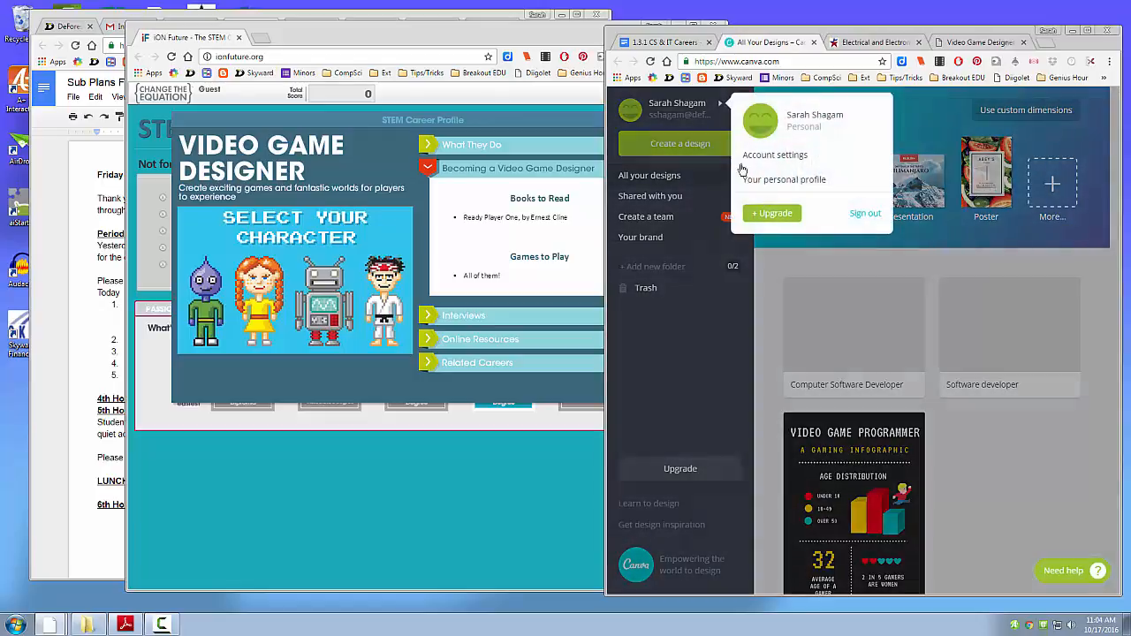
Sign back in with the Google account and start creating a new design from All your designs.
click(865, 212)
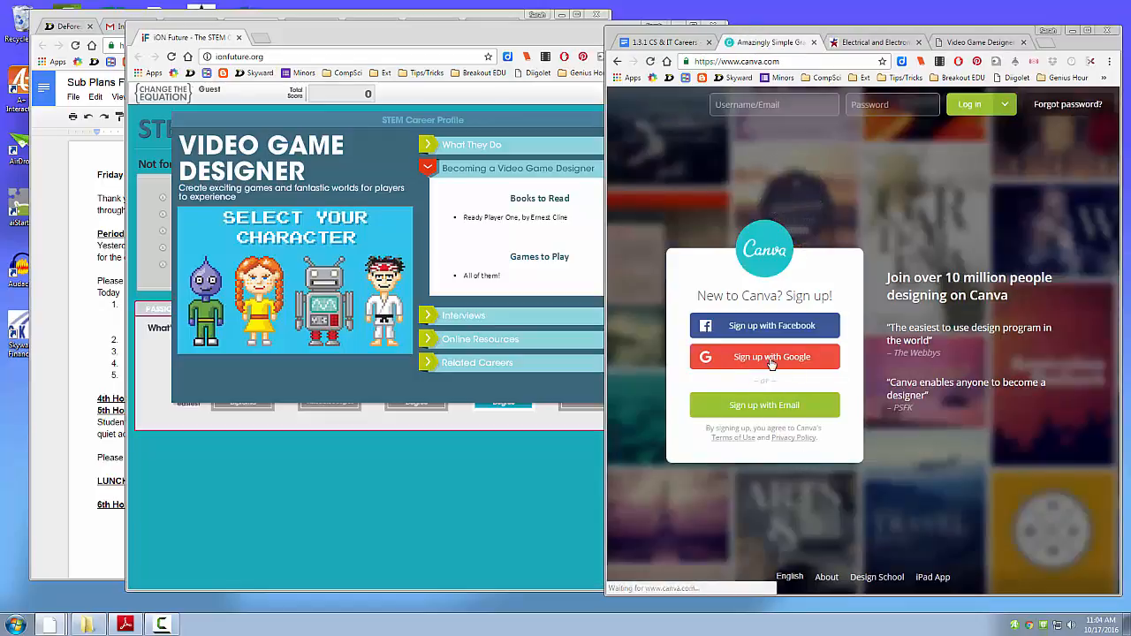
click(763, 357)
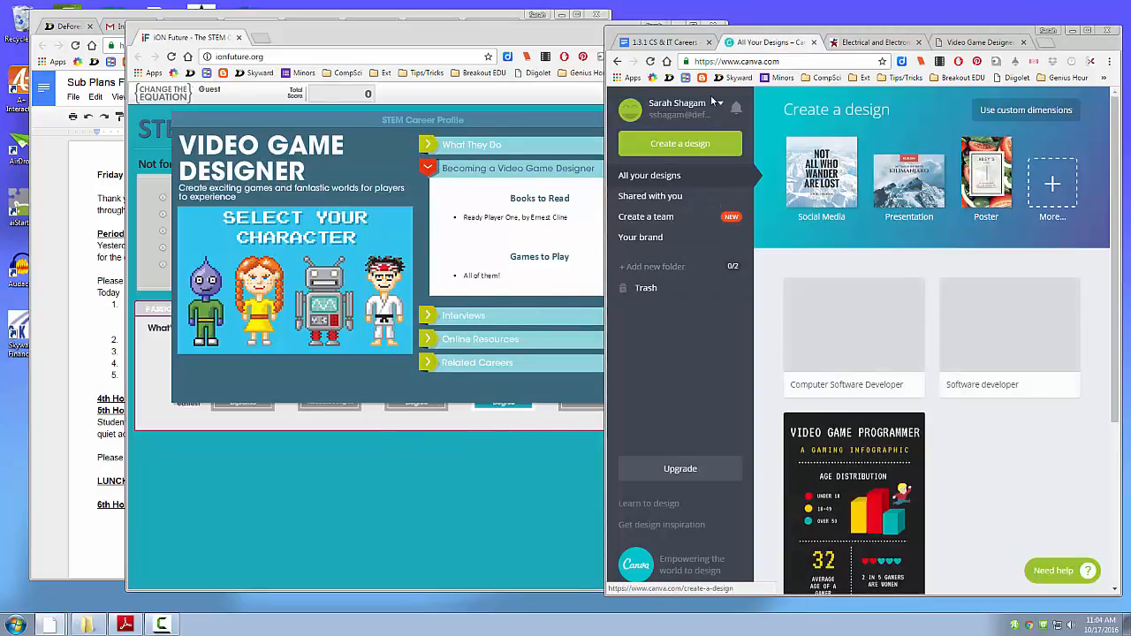
mouse_move(852, 433)
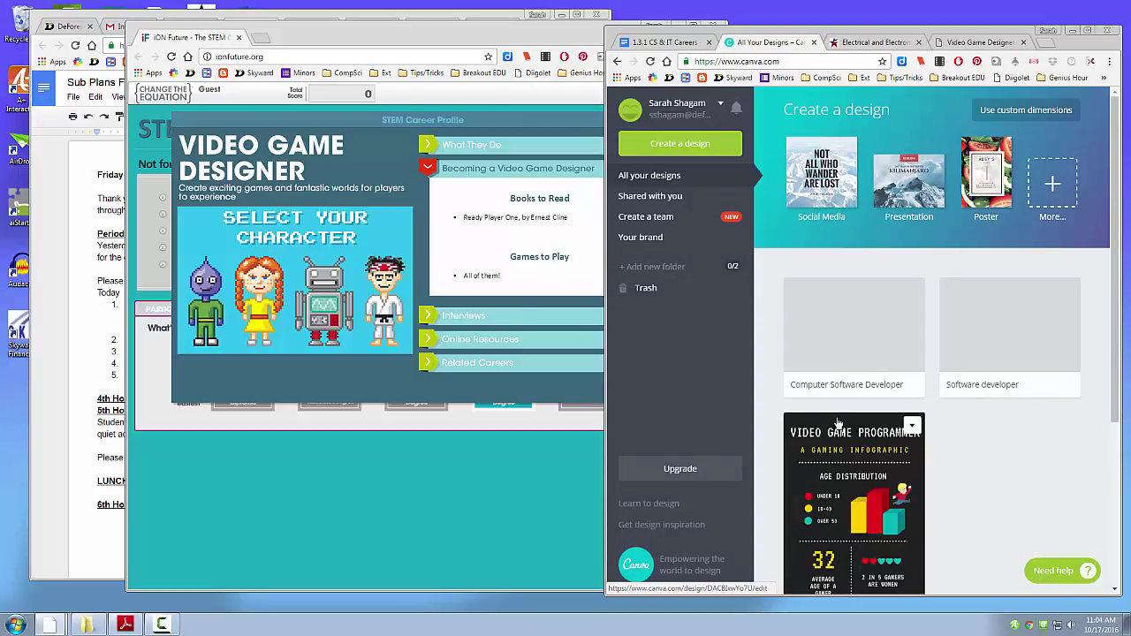
mouse_move(640, 173)
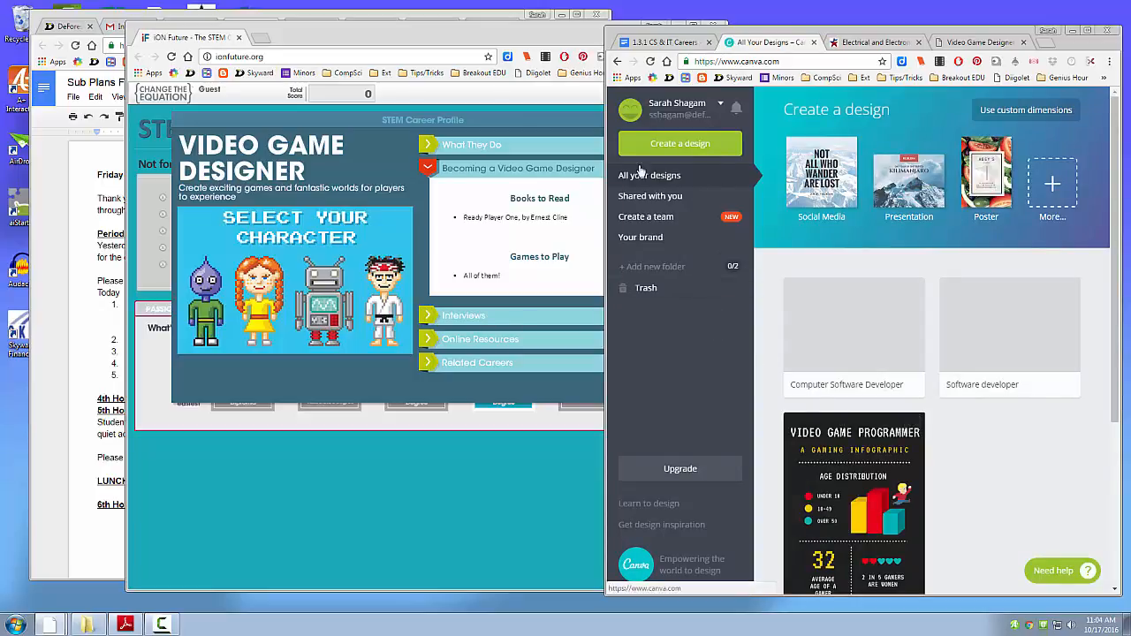
click(679, 143)
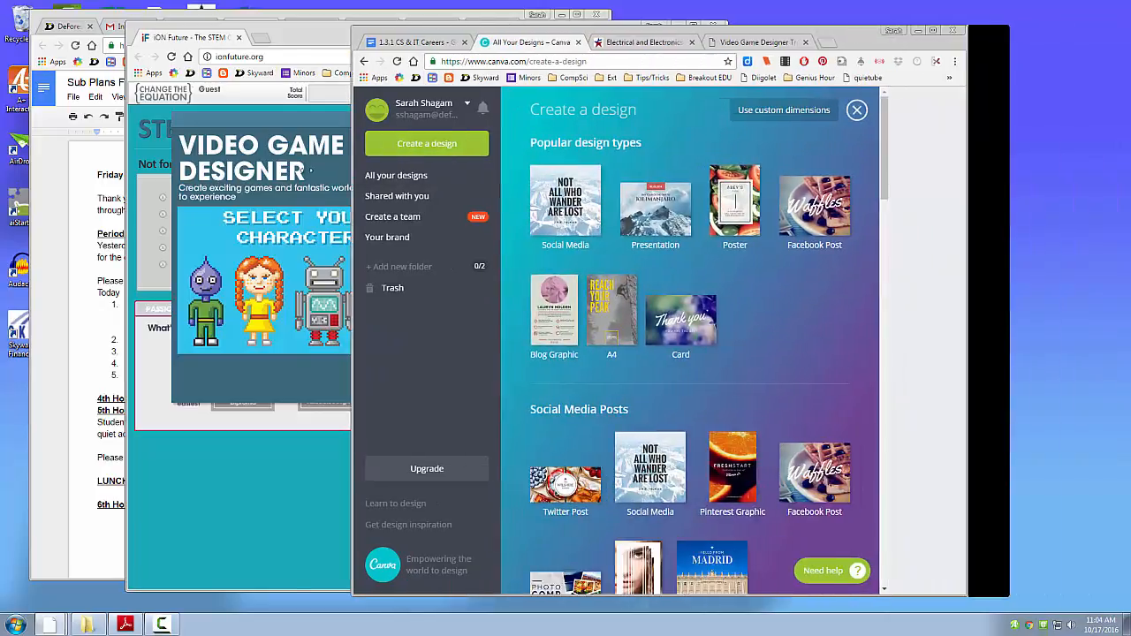
Scroll the design-type gallery down to the Blogging & eBooks formats.
scroll(down, 3)
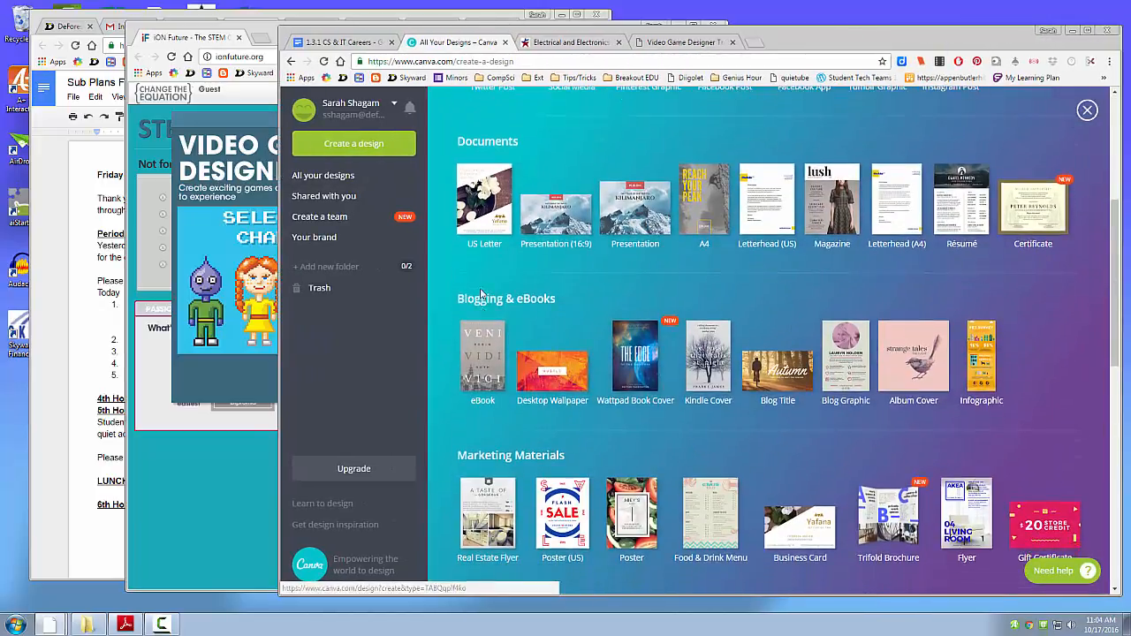
mouse_move(981, 354)
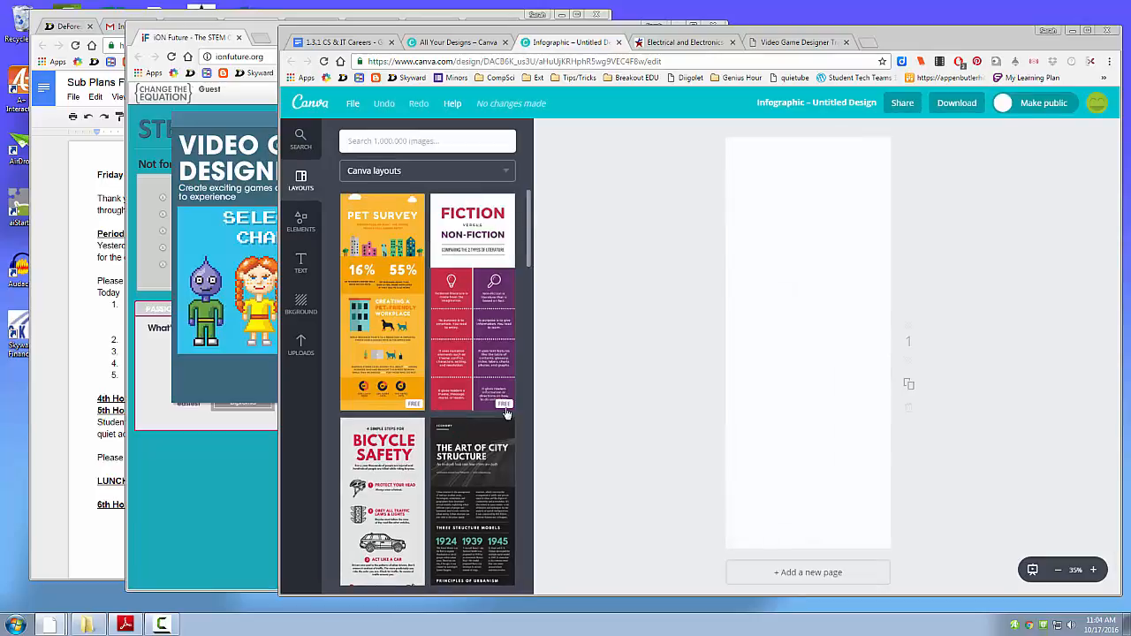
mouse_move(528, 247)
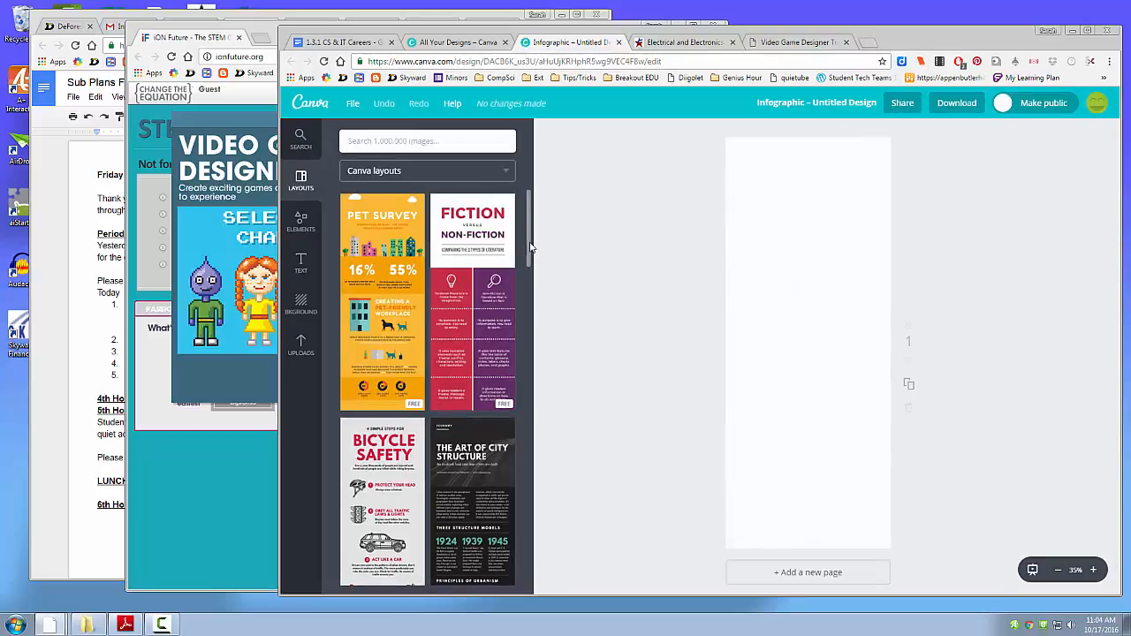
Apply The Art of City Structure layout to the blank infographic page.
scroll(down, 3)
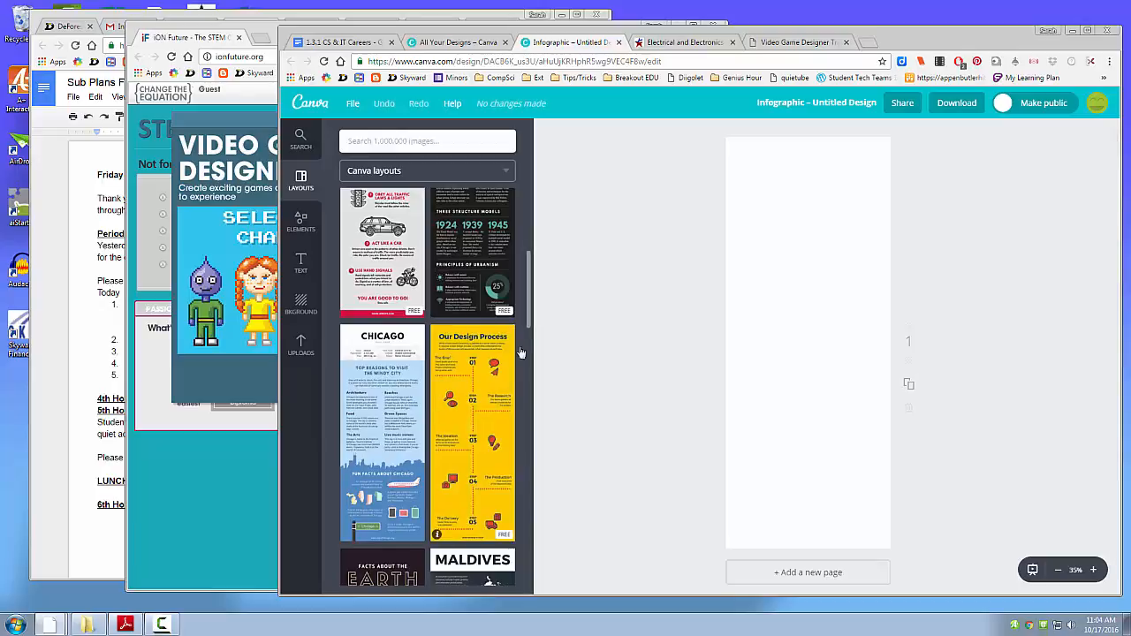
scroll(up, 3)
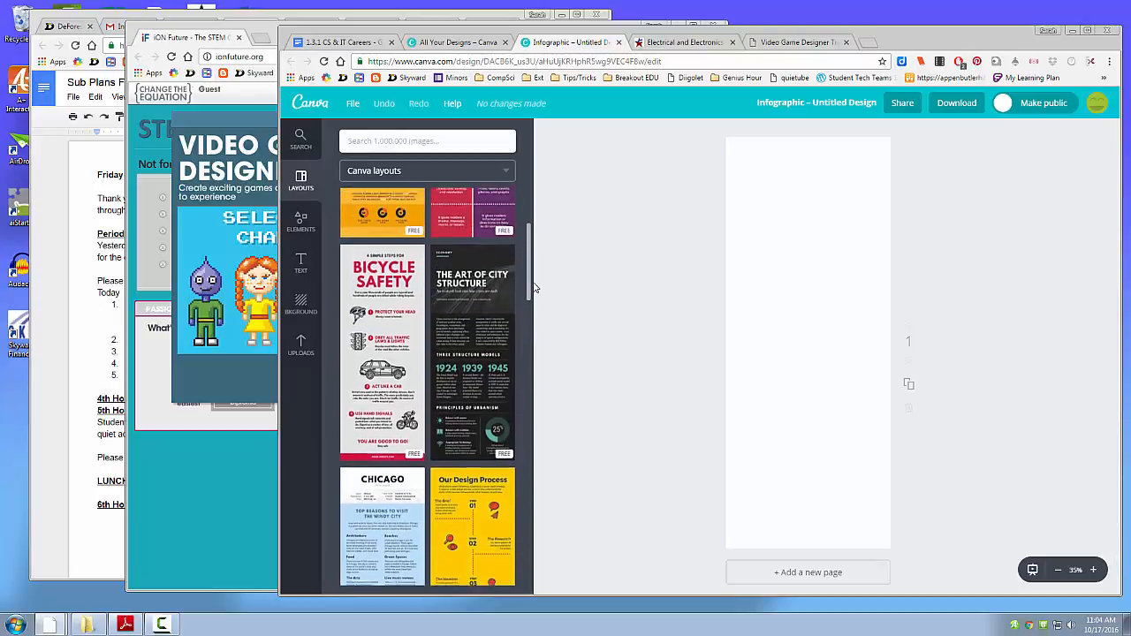
click(474, 353)
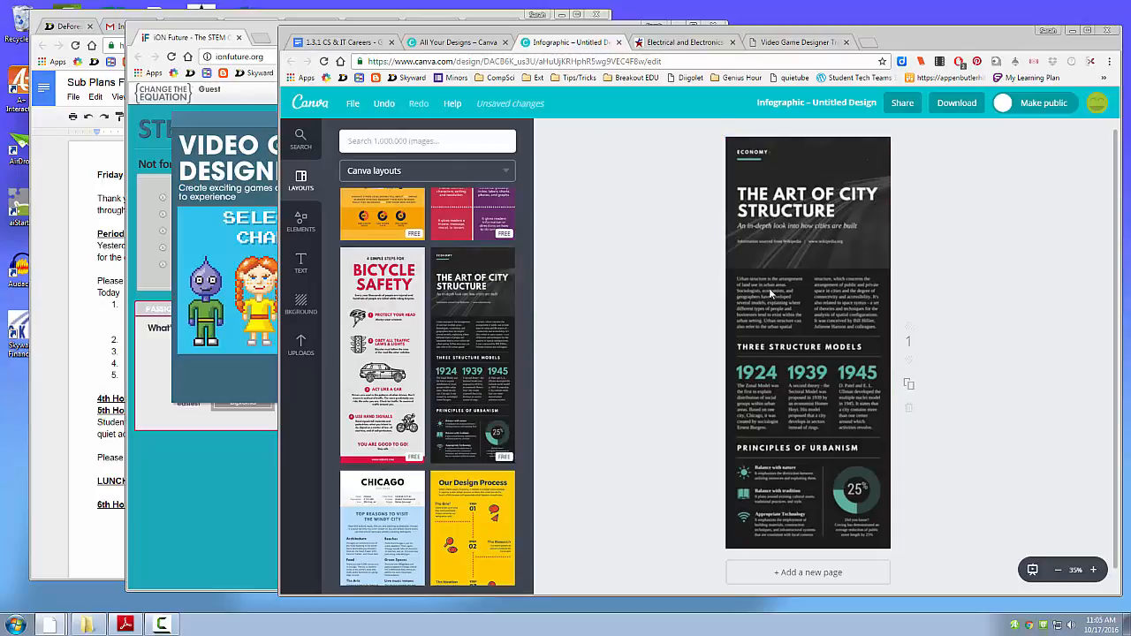
Retitle the headline and the design as 'Video Game Designer'.
click(806, 203)
text(VIDEO GAME DESGINER)
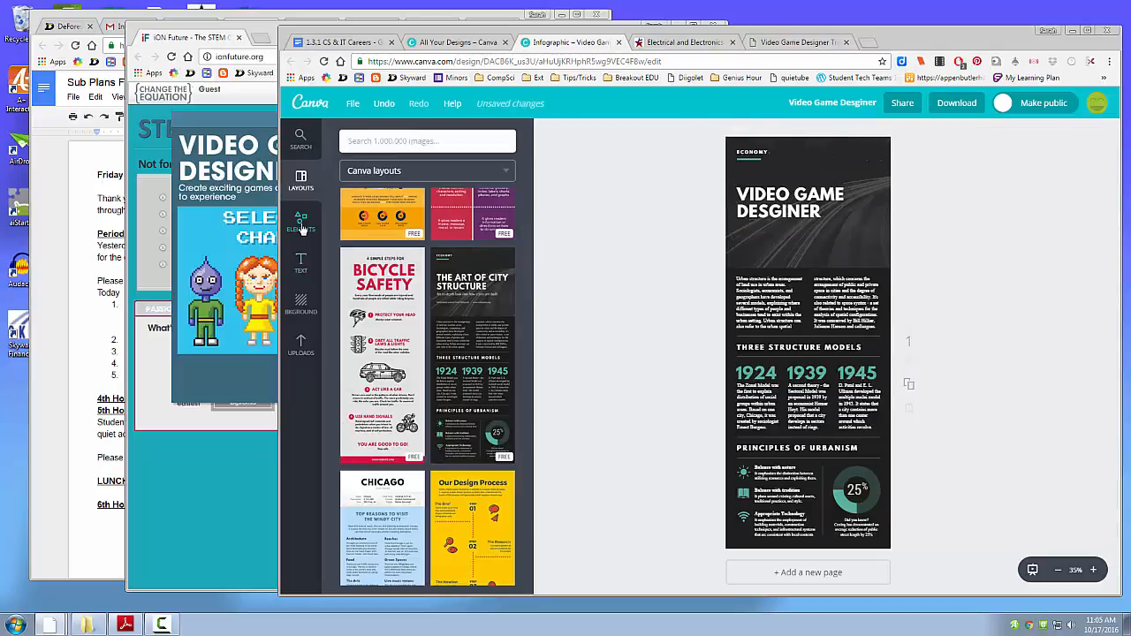
click(300, 221)
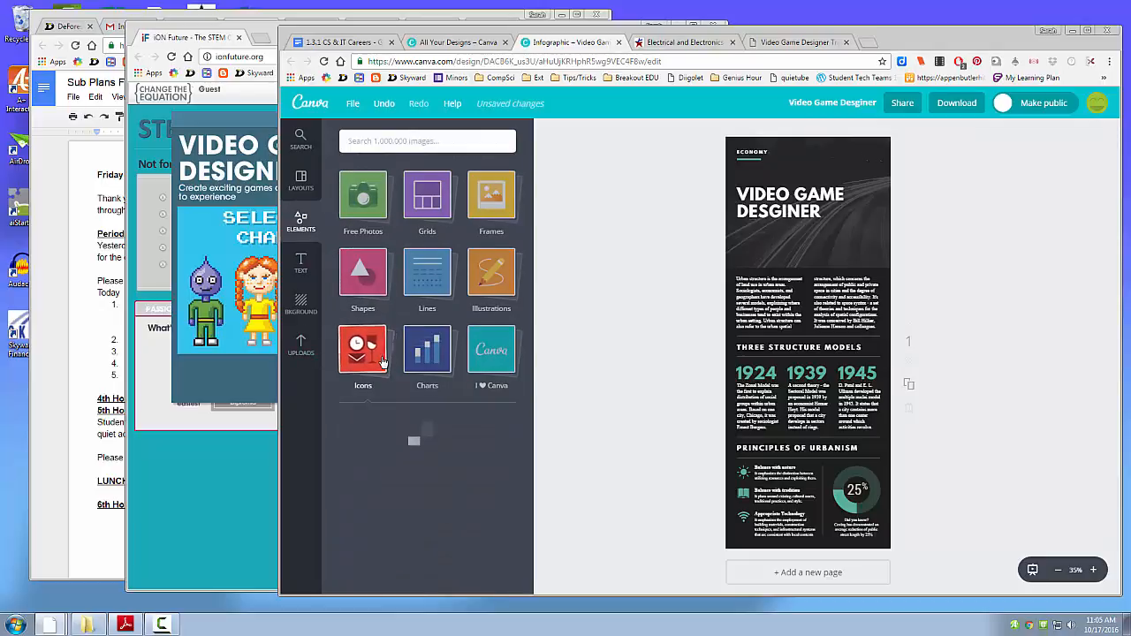
Browse the icon collection after entering 'video' in the Elements search.
click(364, 350)
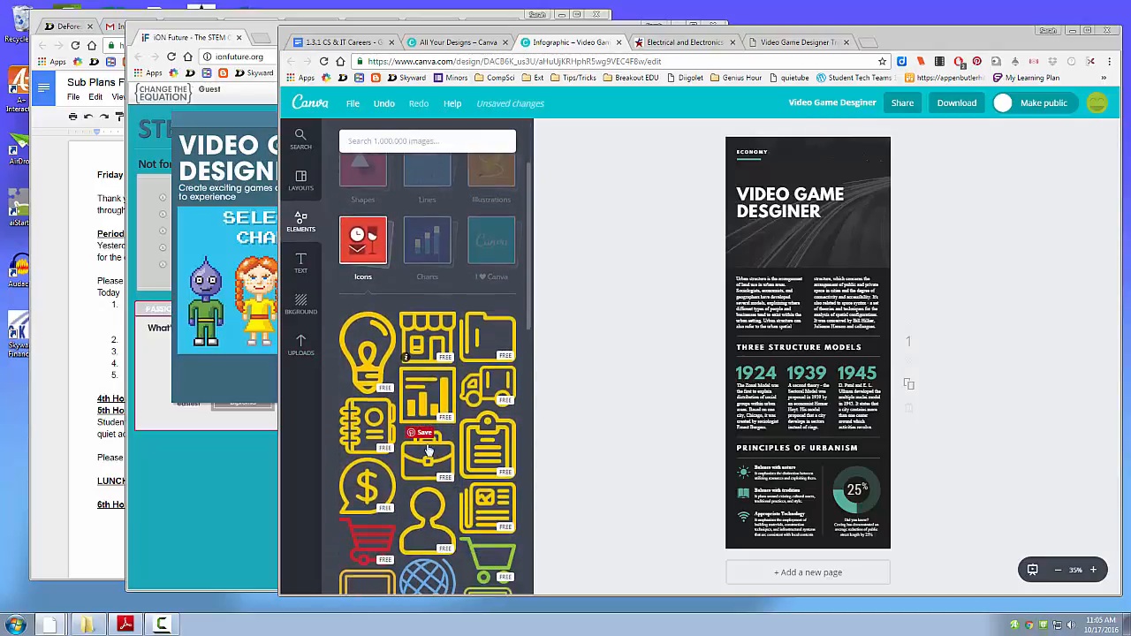
text(video game)
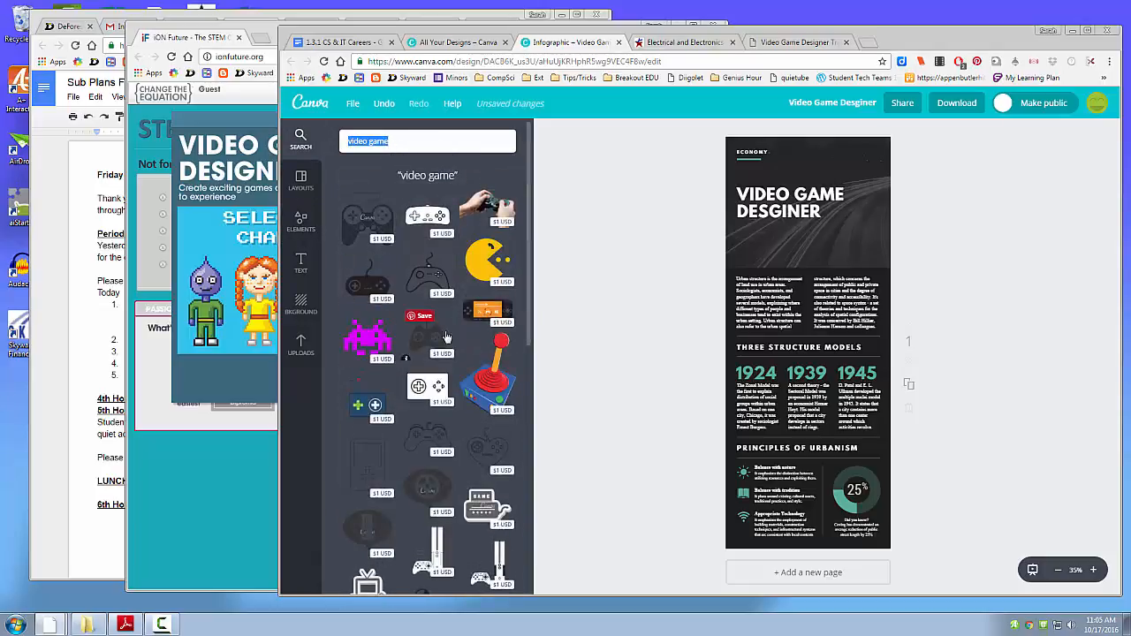
scroll(down, 3)
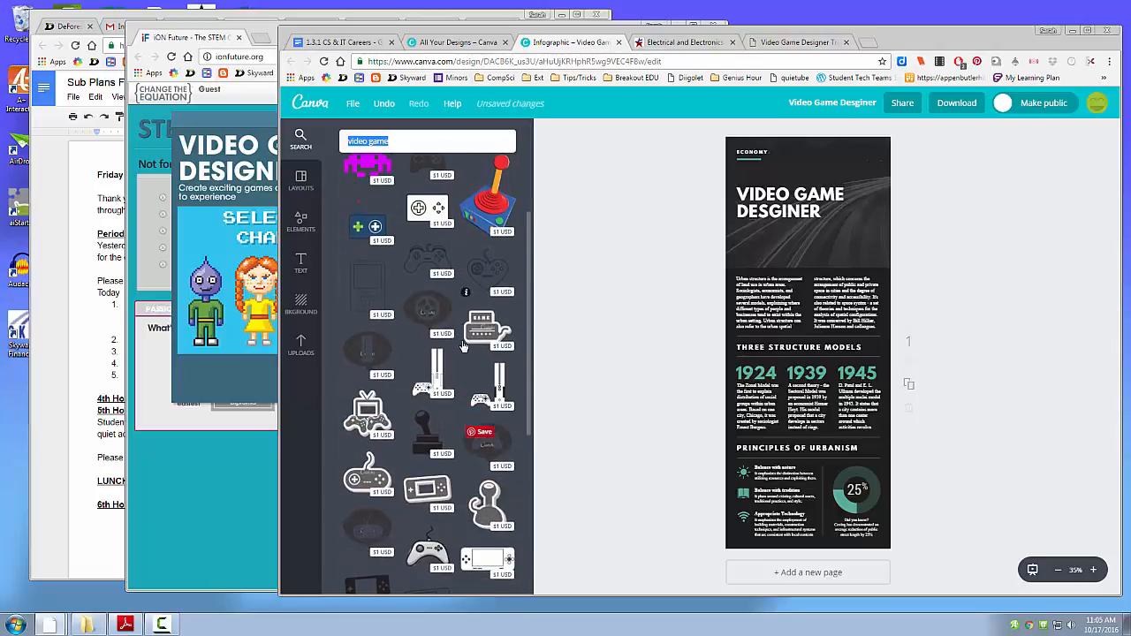
scroll(down, 3)
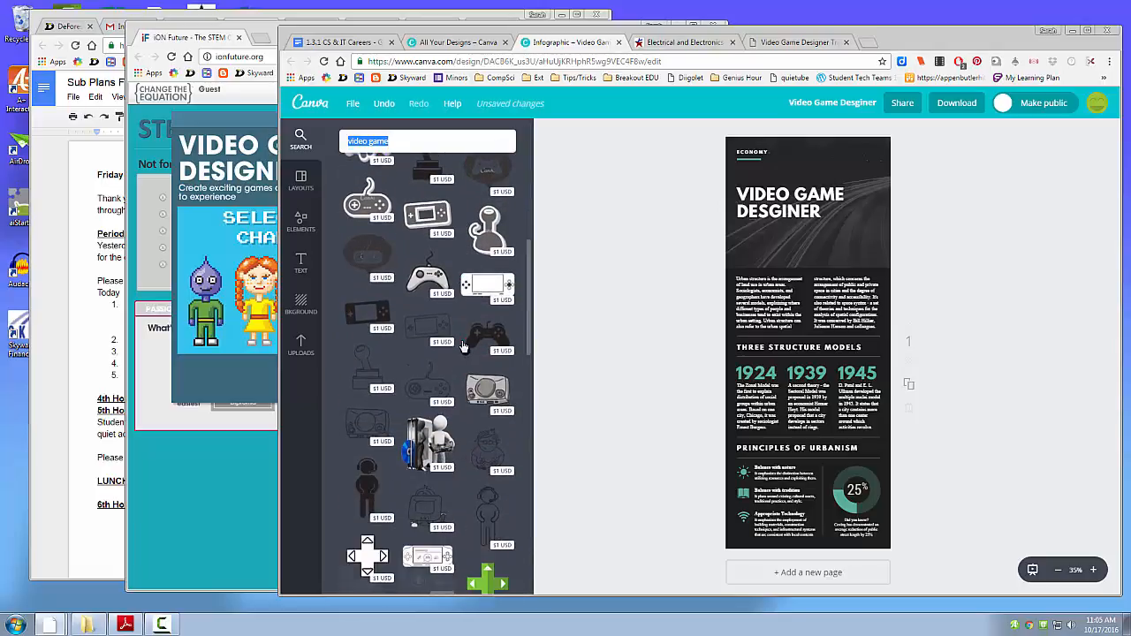
scroll(down, 3)
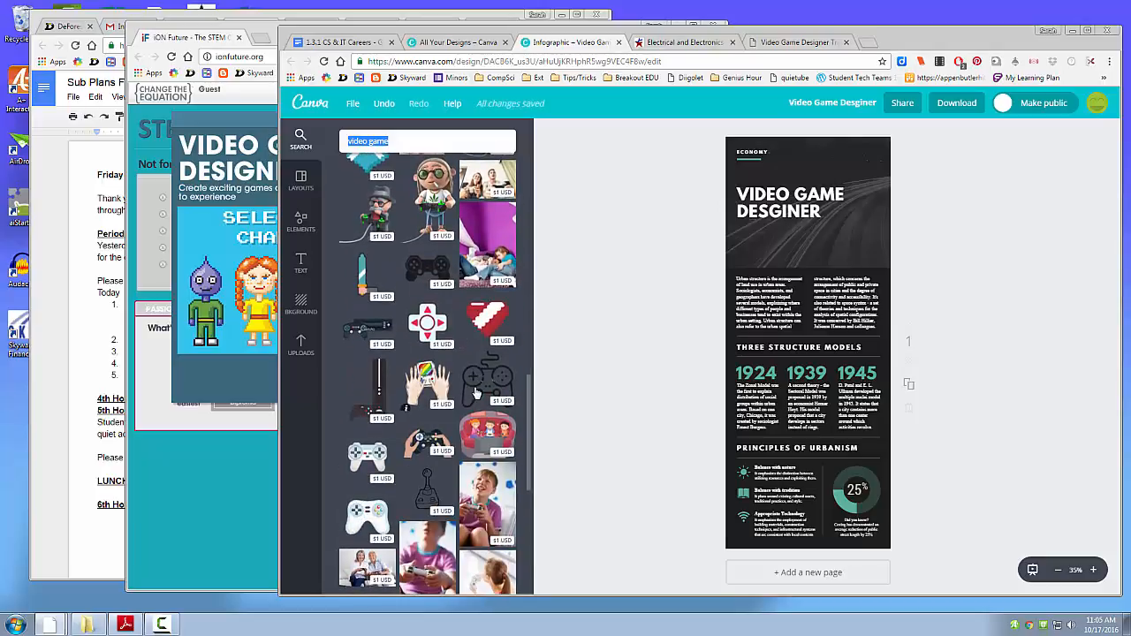
scroll(down, 3)
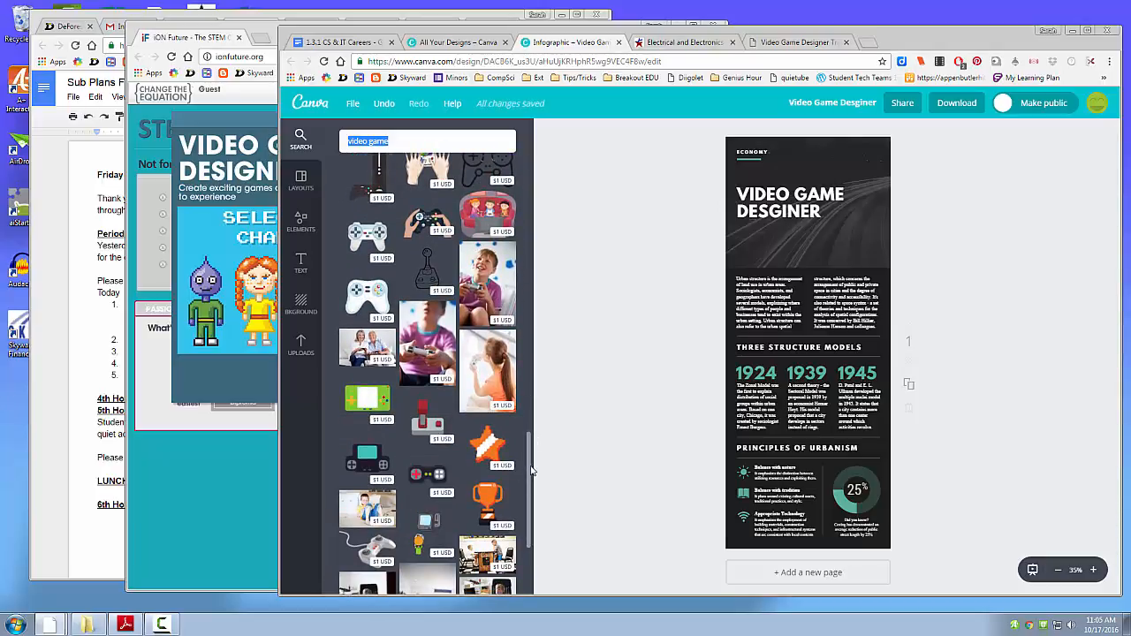
Run the search for 'game' graphics and review the controller and arcade results.
click(300, 345)
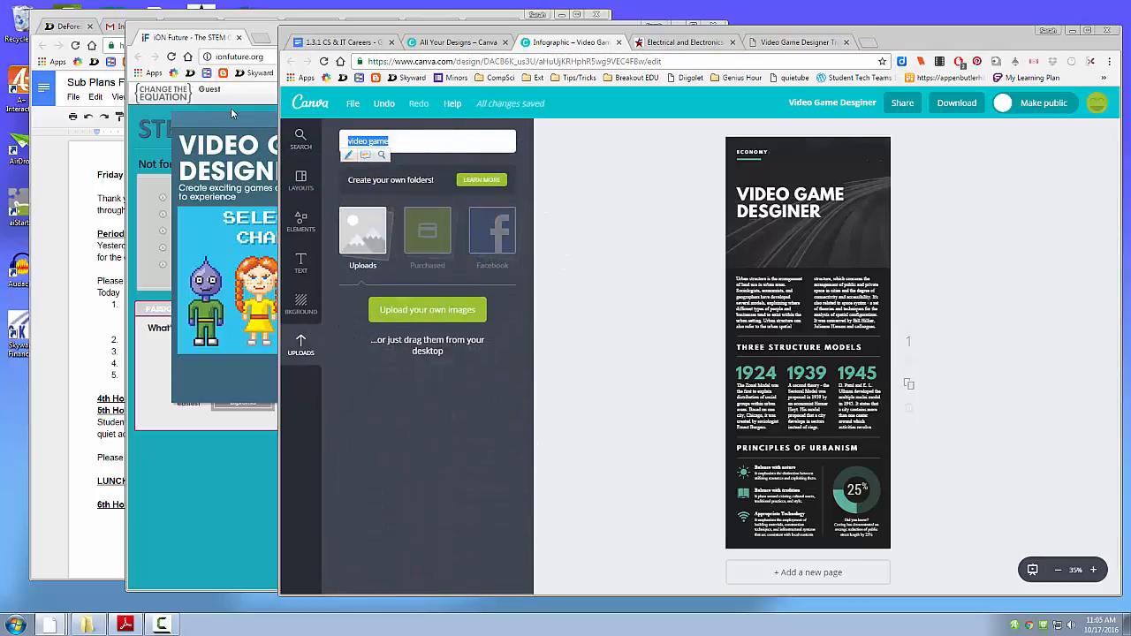
text(game)
key(Return)
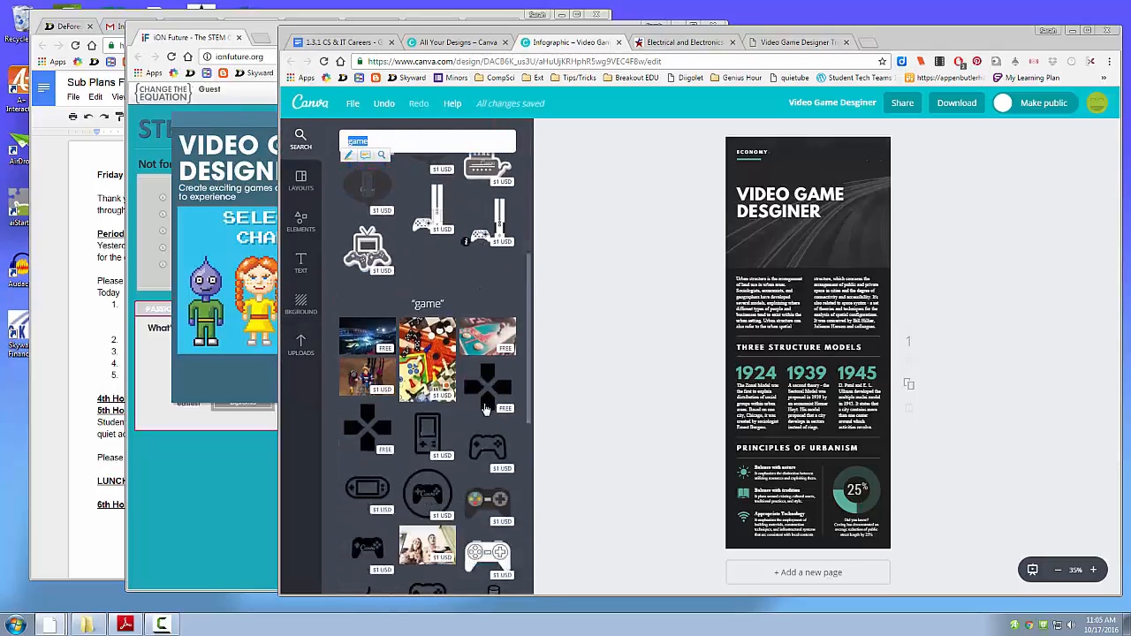
scroll(up, 3)
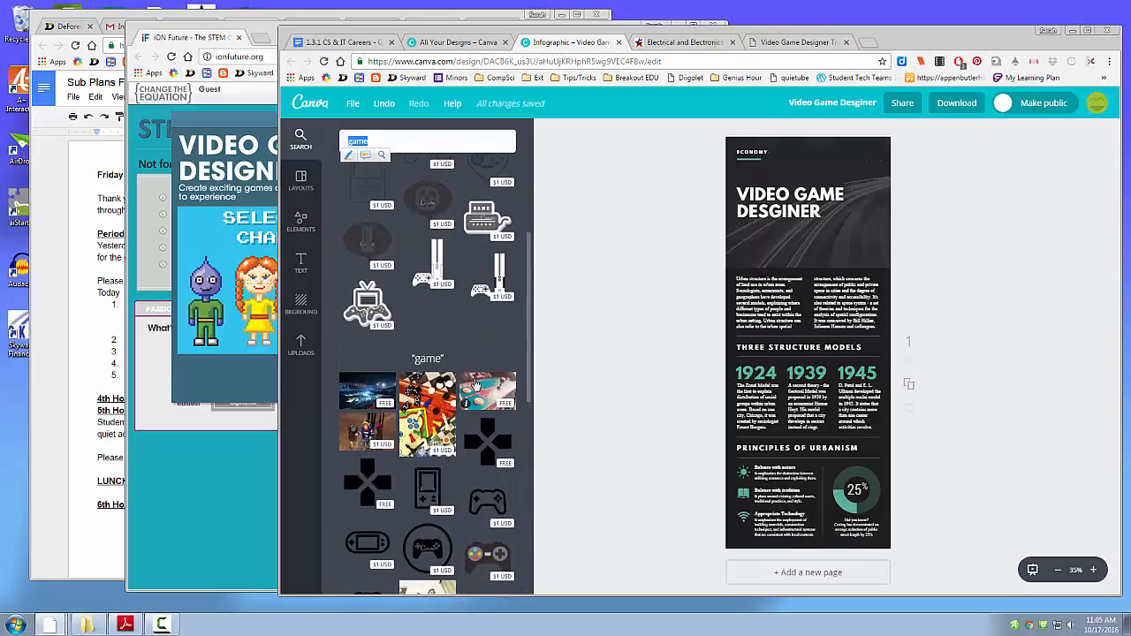
scroll(down, 3)
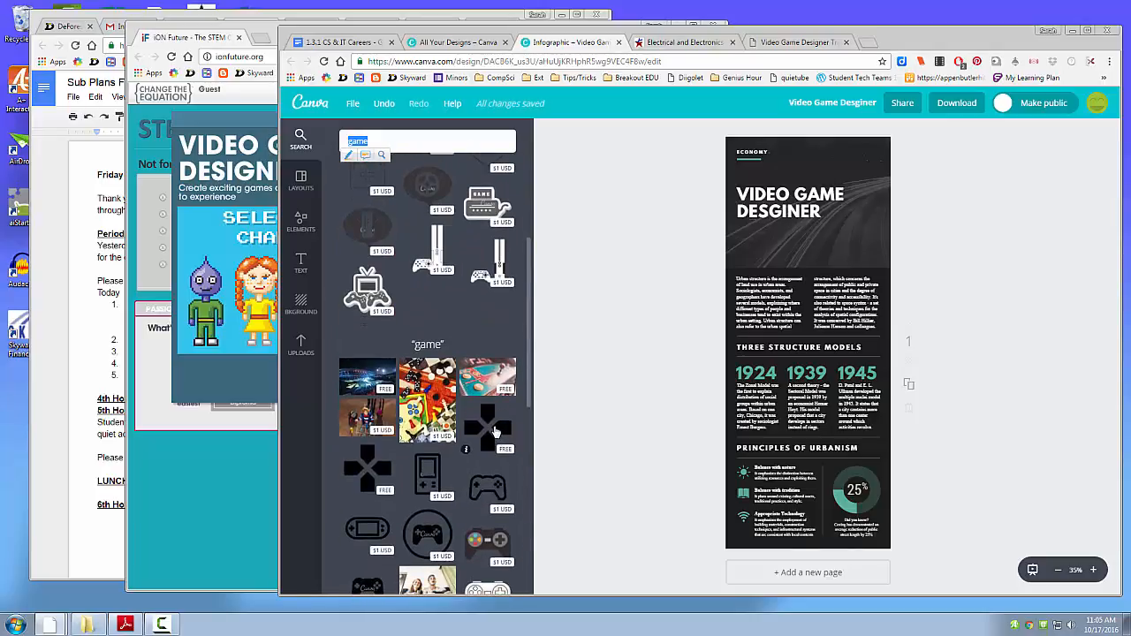
mouse_move(392, 509)
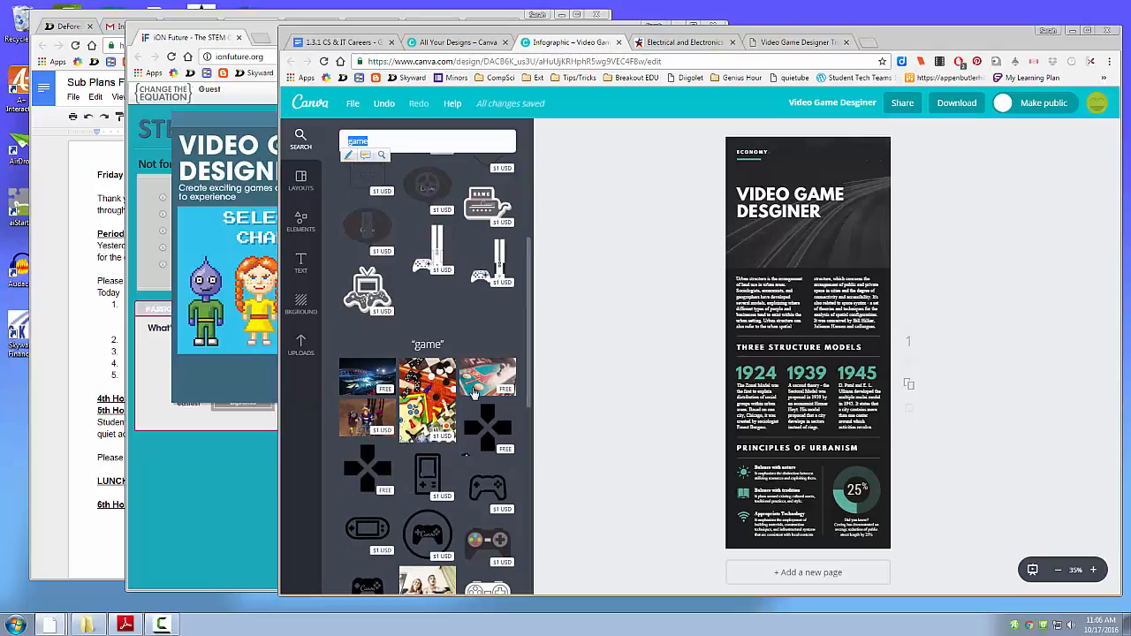
click(805, 212)
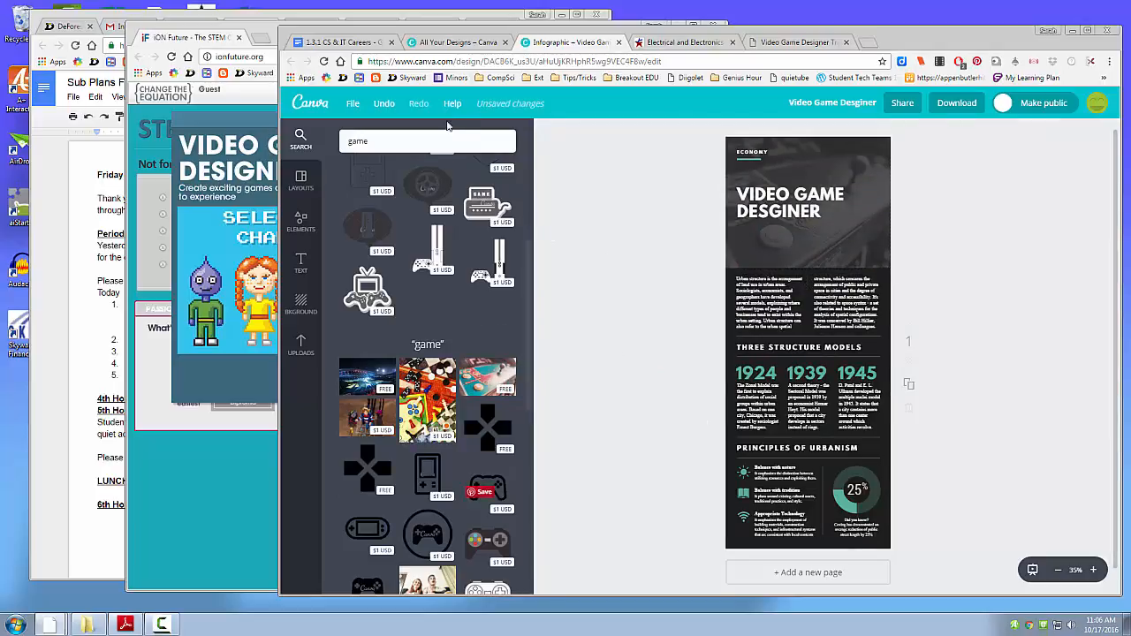
mouse_move(300, 265)
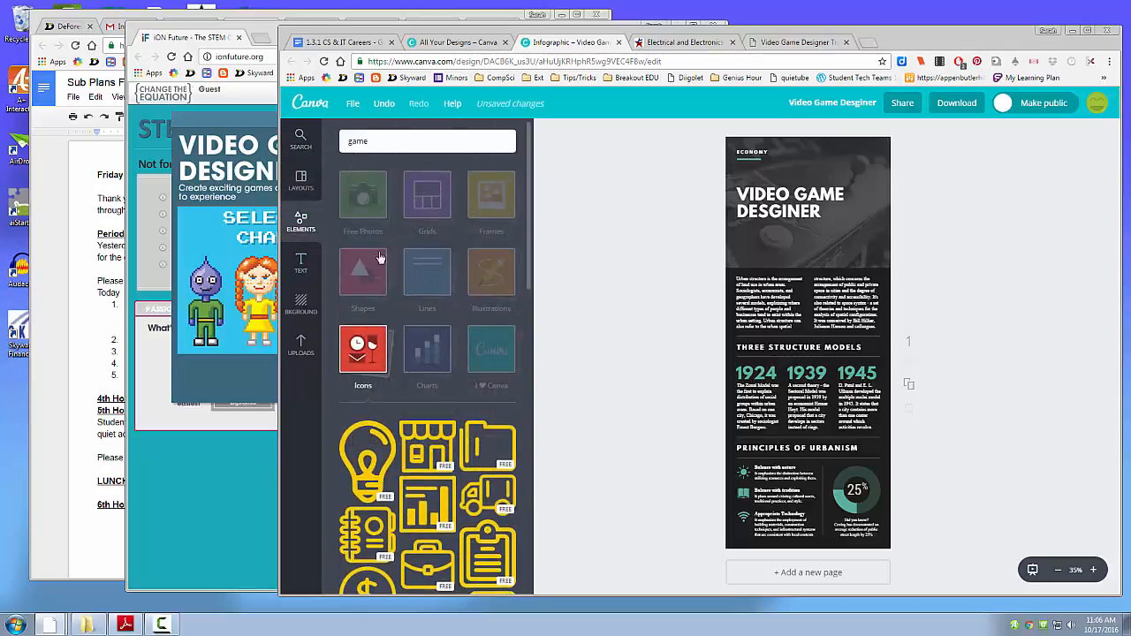
Search graphics for 'video game' and scroll through controllers, Pac-Man and arcade results.
click(300, 344)
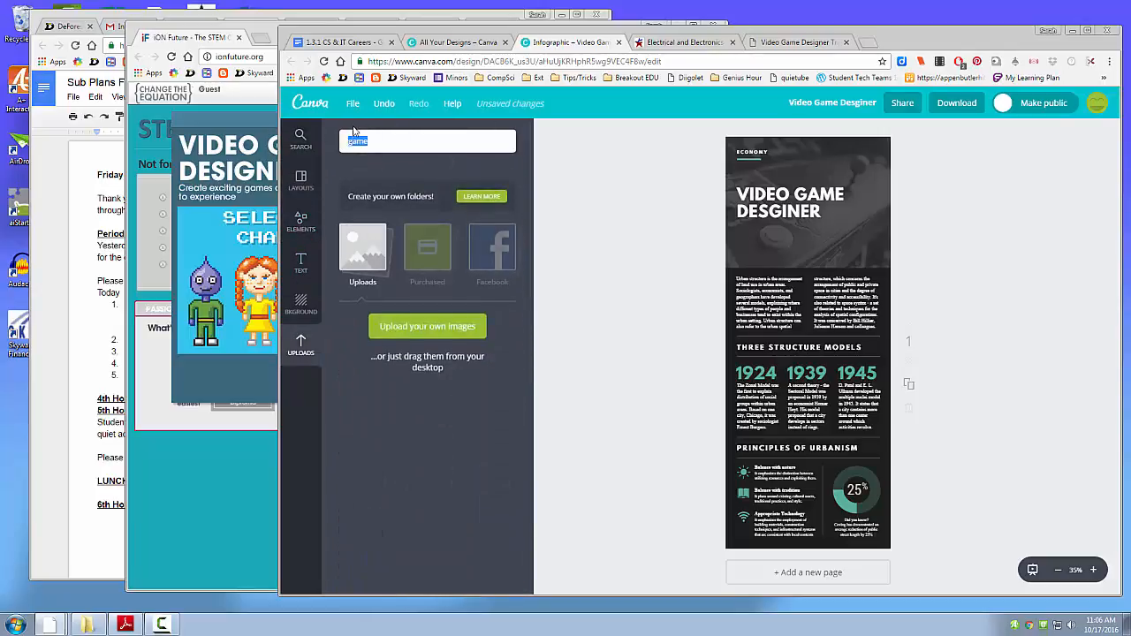
text(video)
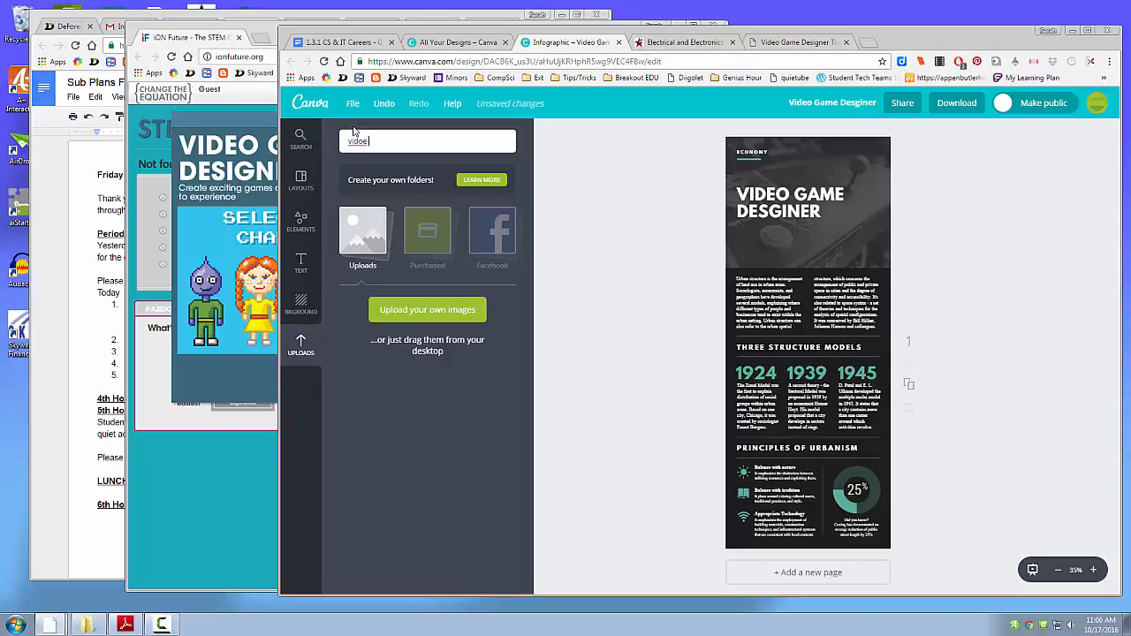
text(o gam)
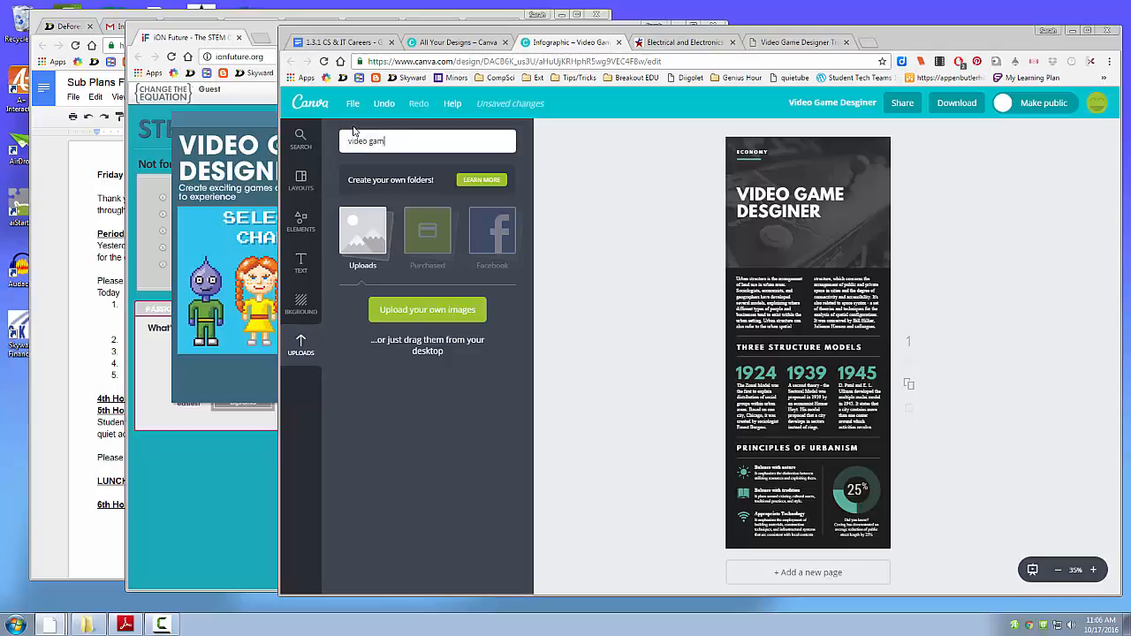
key(Return)
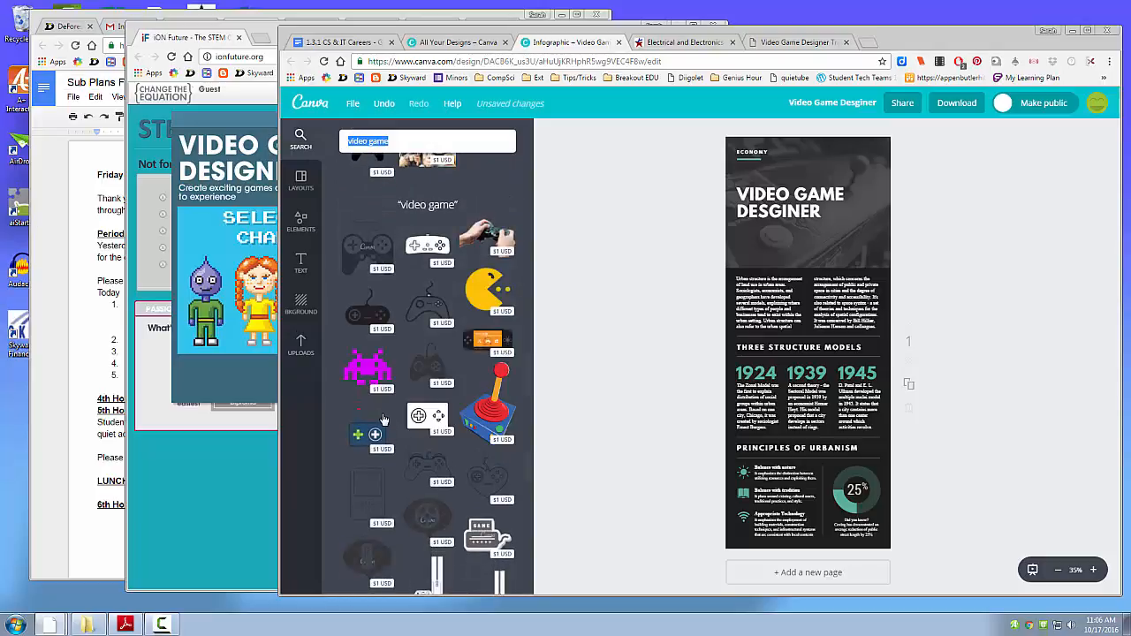
scroll(down, 3)
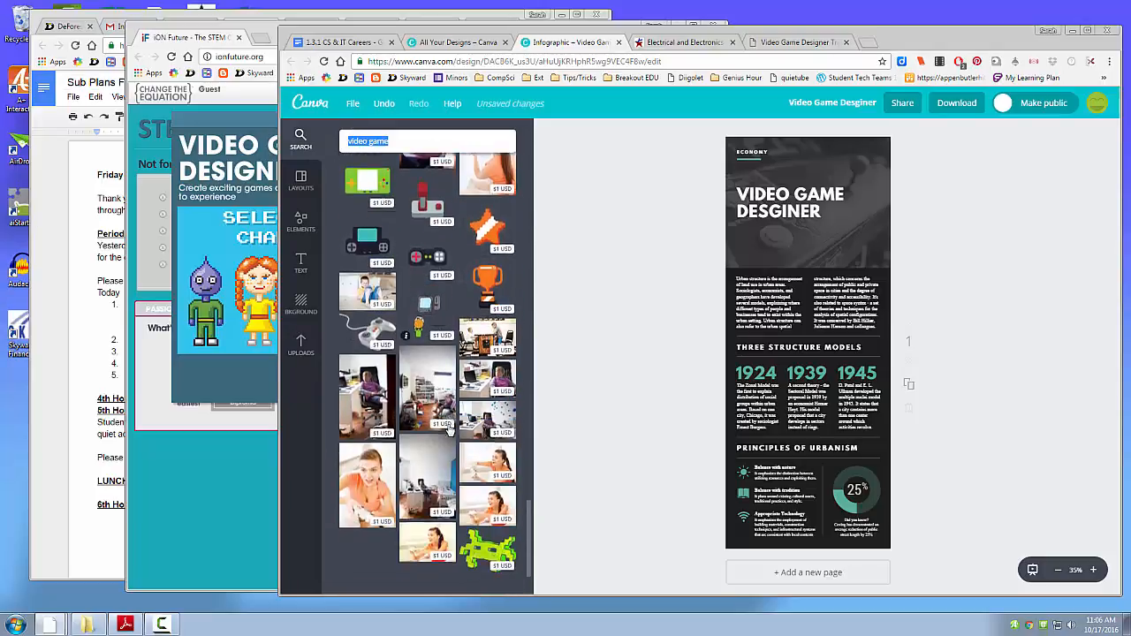
scroll(down, 3)
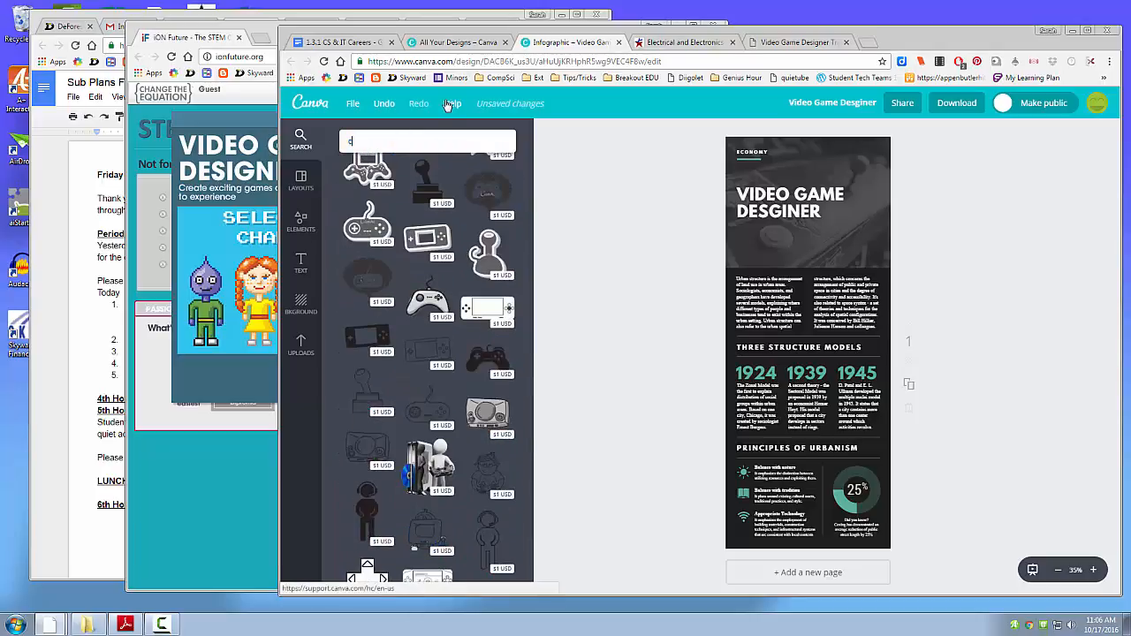
Search graphics for 'computer', then select the introduction paragraph for editing.
text(computer)
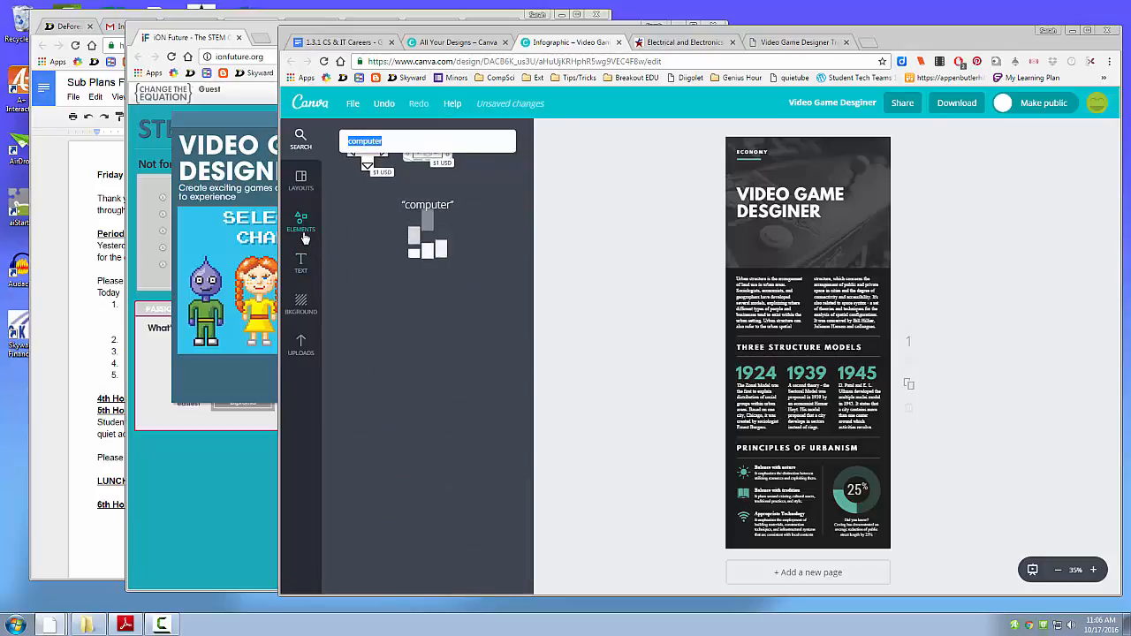
click(301, 221)
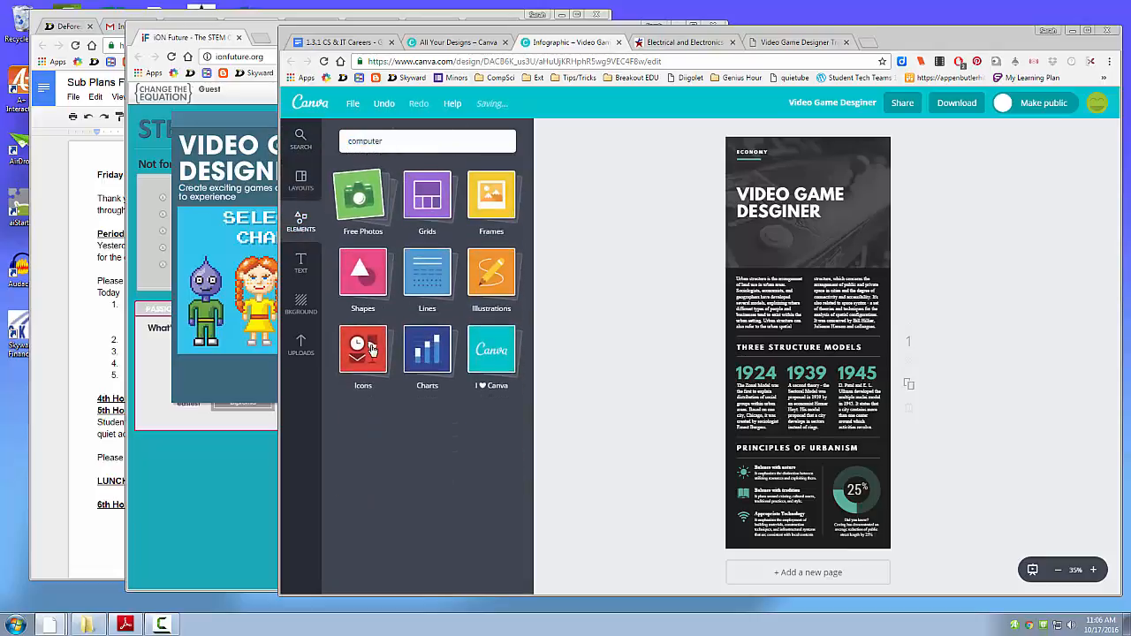
click(362, 354)
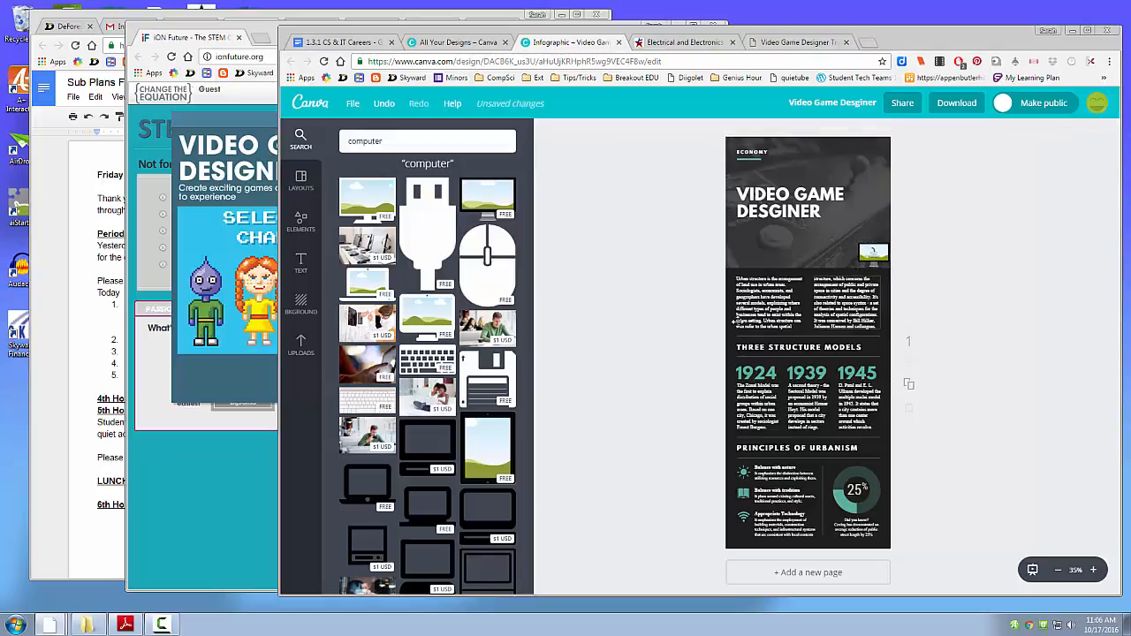
click(769, 300)
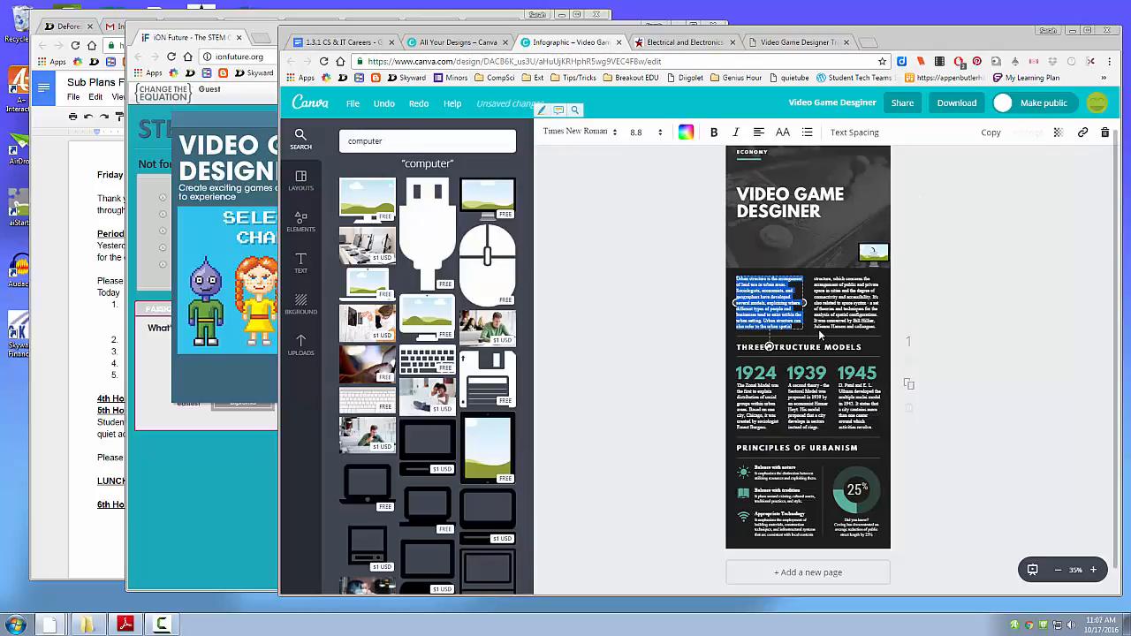
In the assignment doc, scroll to Part 2 and follow the Infographic Rubric link.
click(345, 42)
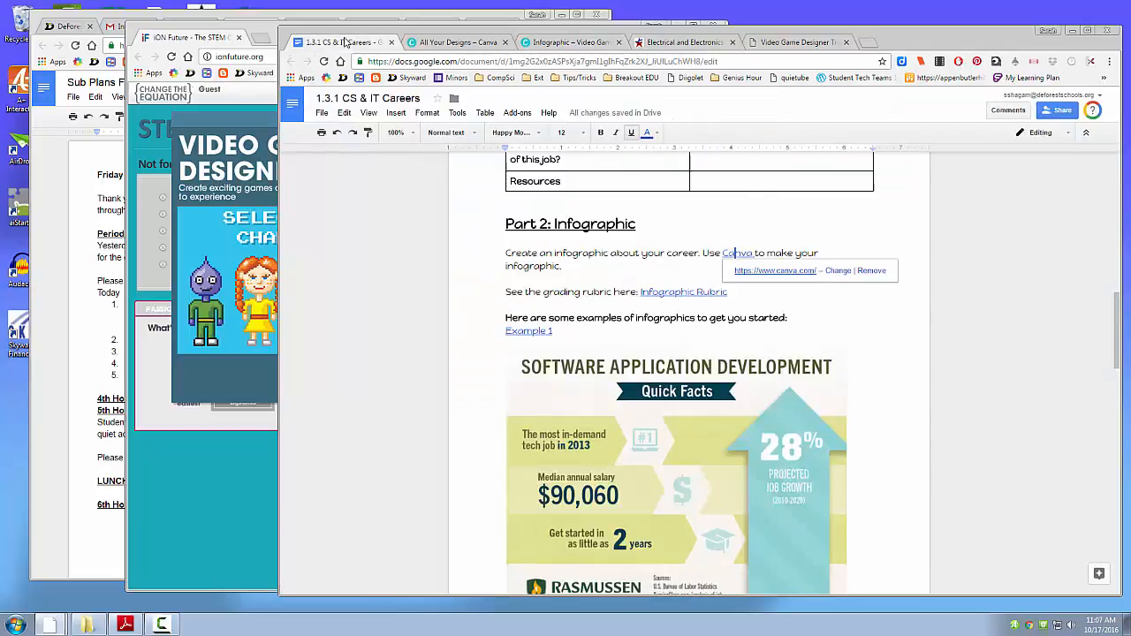
scroll(up, 3)
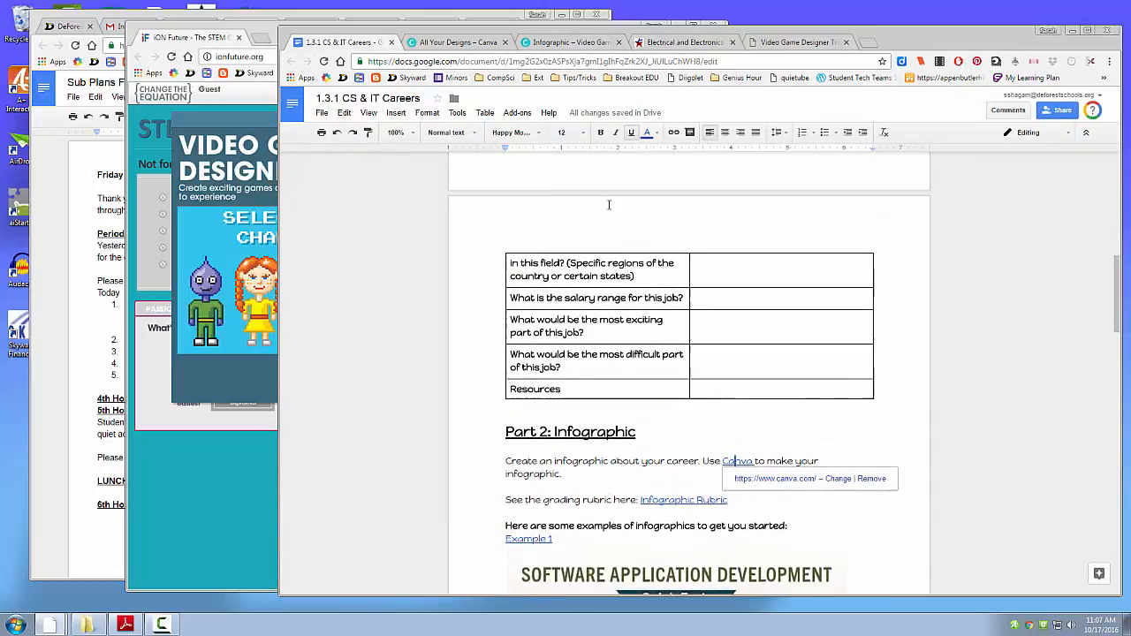
scroll(up, 3)
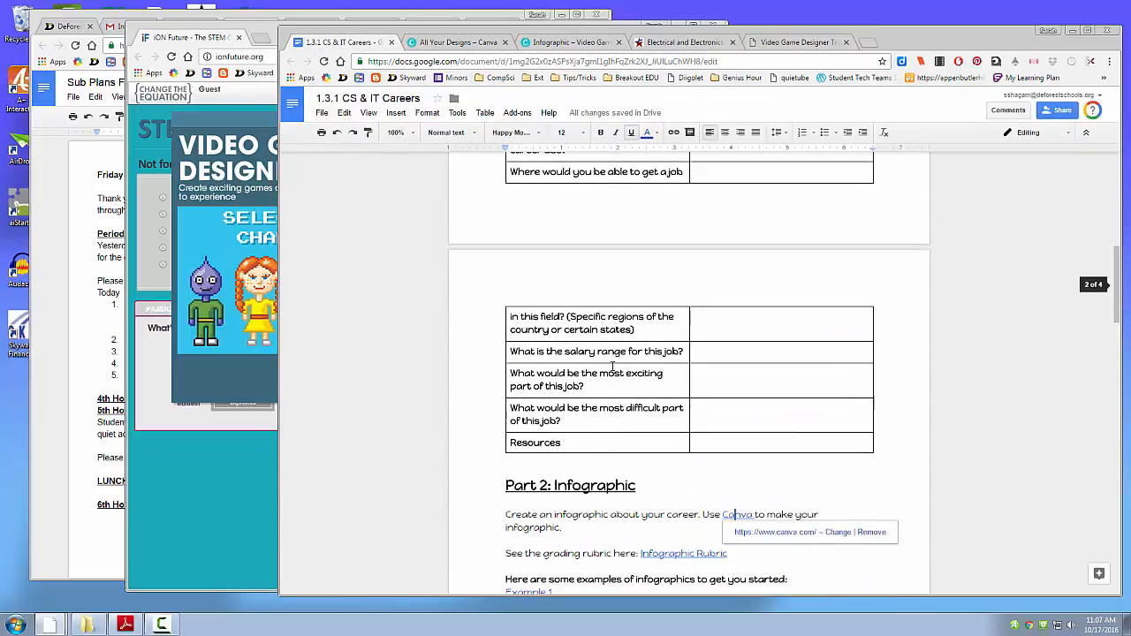
scroll(down, 3)
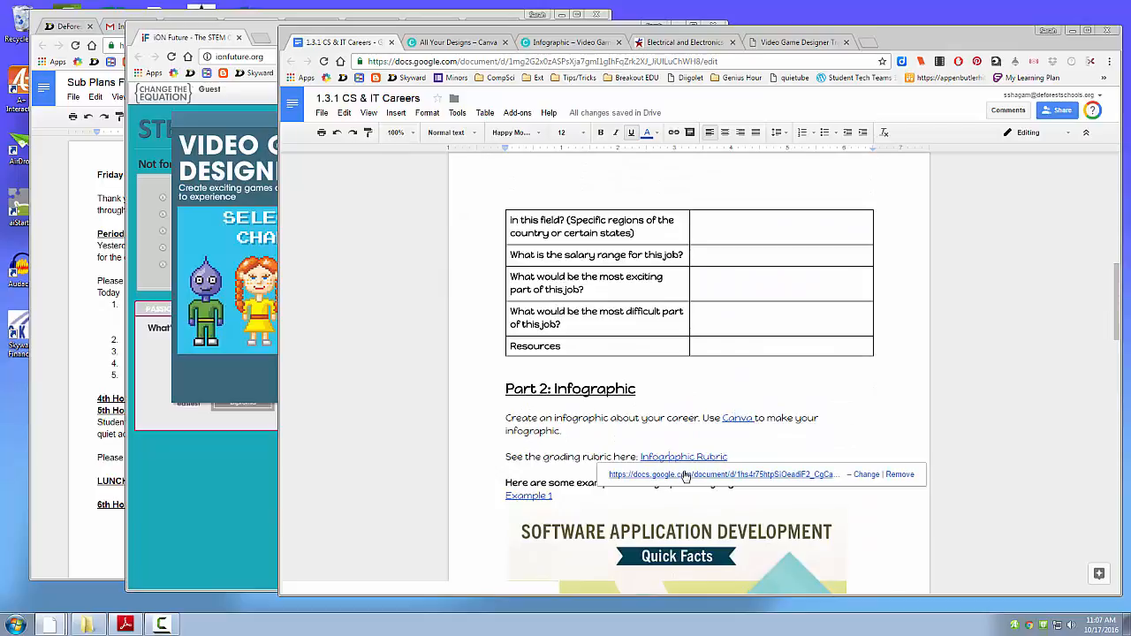
click(682, 456)
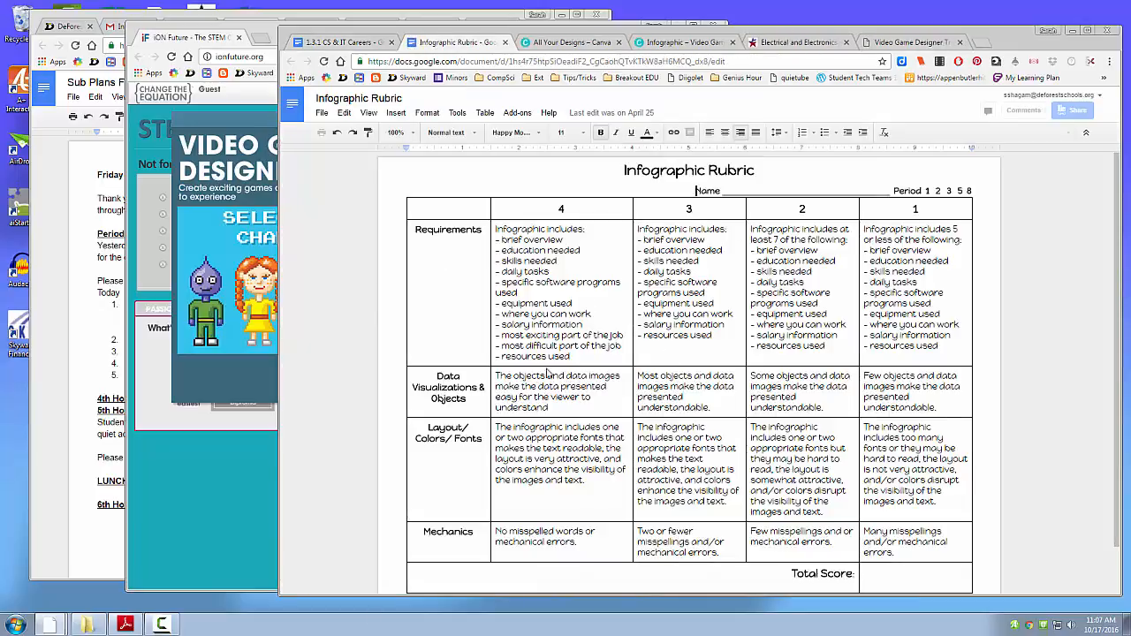
Read through the rubric criteria and return to the Canva infographic.
scroll(down, 3)
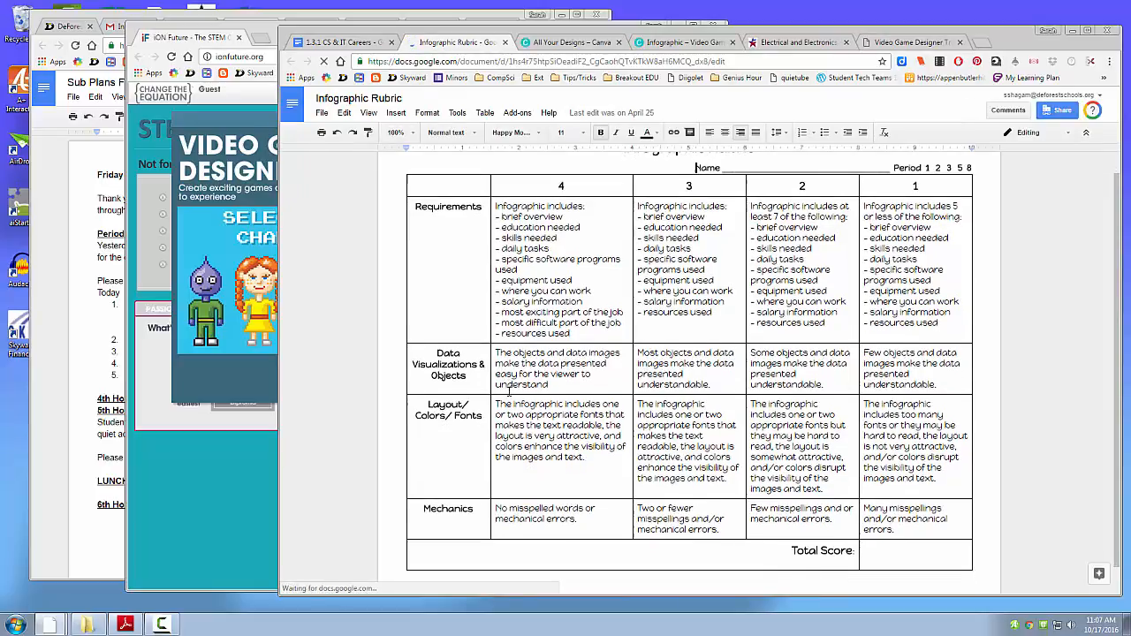
scroll(down, 3)
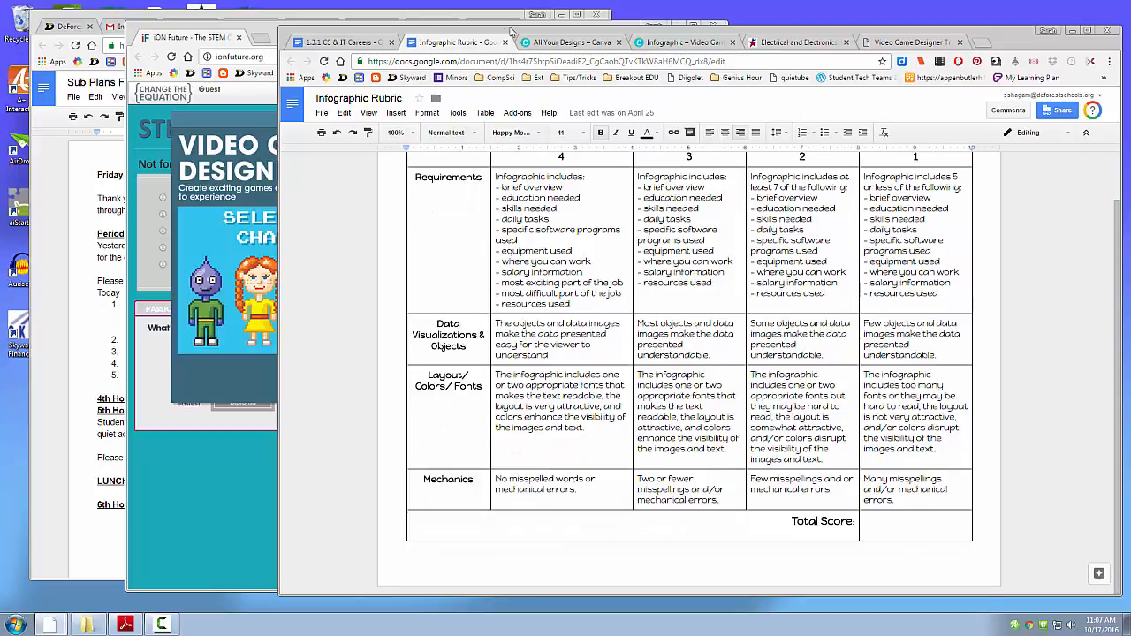
click(910, 43)
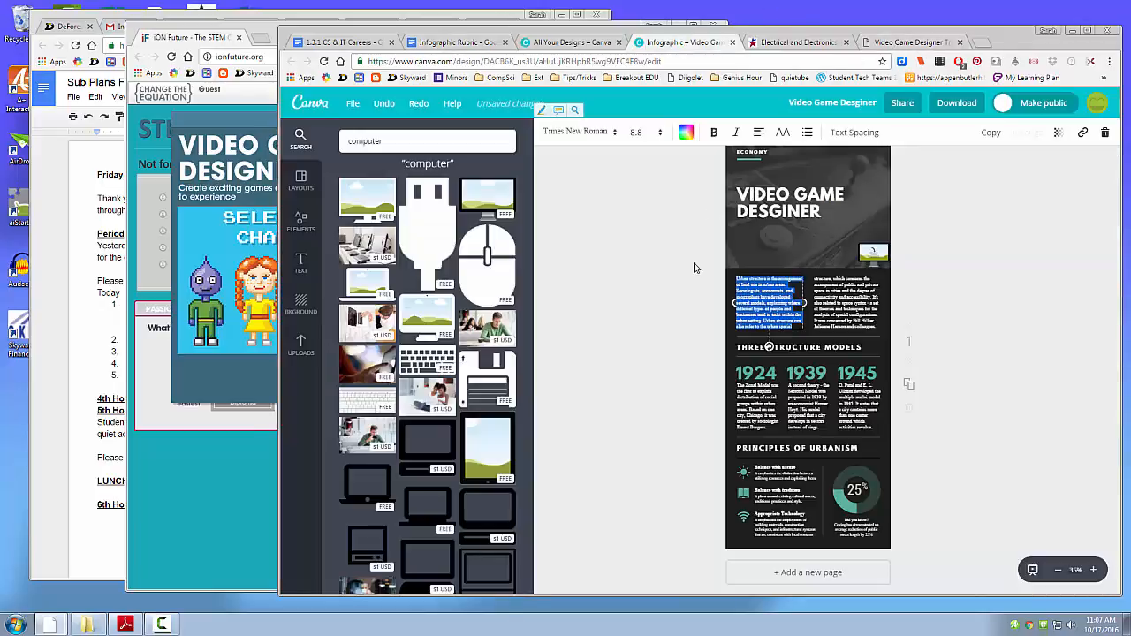
Revisit the Infographic Rubric tab, then the 1.3.1 CS & IT Careers assignment doc.
click(354, 103)
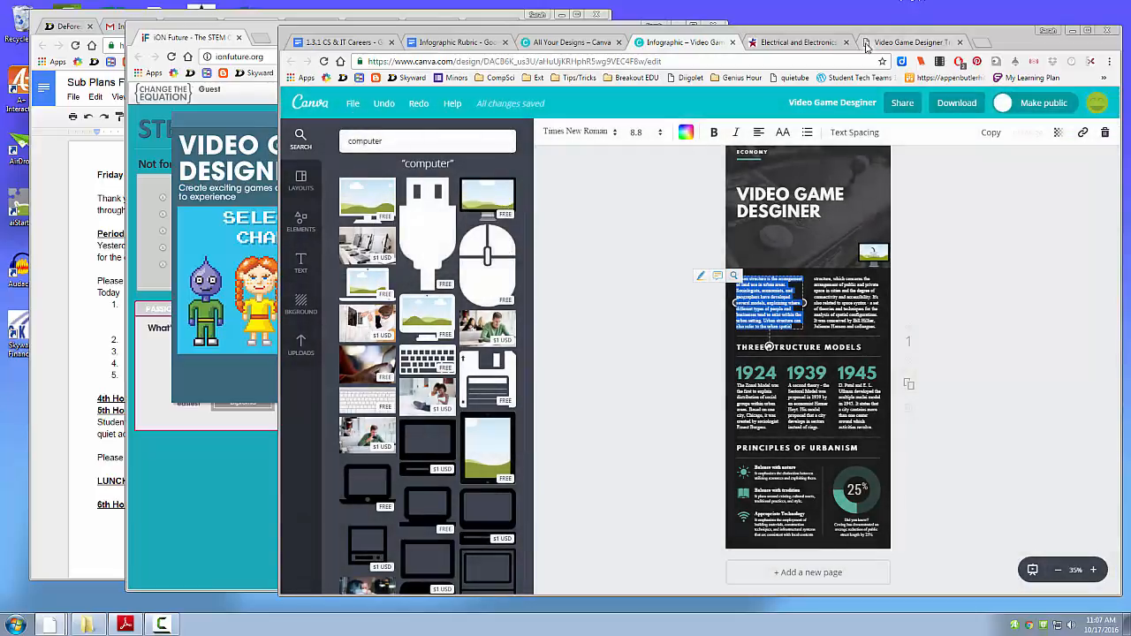
mouse_move(732, 499)
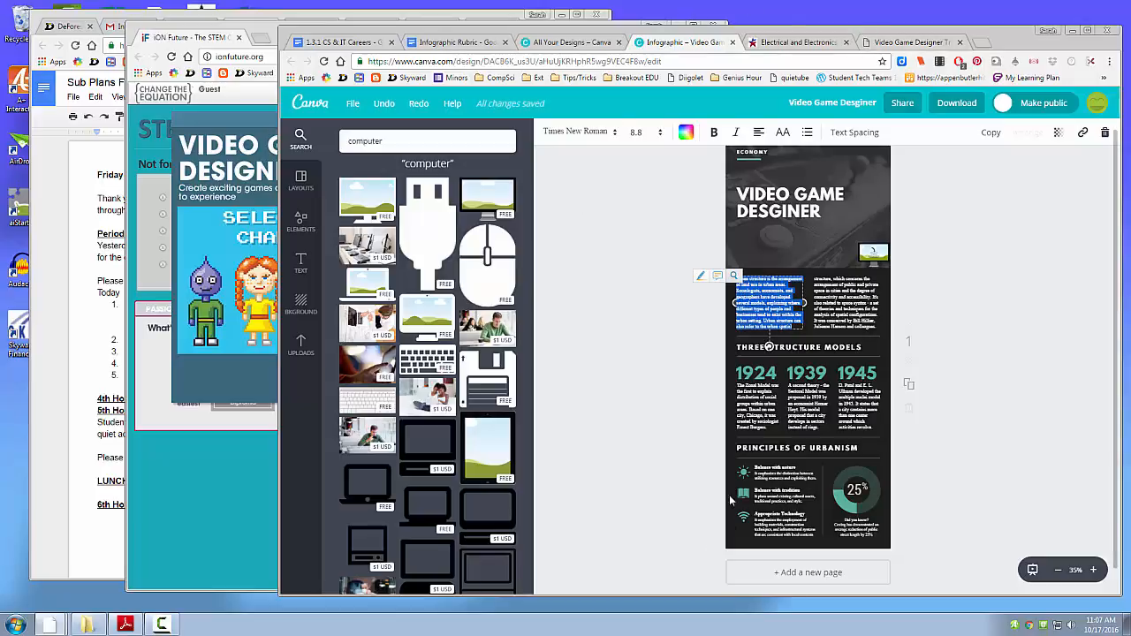
click(456, 42)
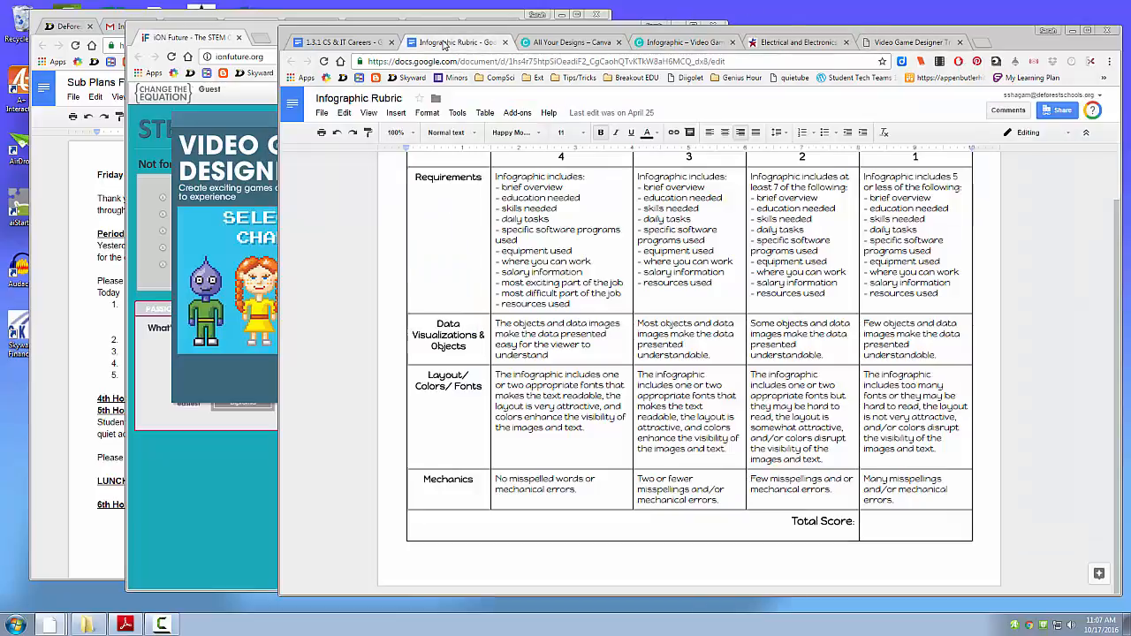
click(339, 42)
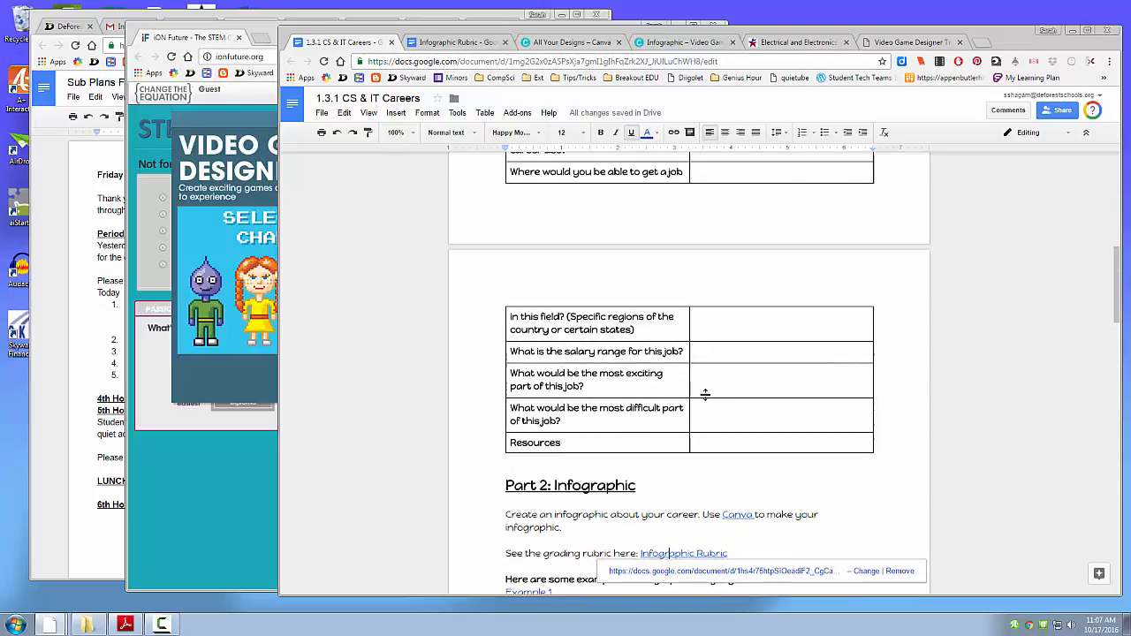